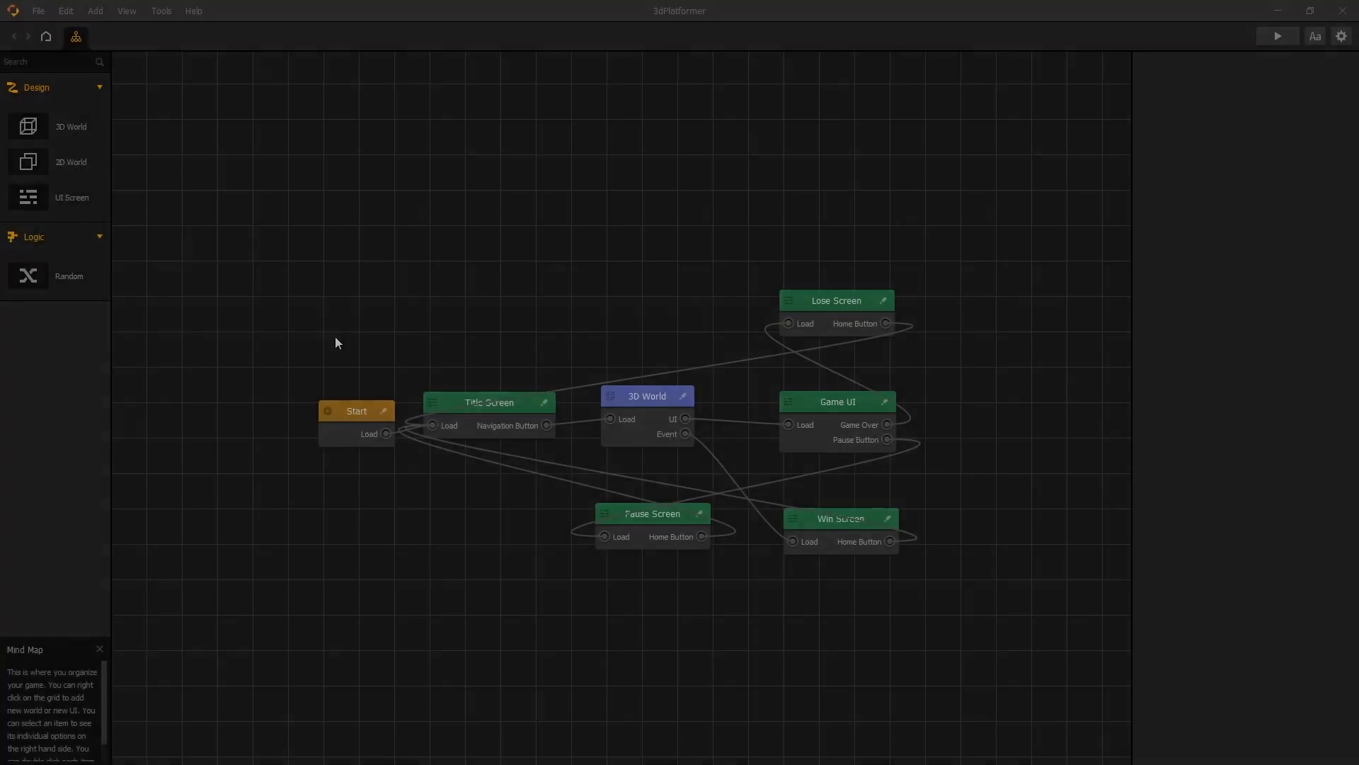
mouse_move(619, 419)
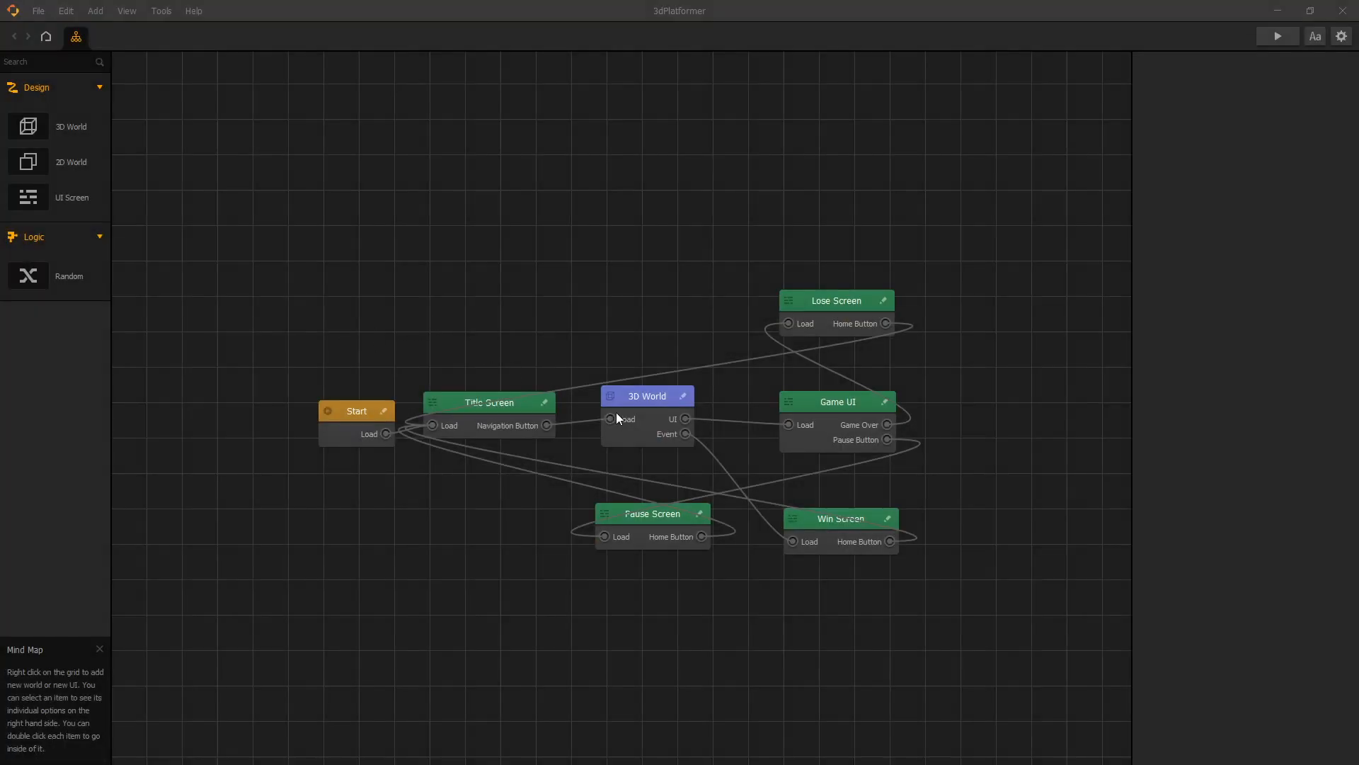
Step: Check the 3D World node's thresholds on the Mind Map and open its scene editor
left_click(646, 396)
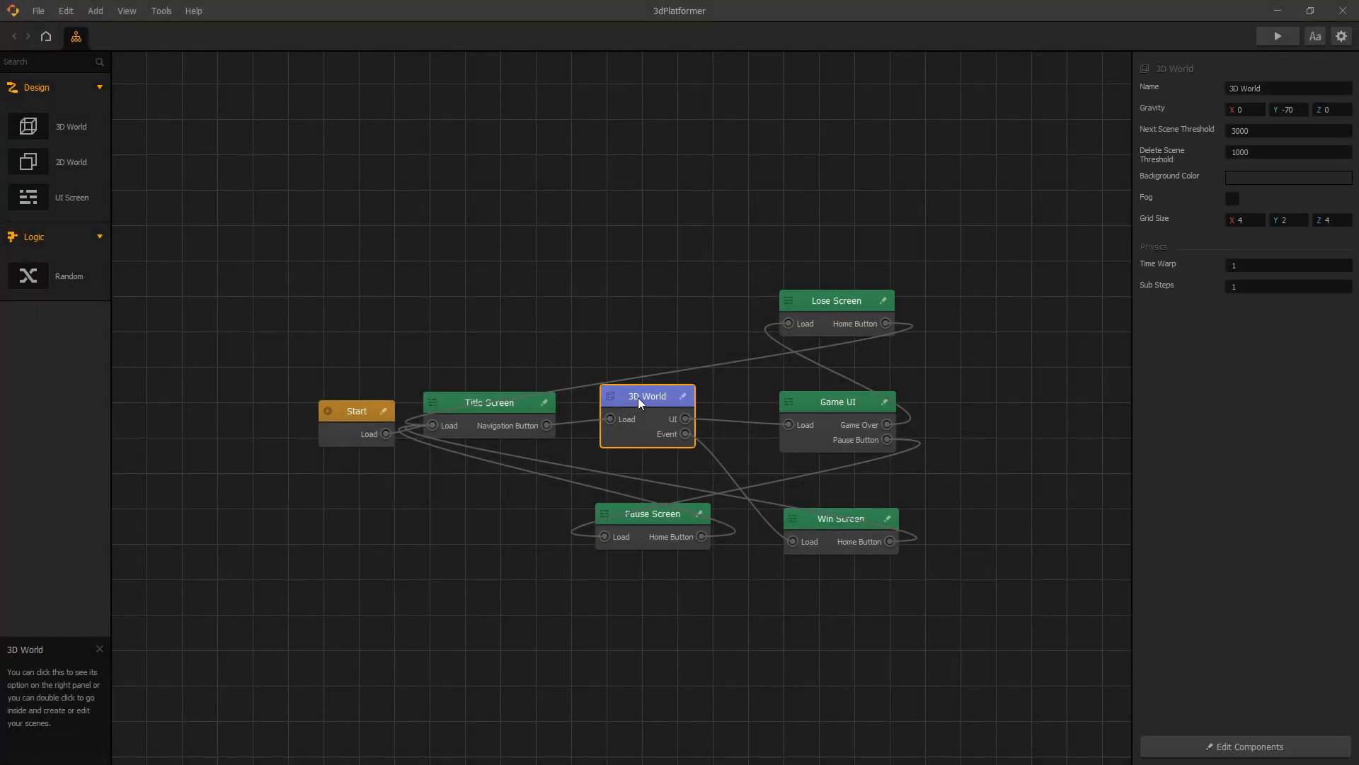
double_click(647, 395)
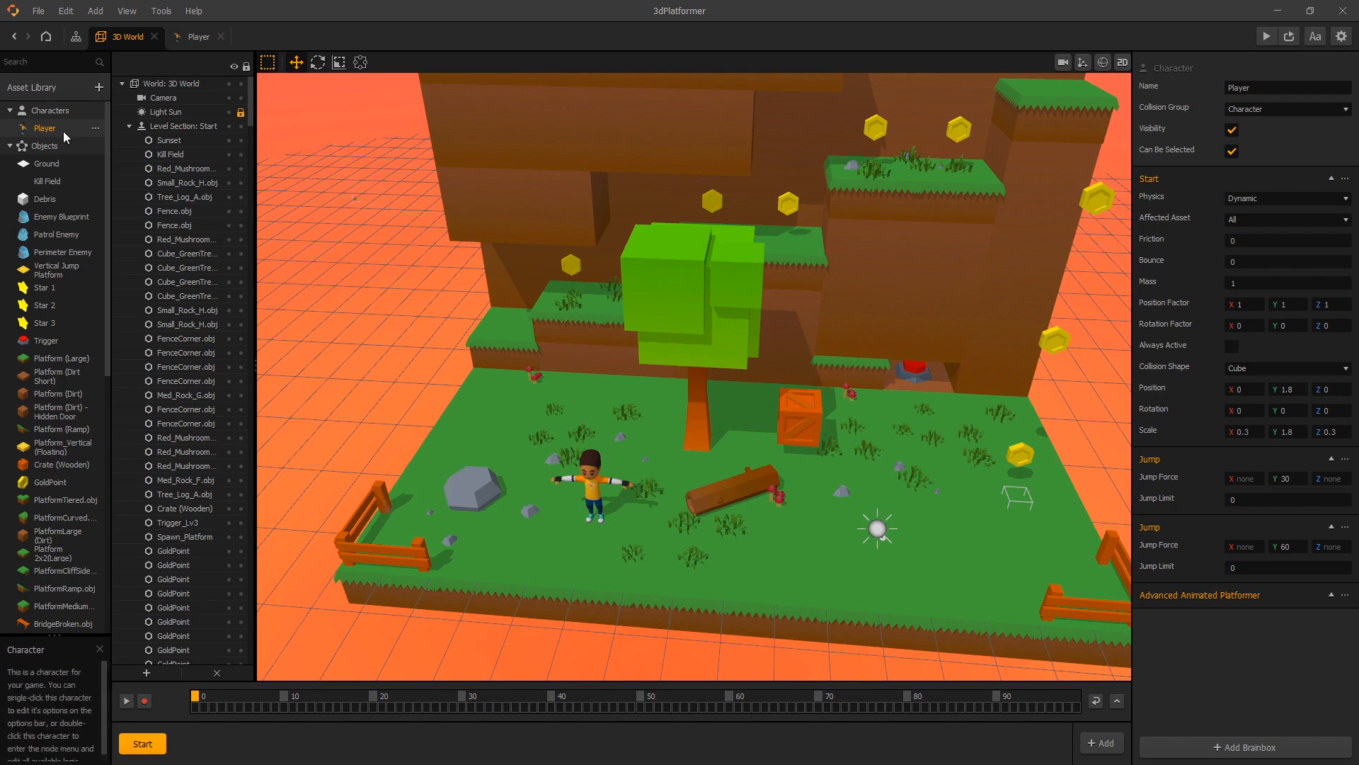
Step: Add a Script node to the Player's node map and start editing its init function
left_click(198, 36)
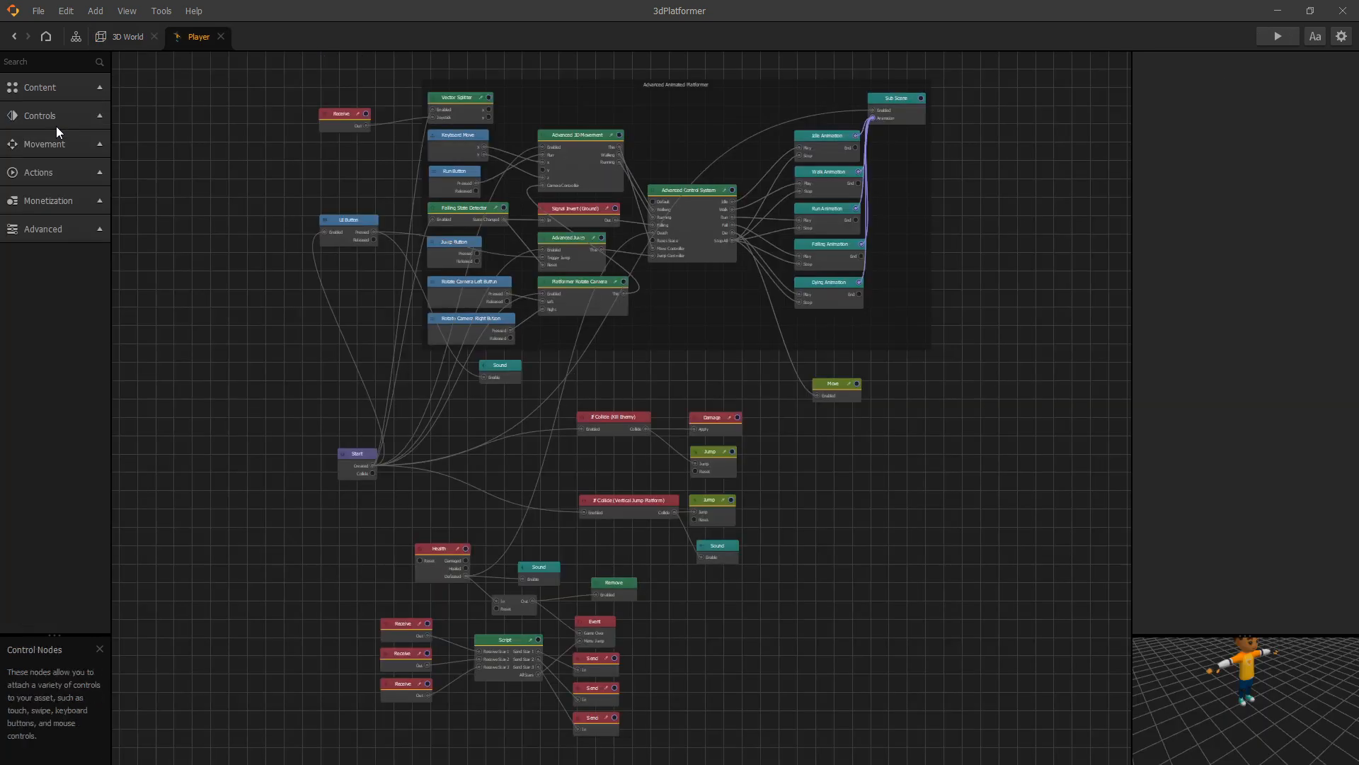
left_click(52, 61)
type("sc")
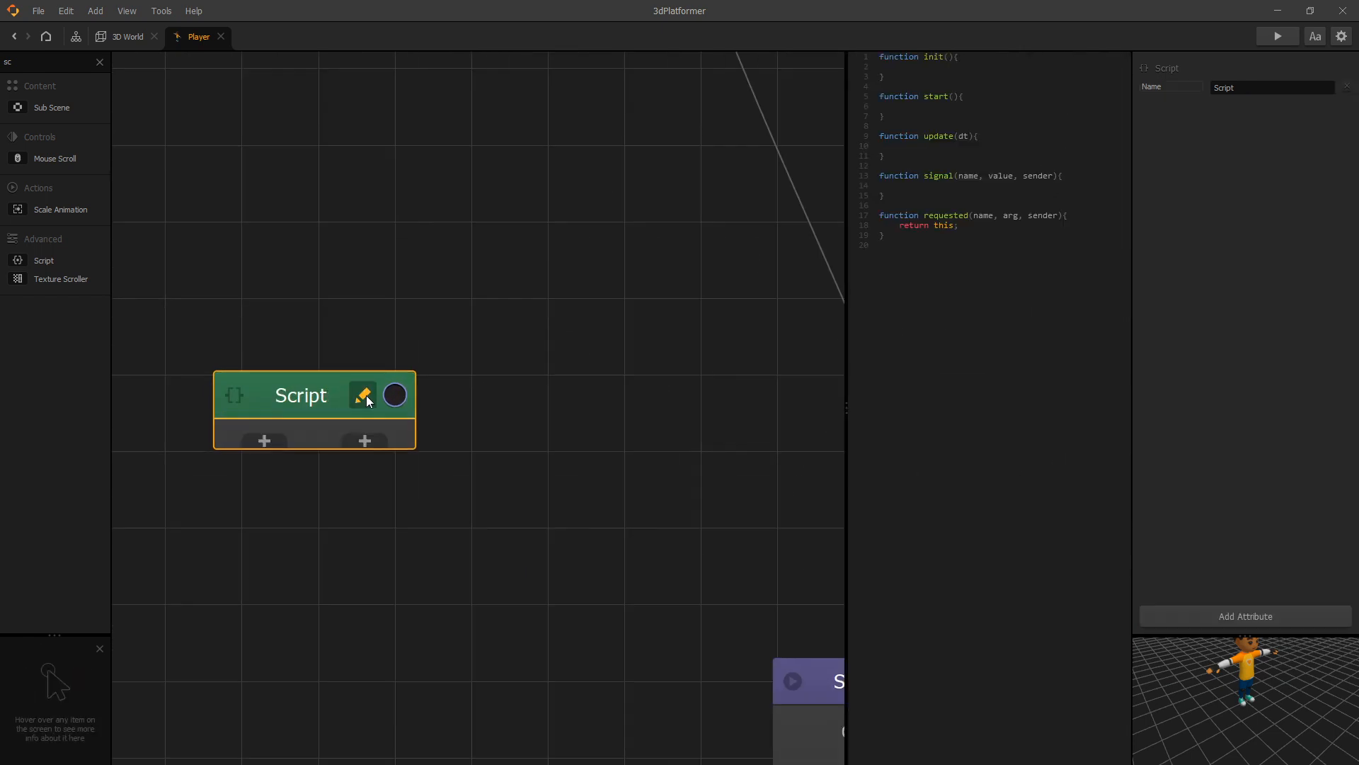
left_click(364, 395)
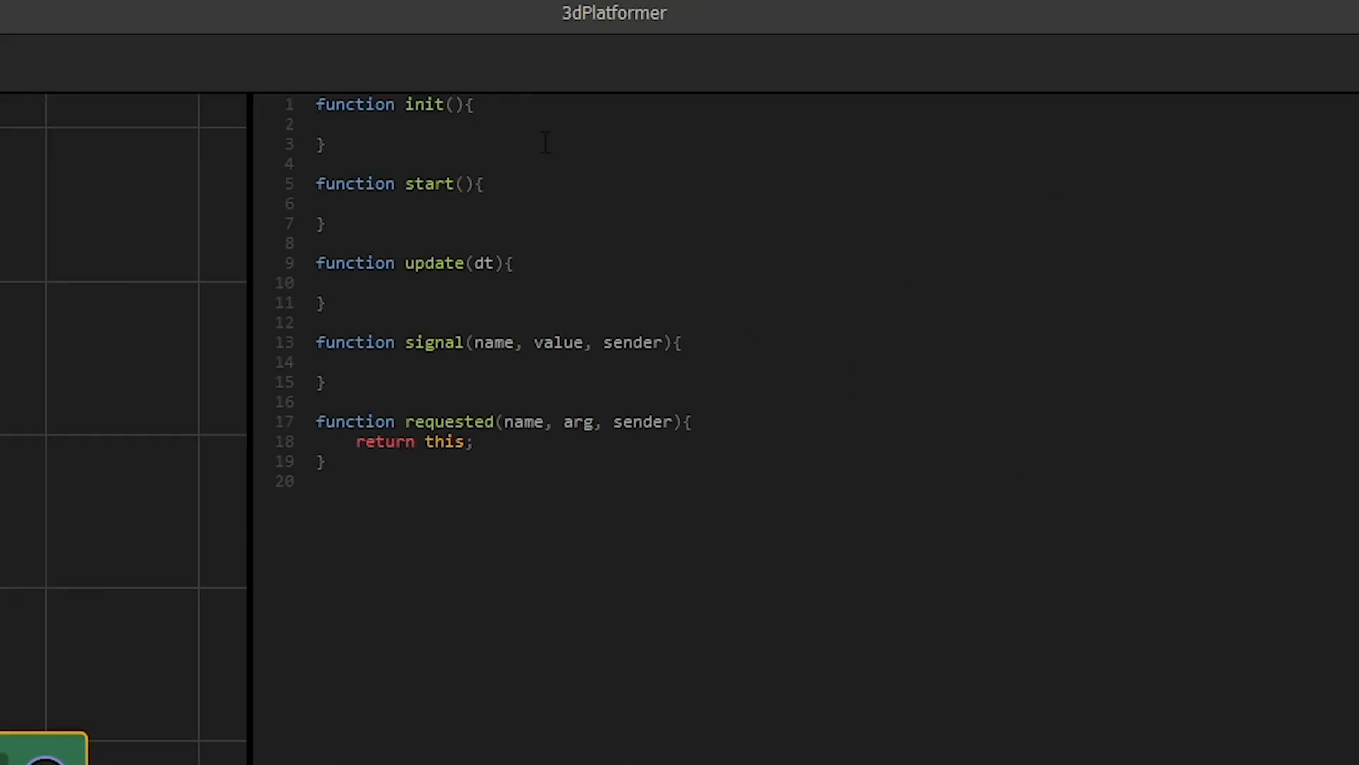
left_click(356, 124)
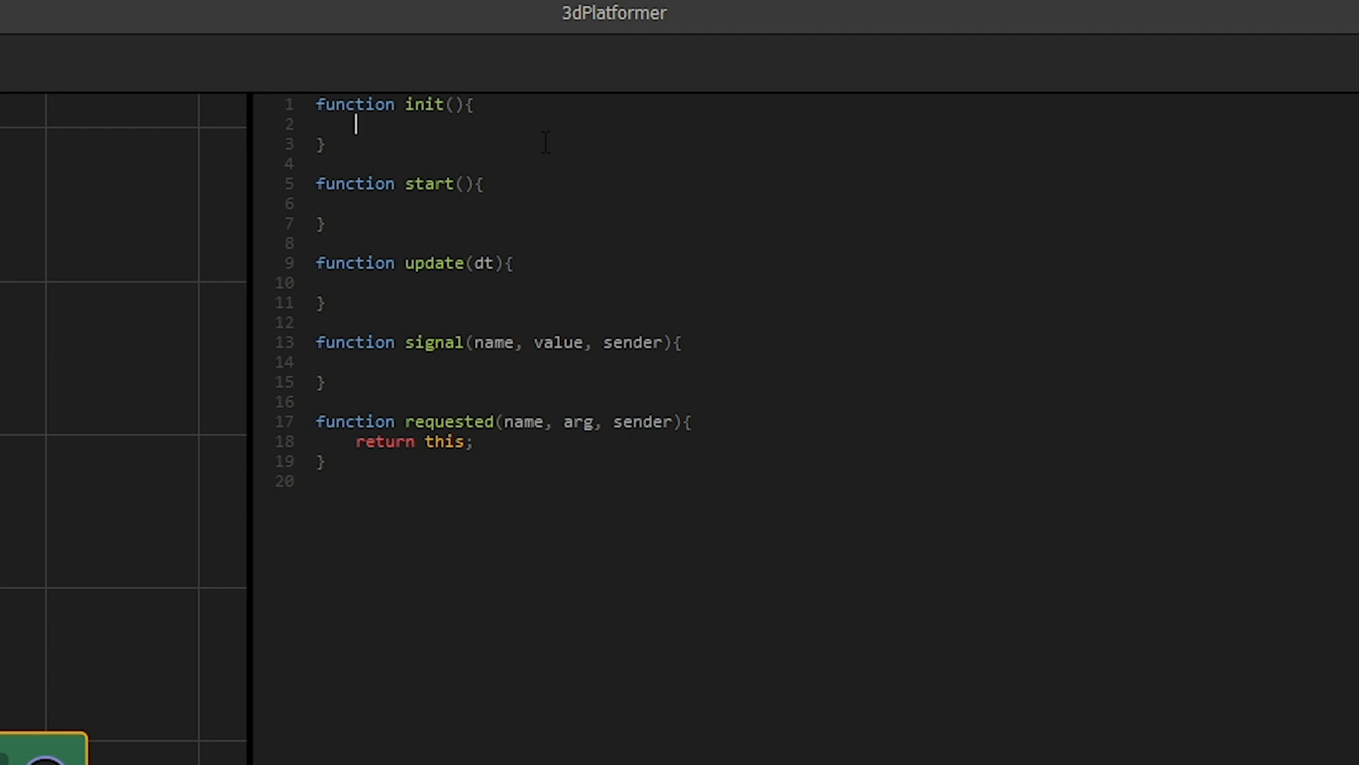
Step: Write this.scene().setShadowsEnabled(false); inside init to turn scene shadows off
type("this.")
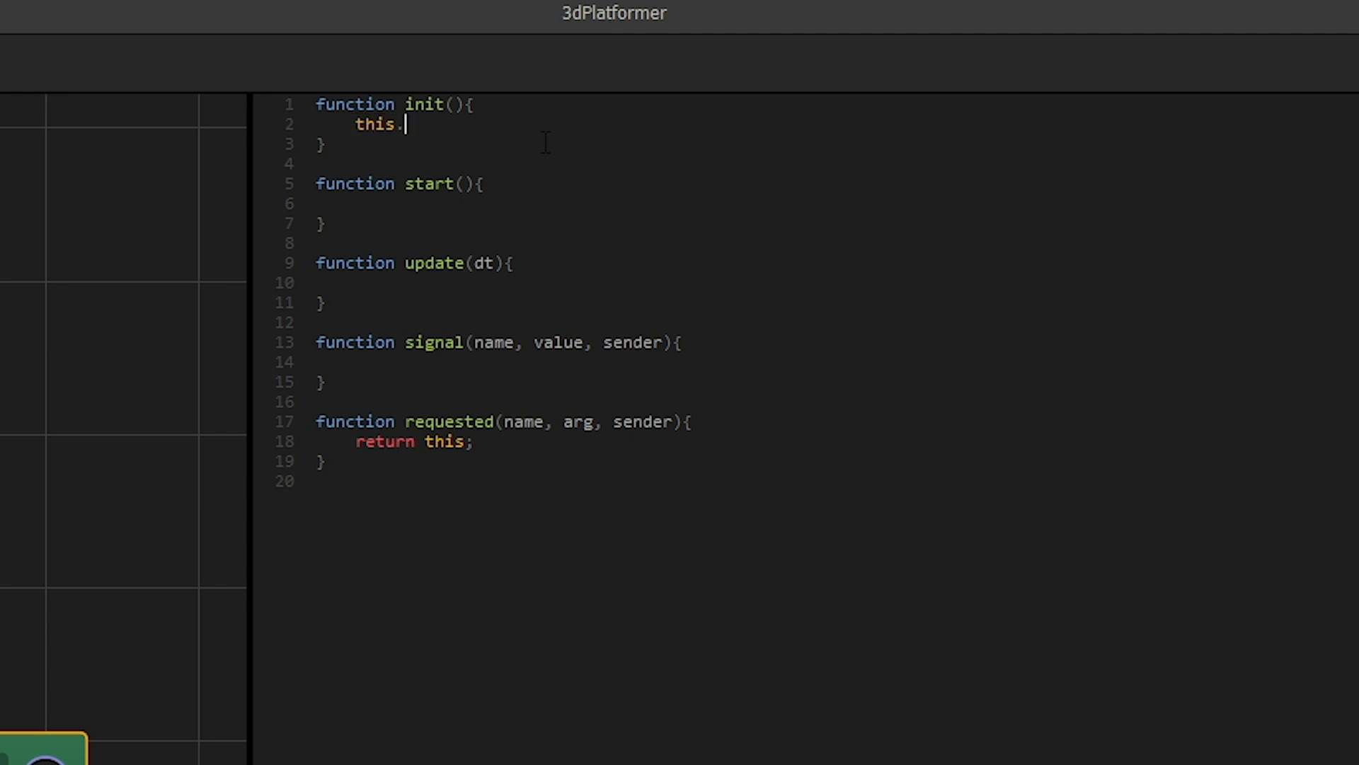
type("scene().set")
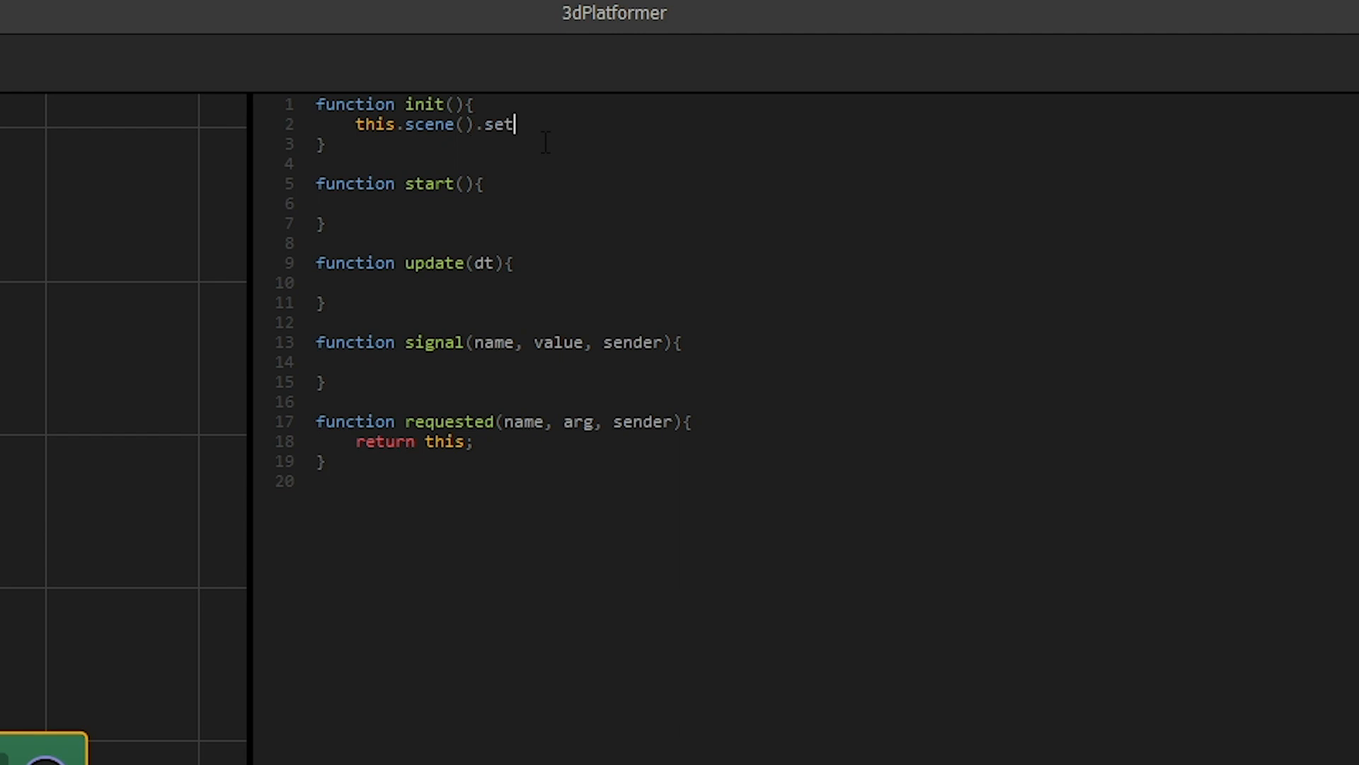
type("ShadowsEnabled")
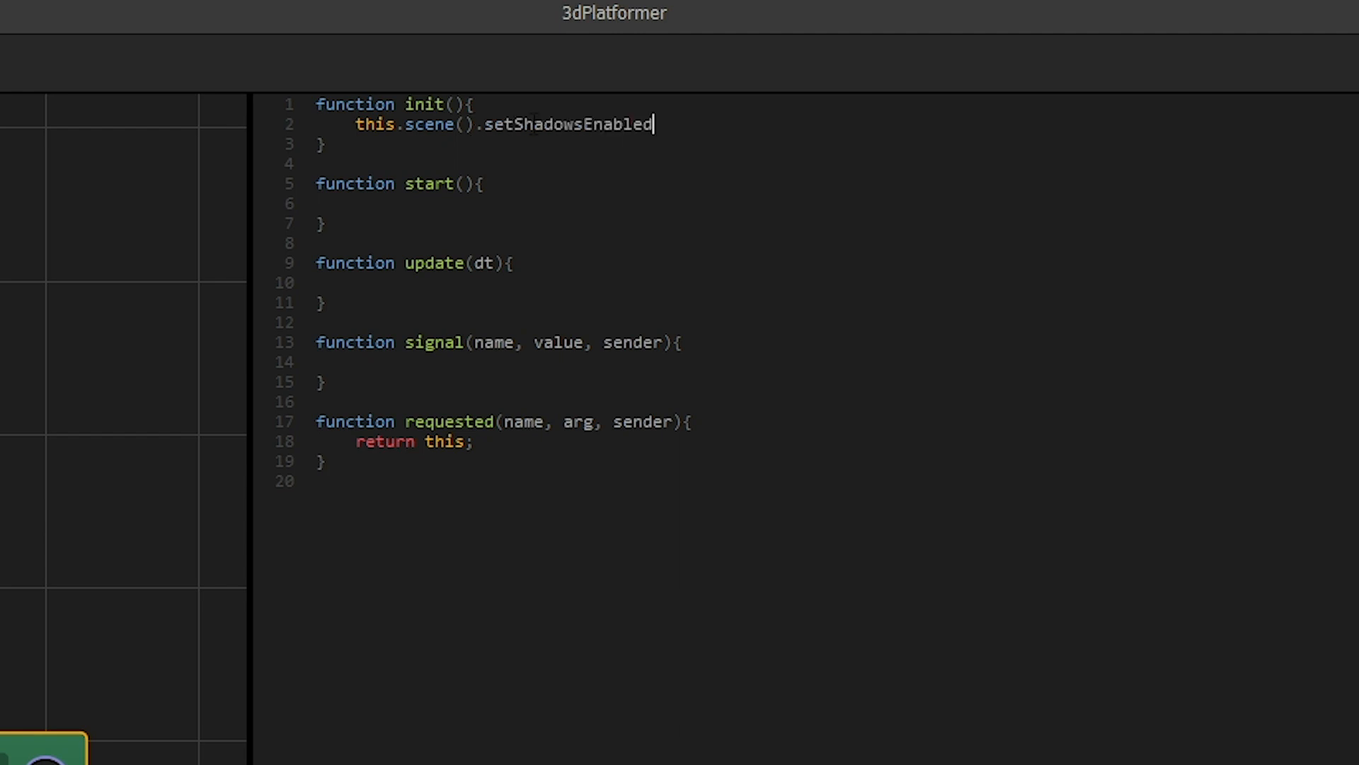
type("()")
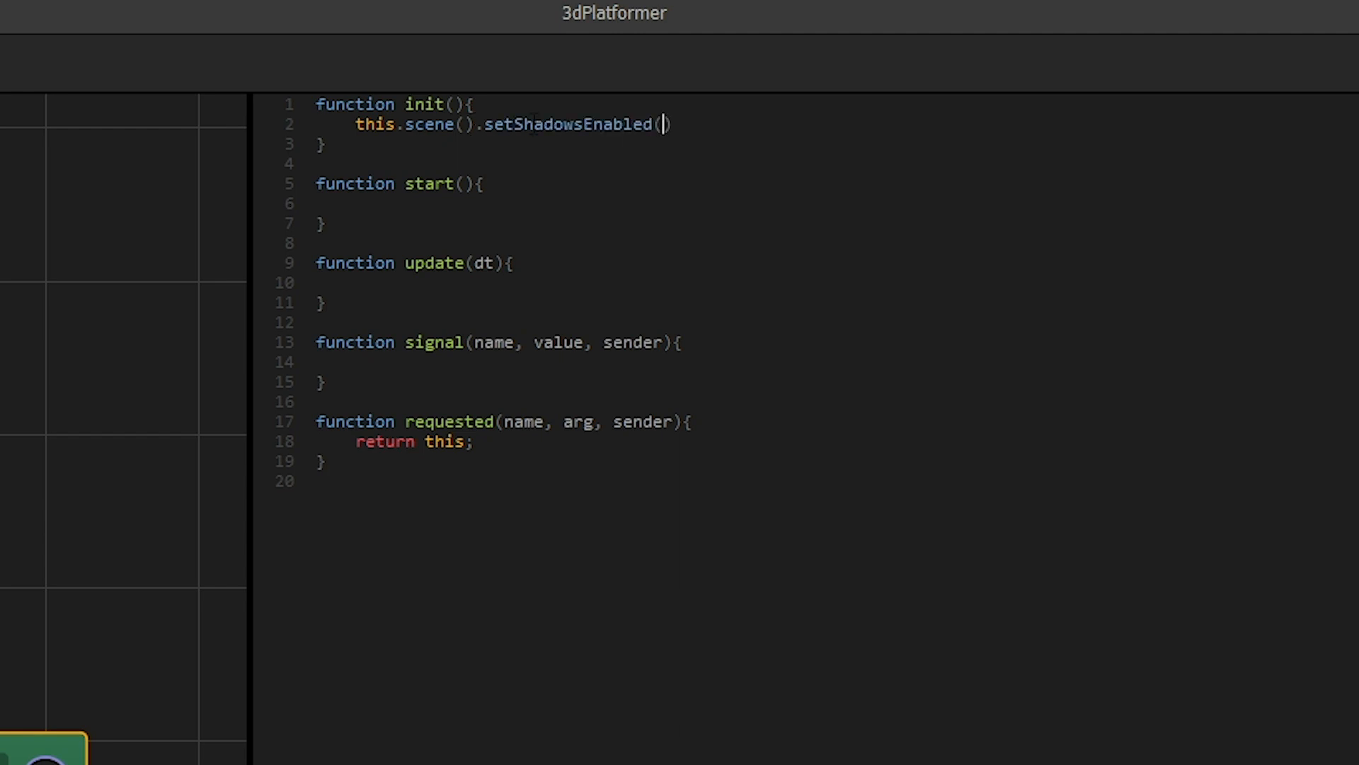
type("false);")
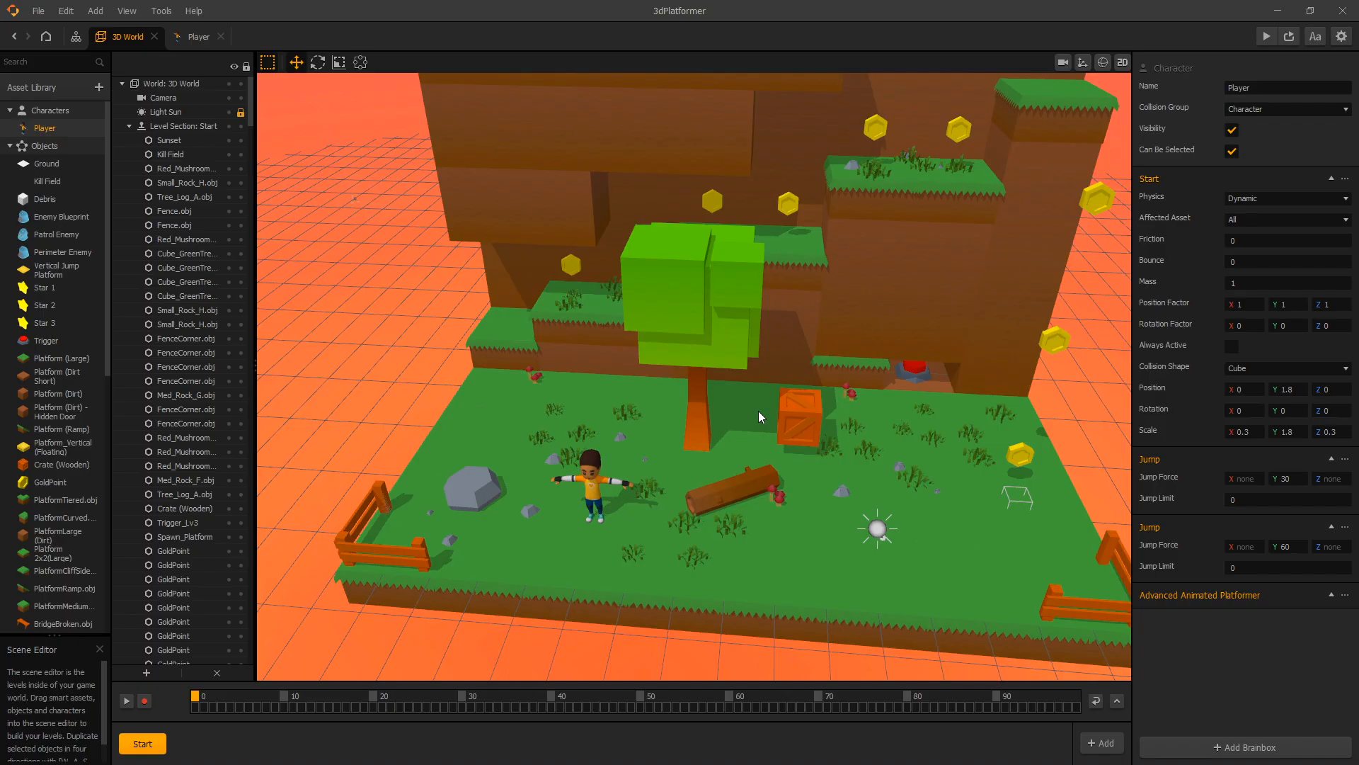
mouse_move(746, 358)
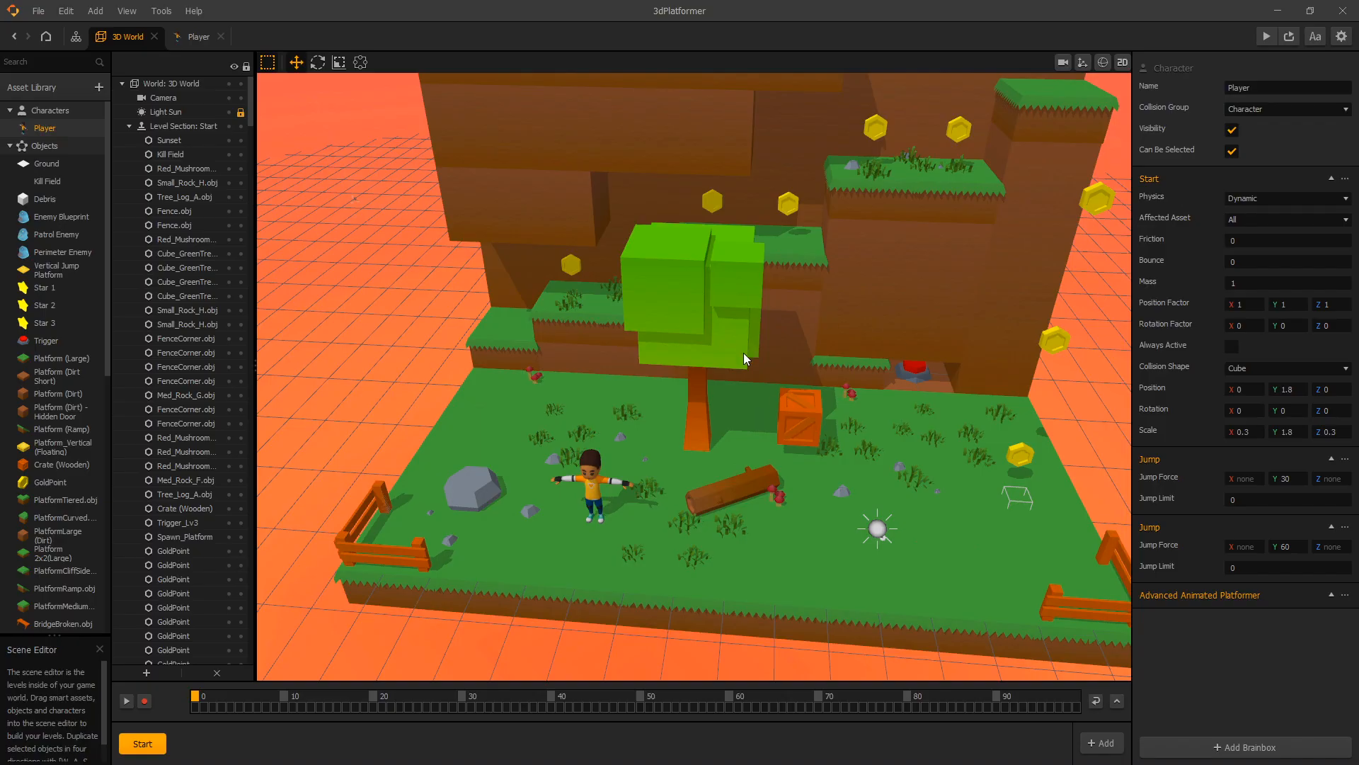
mouse_move(765, 364)
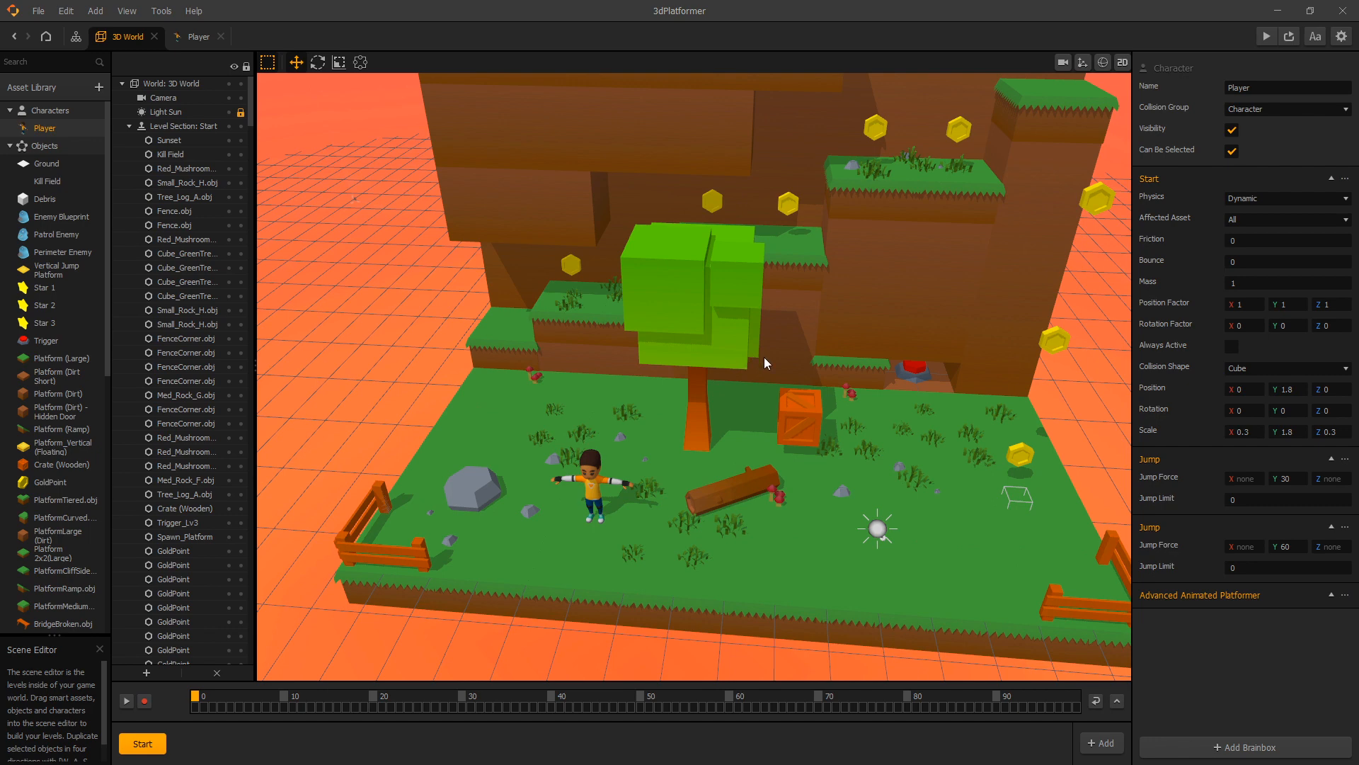
mouse_move(798, 513)
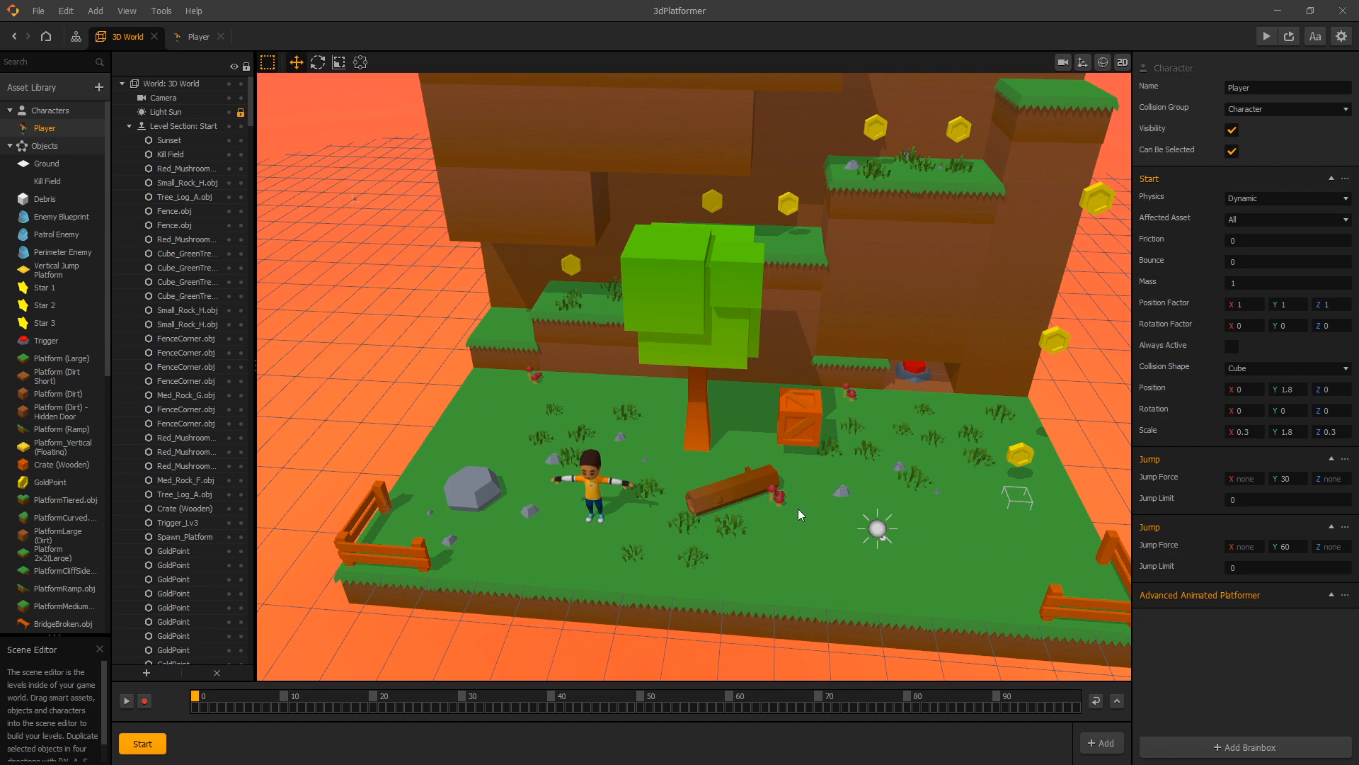
mouse_move(796, 510)
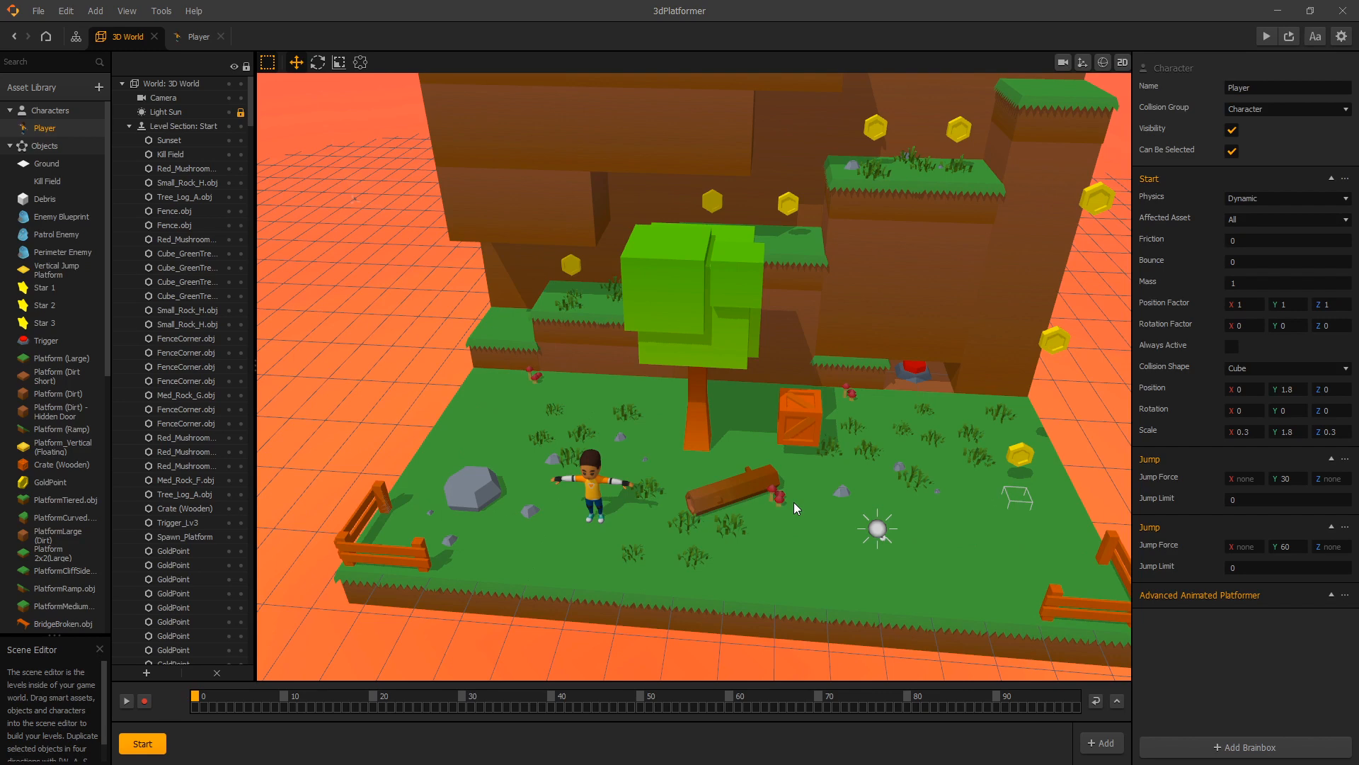
mouse_move(841, 443)
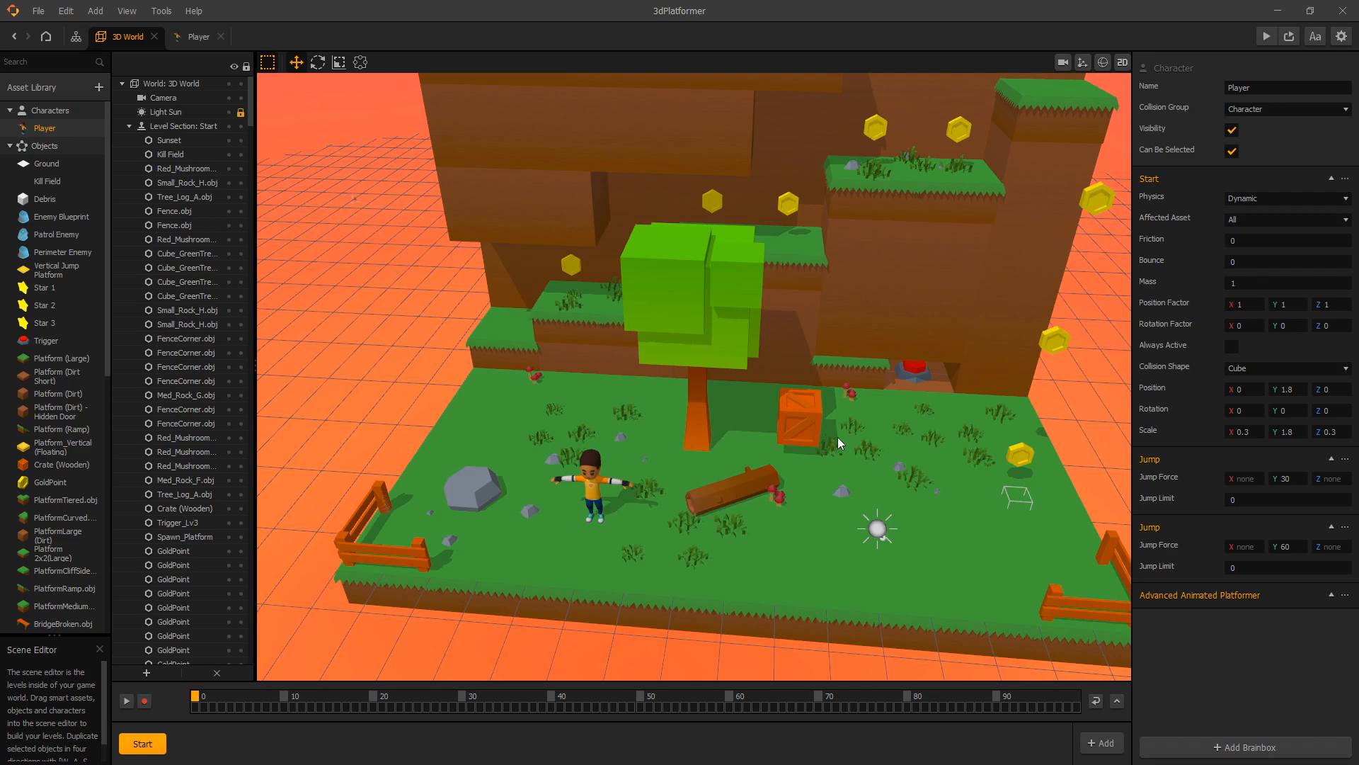
mouse_move(822, 427)
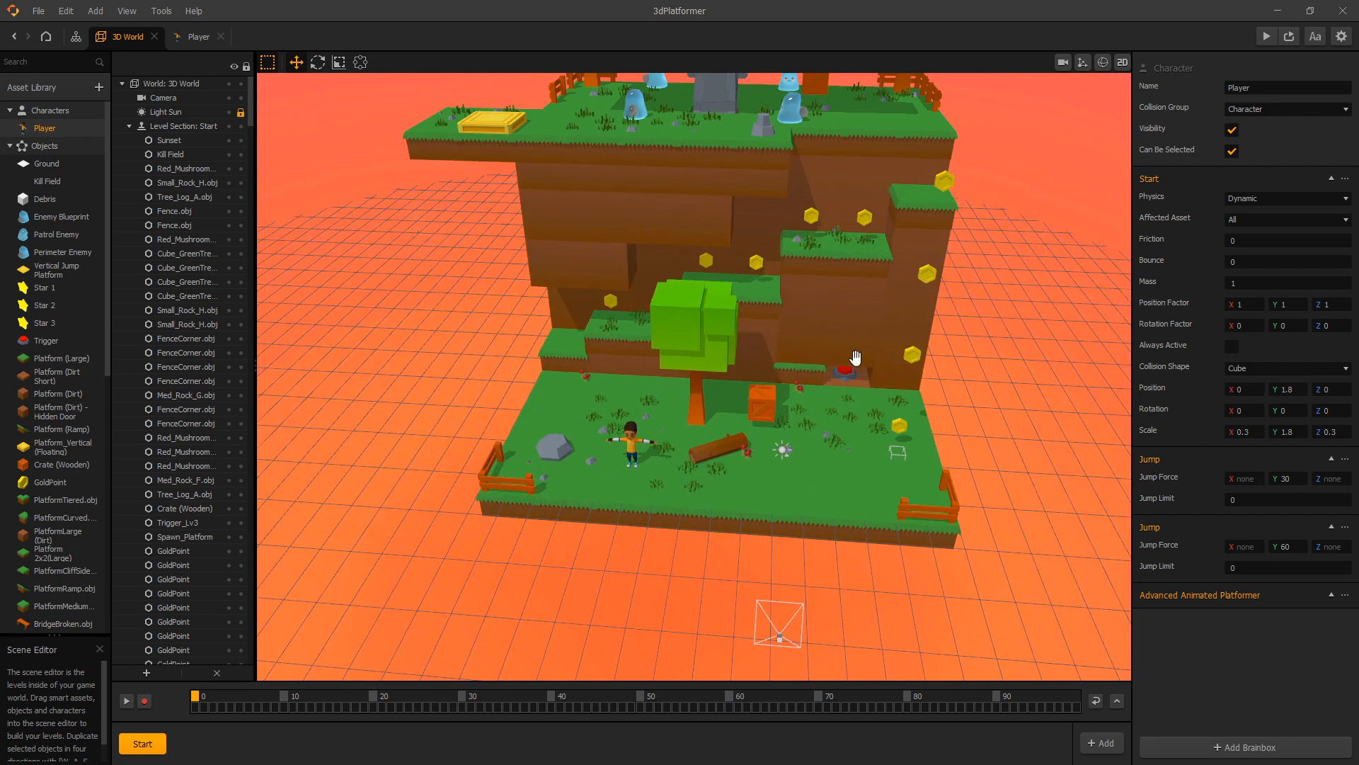
mouse_move(836, 253)
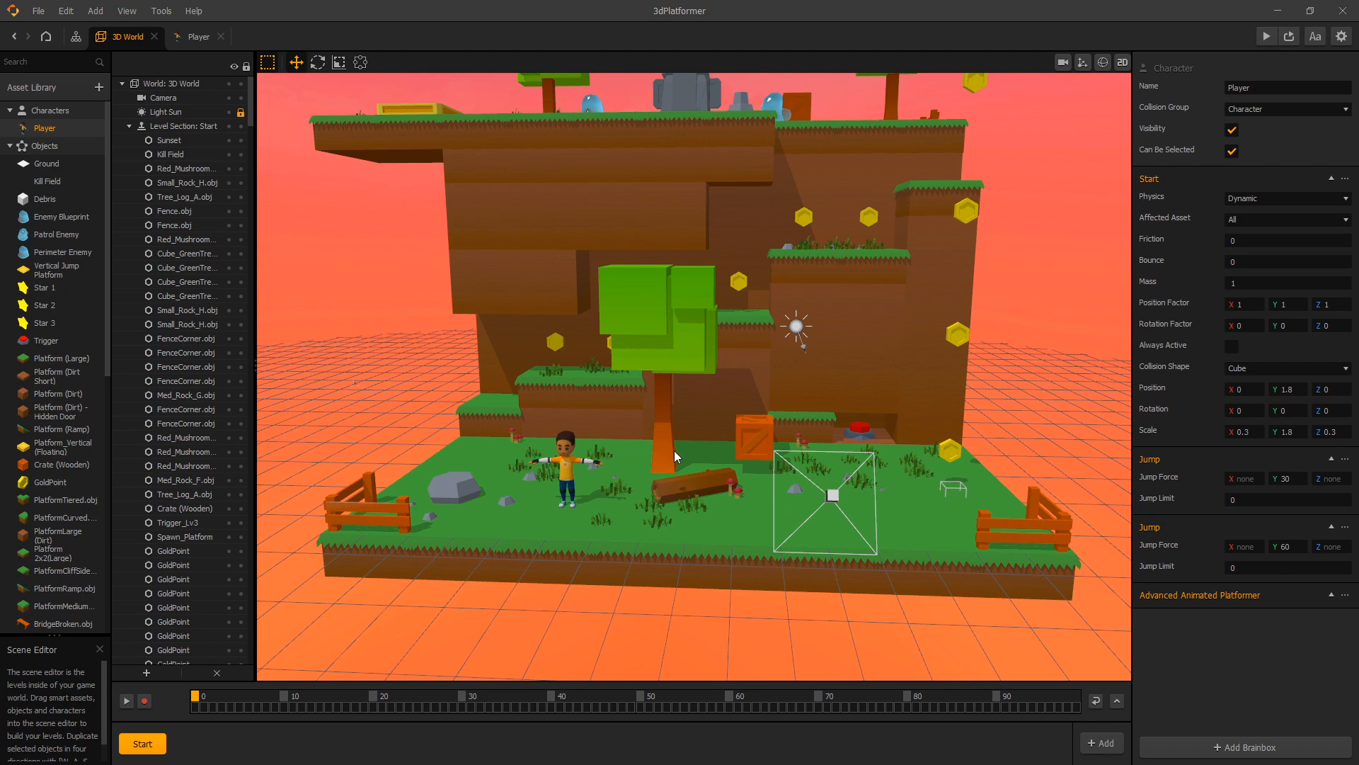
mouse_move(650, 469)
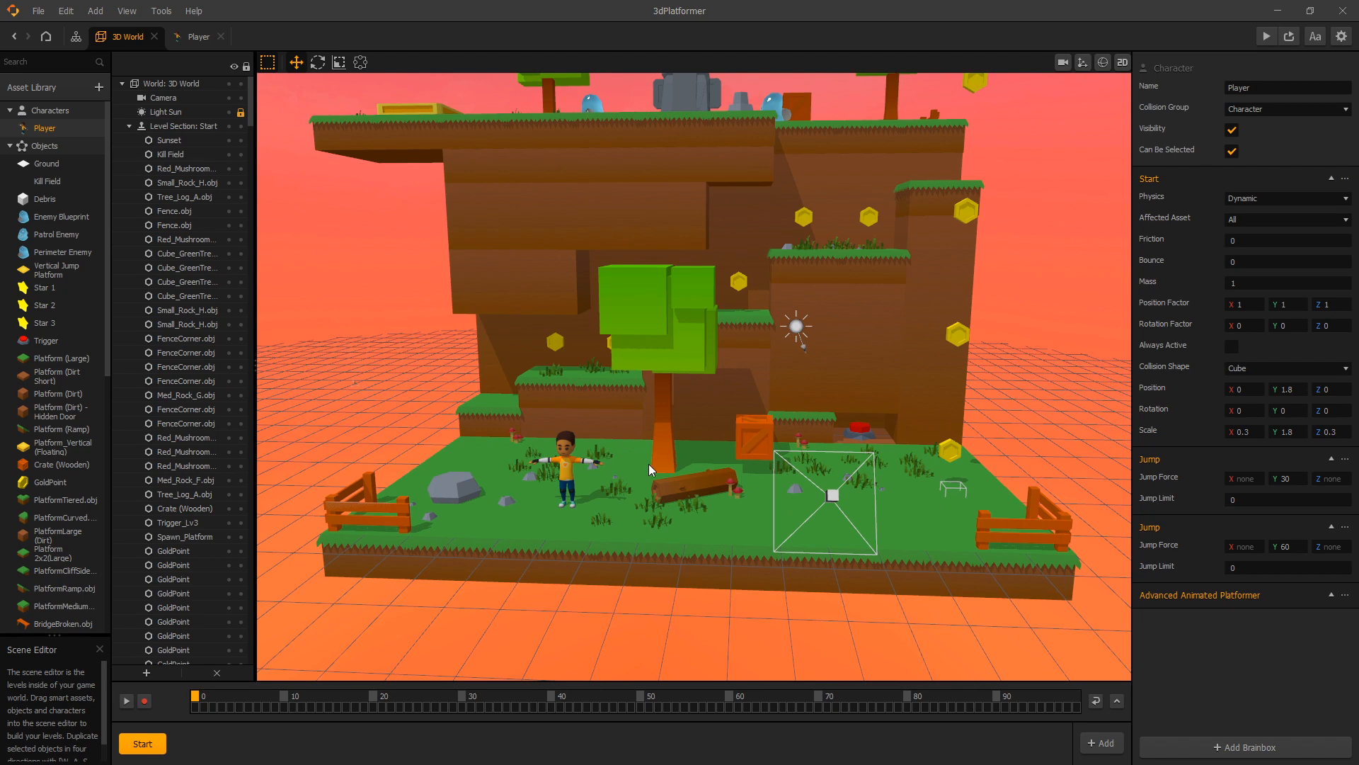
mouse_move(759, 470)
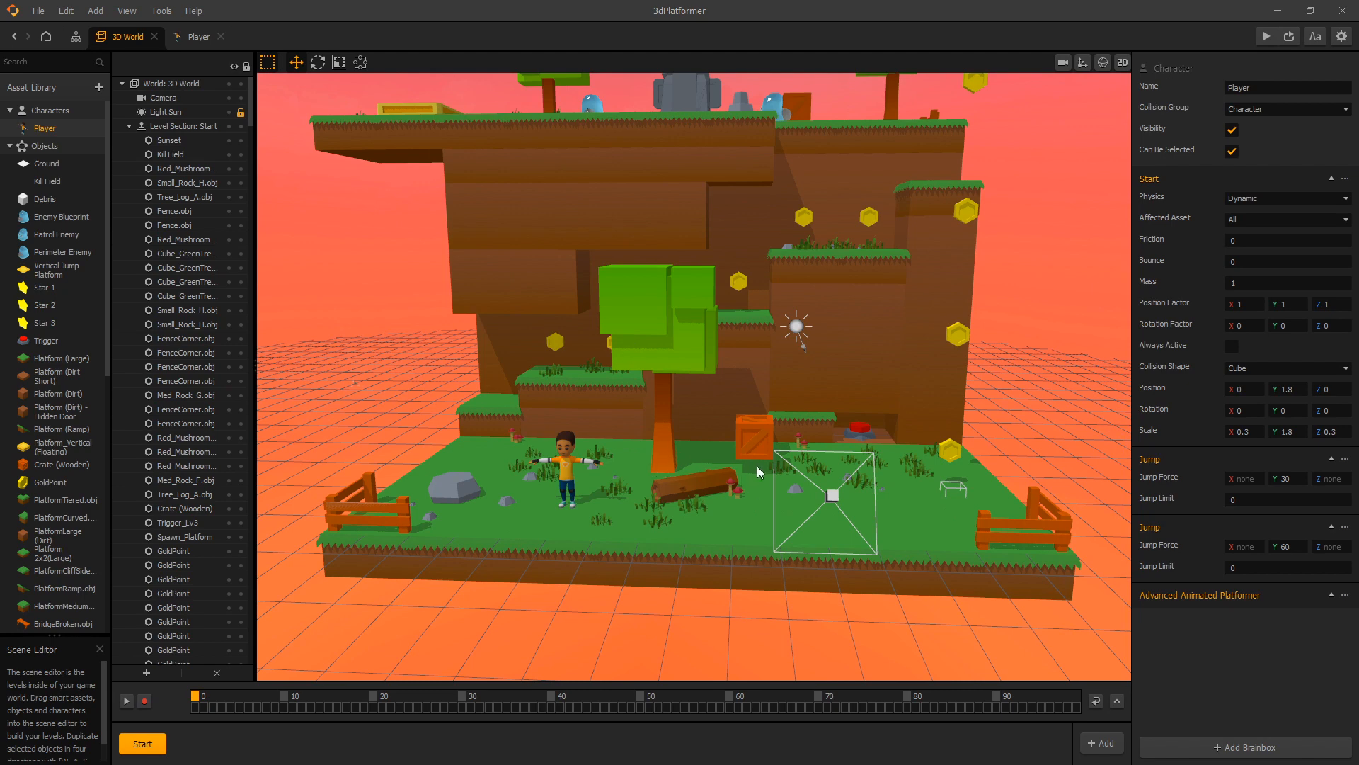
mouse_move(635, 535)
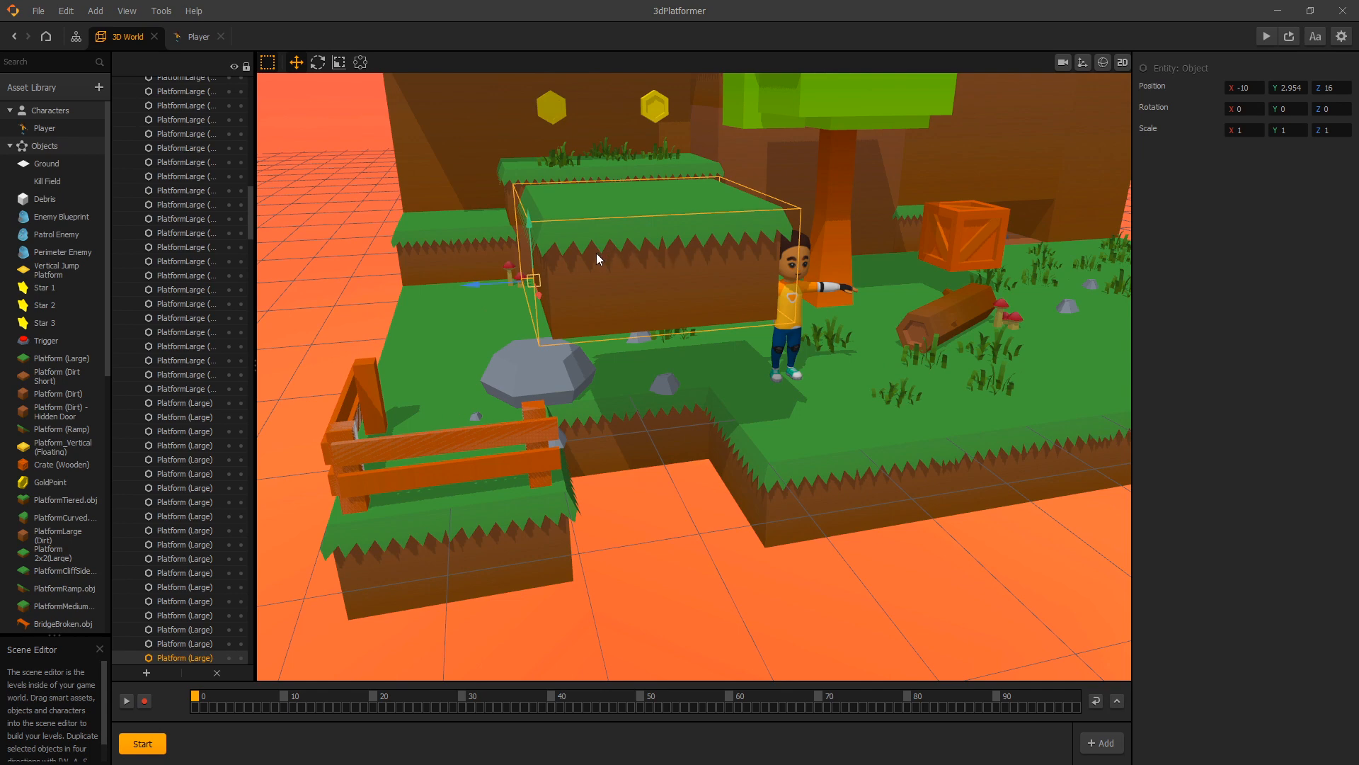
mouse_move(693, 269)
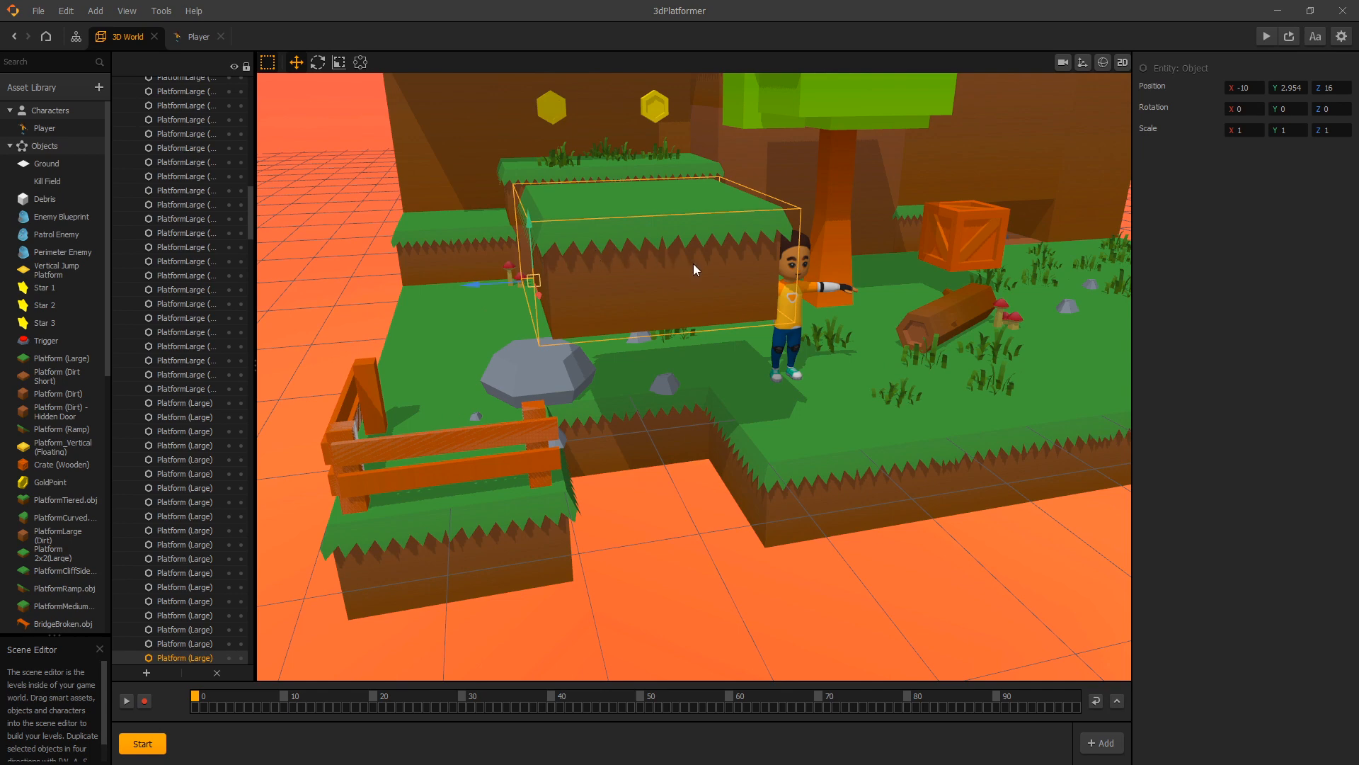
mouse_move(629, 240)
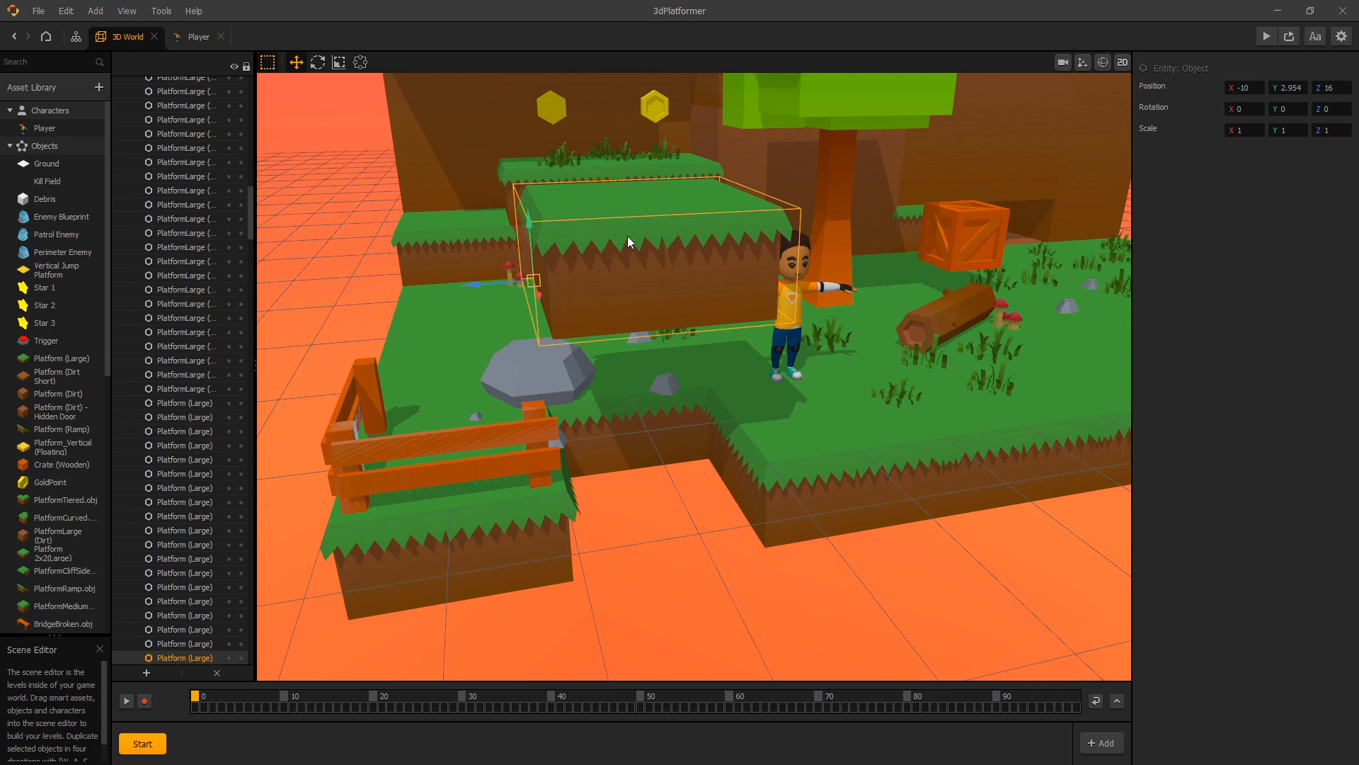
mouse_move(732, 243)
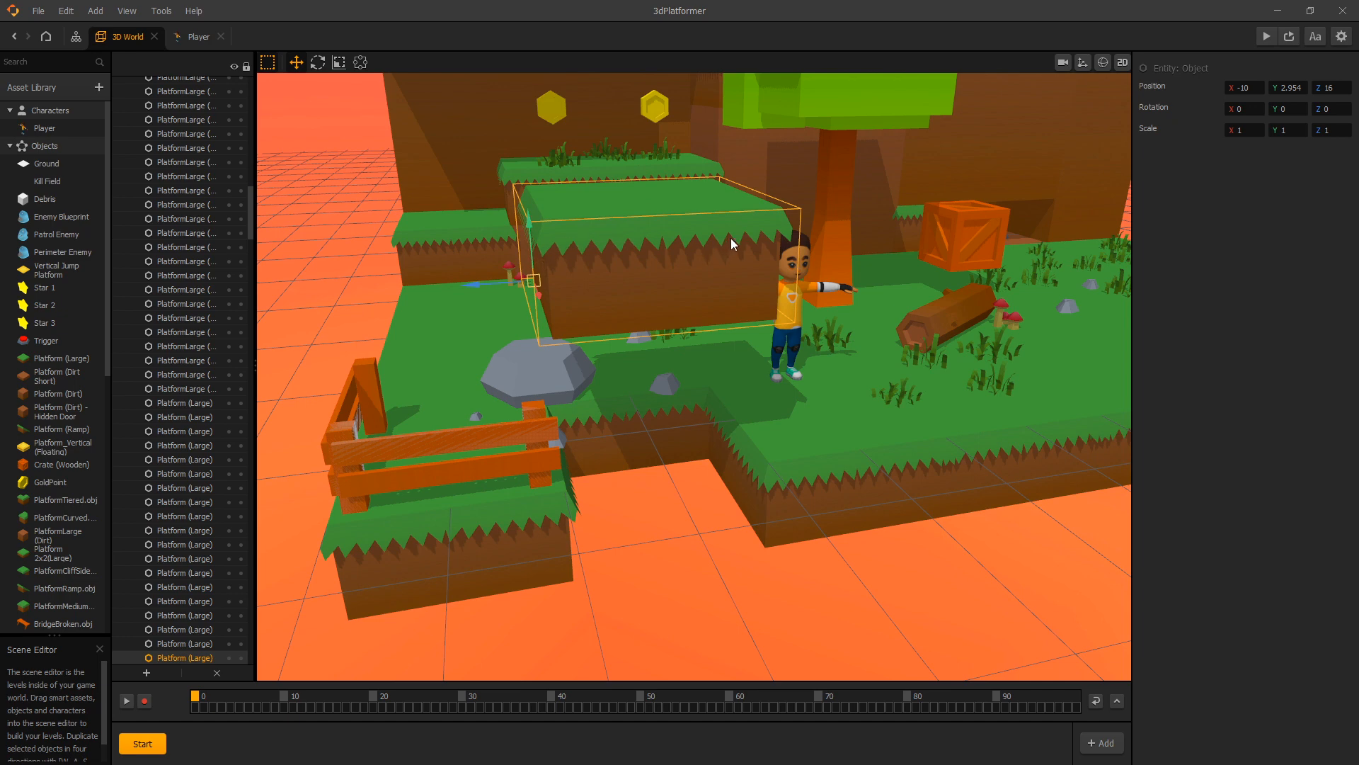
mouse_move(547, 262)
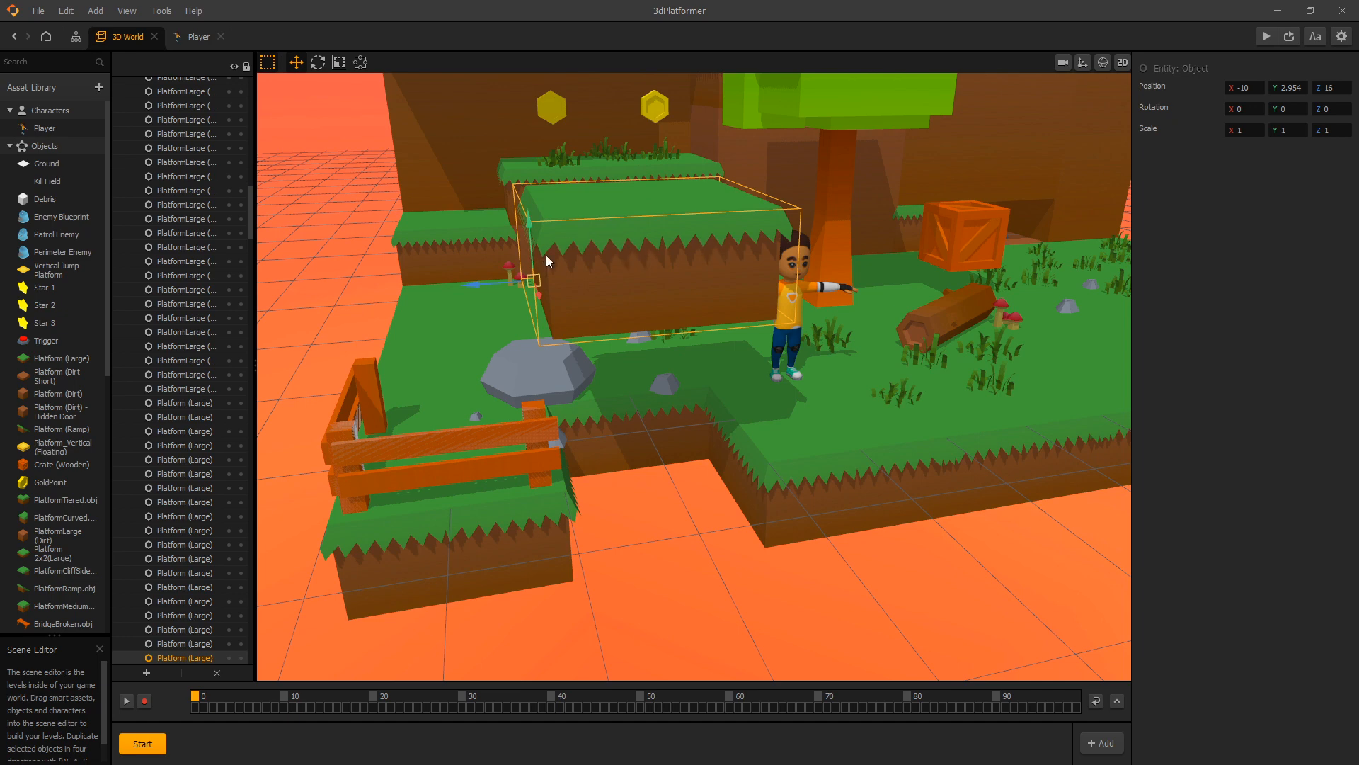
mouse_move(751, 246)
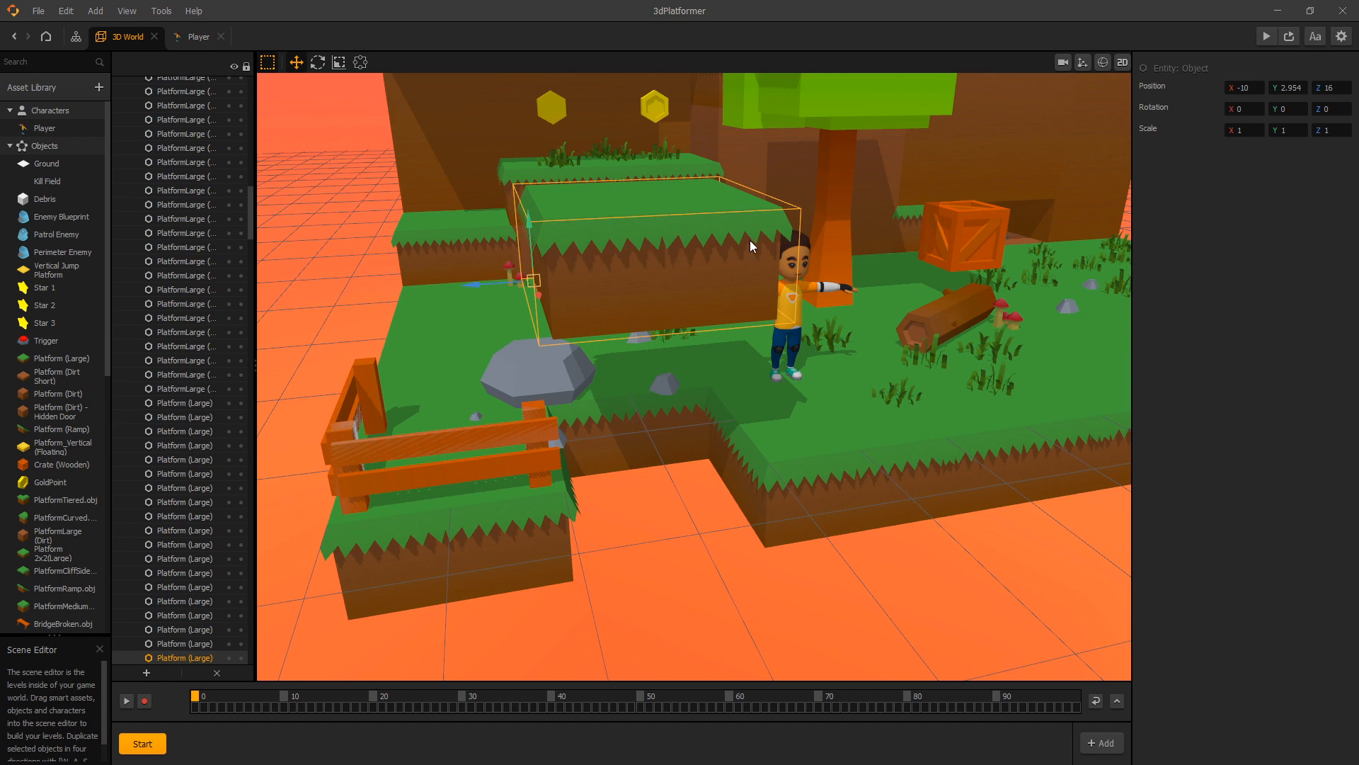
mouse_move(699, 265)
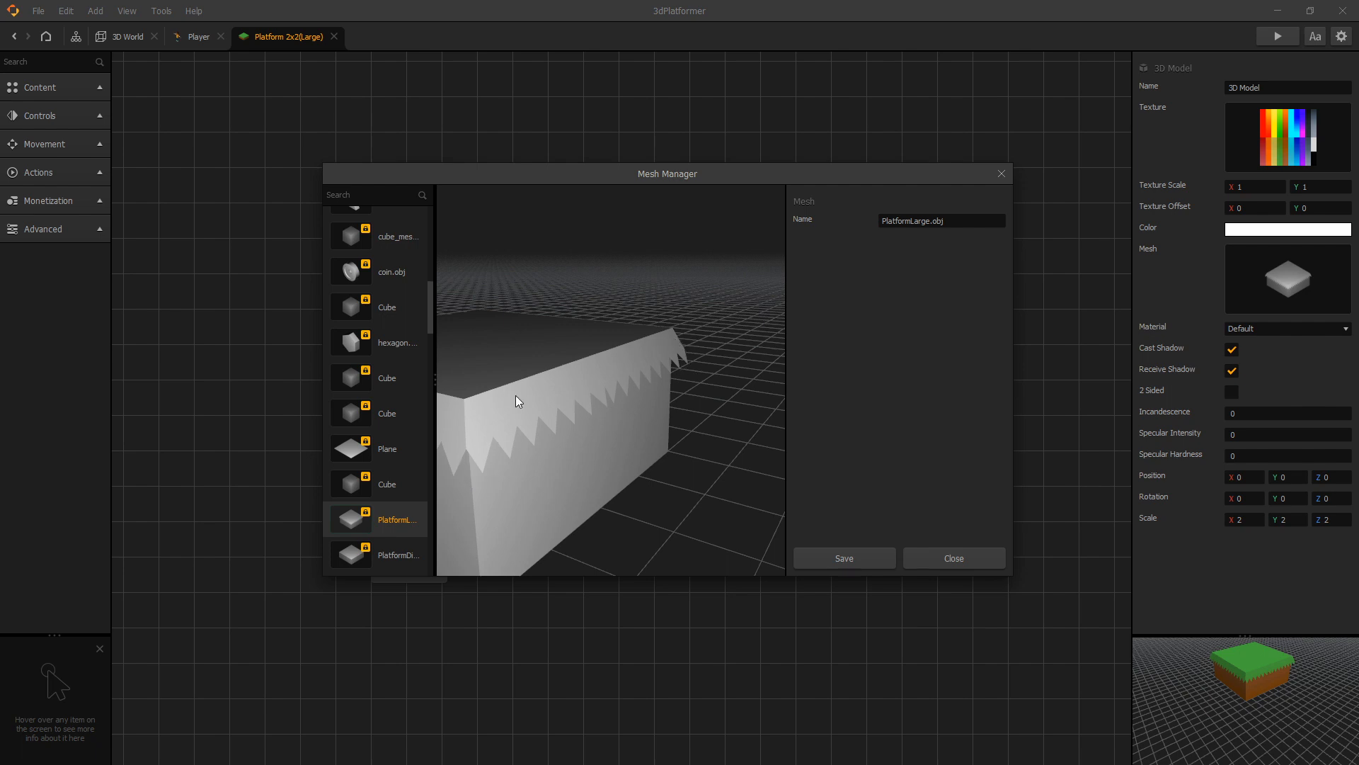
mouse_move(490, 459)
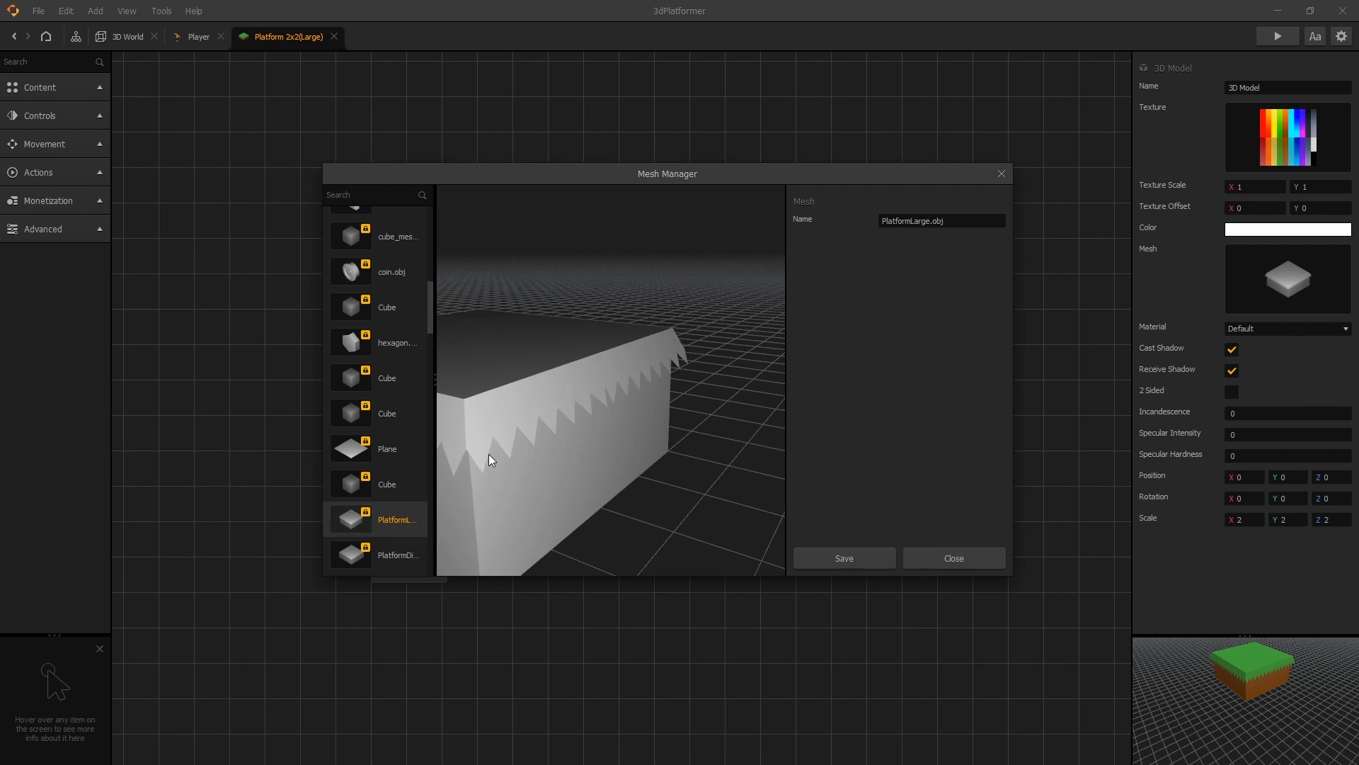
mouse_move(494, 449)
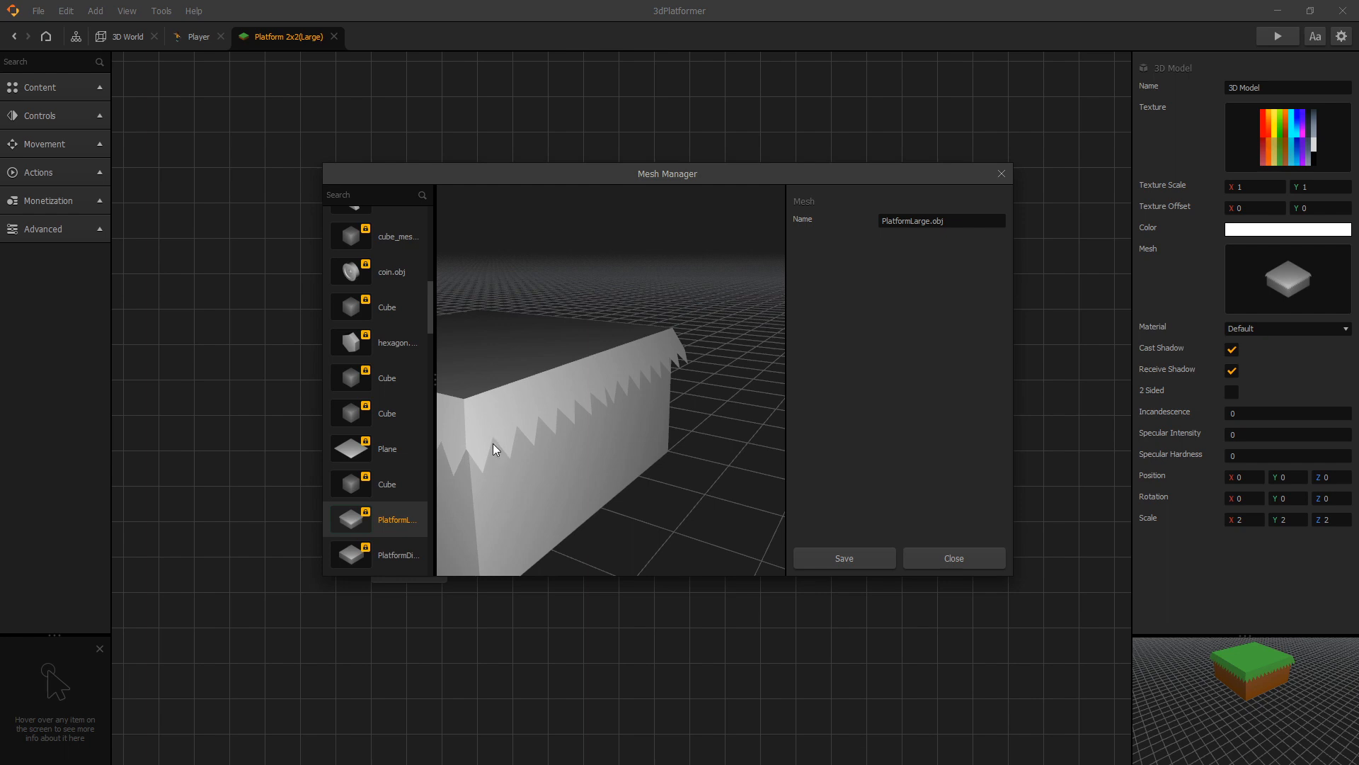
mouse_move(551, 412)
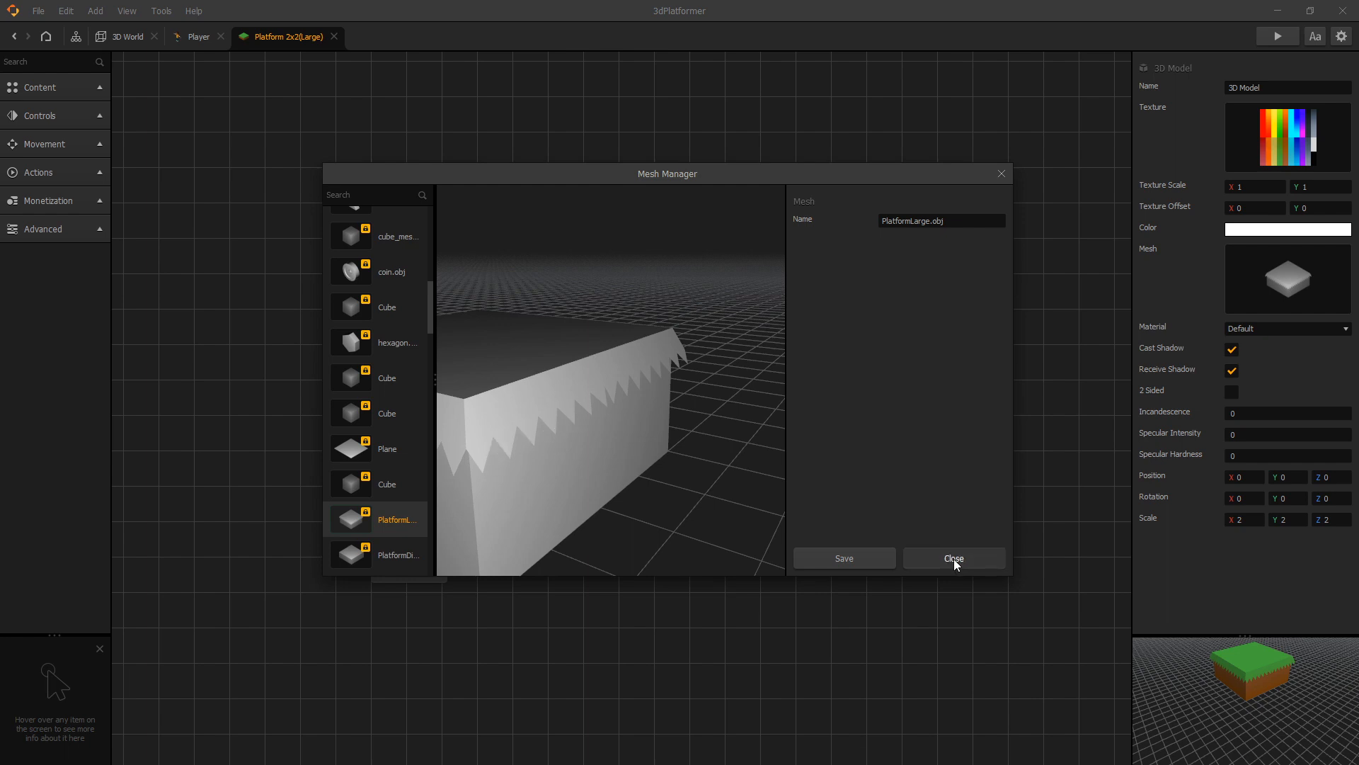
mouse_move(534, 435)
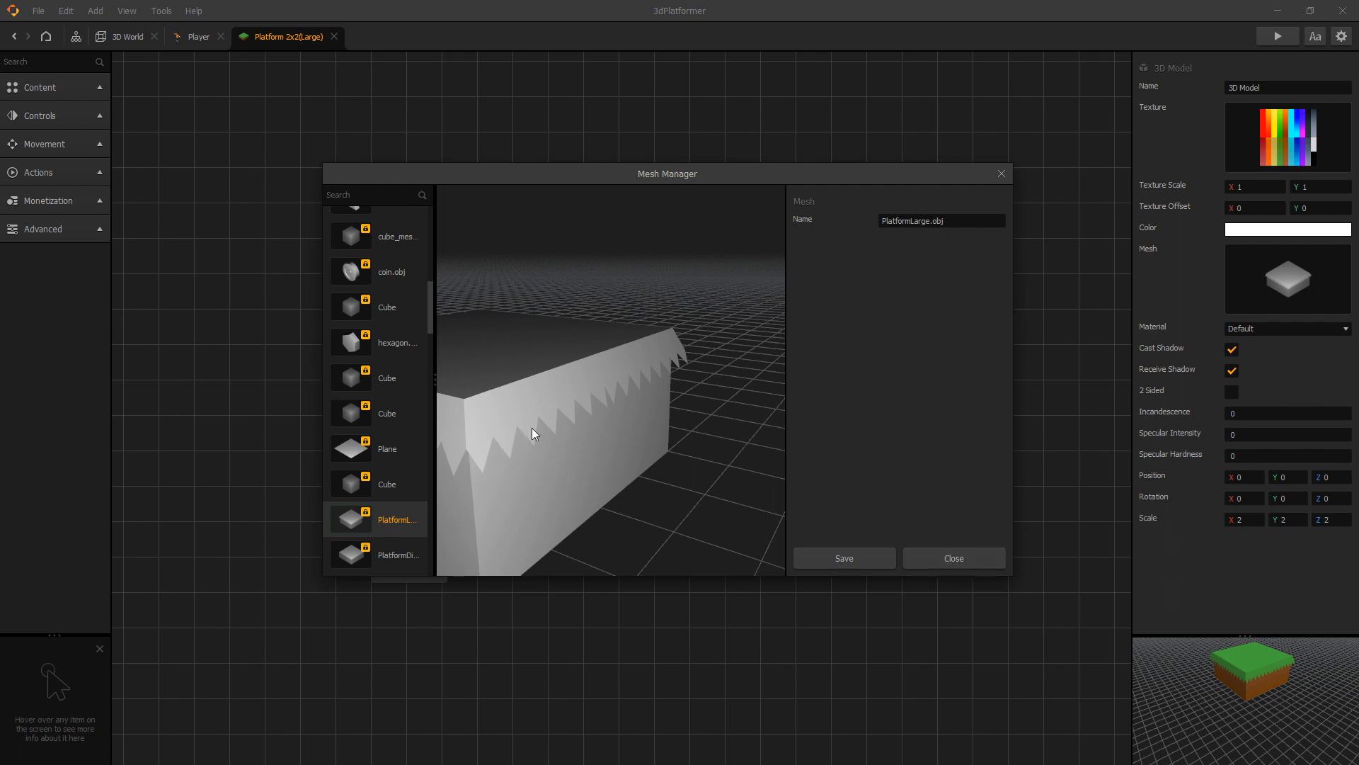
mouse_move(953, 558)
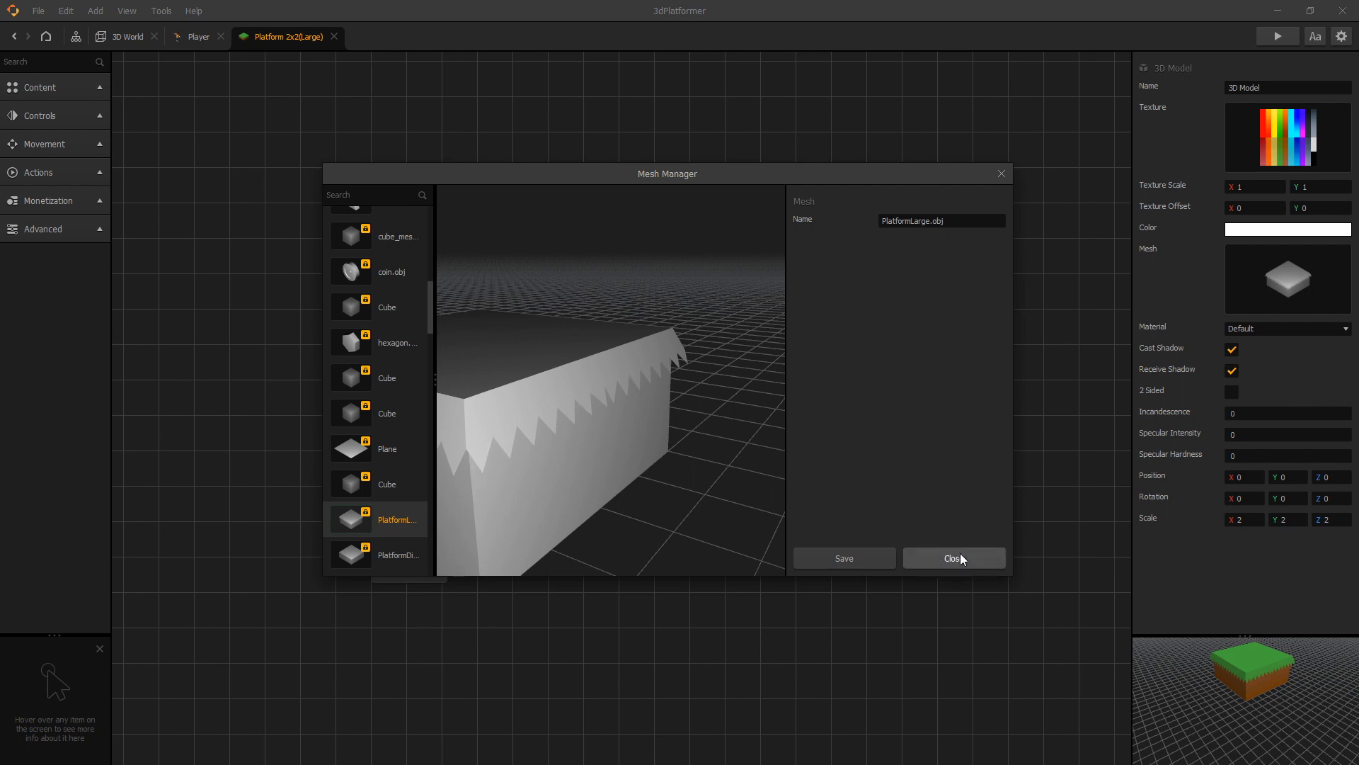
Step: Close the PlatformLarge.obj mesh preview, leaving the large platform's node map showing
left_click(953, 557)
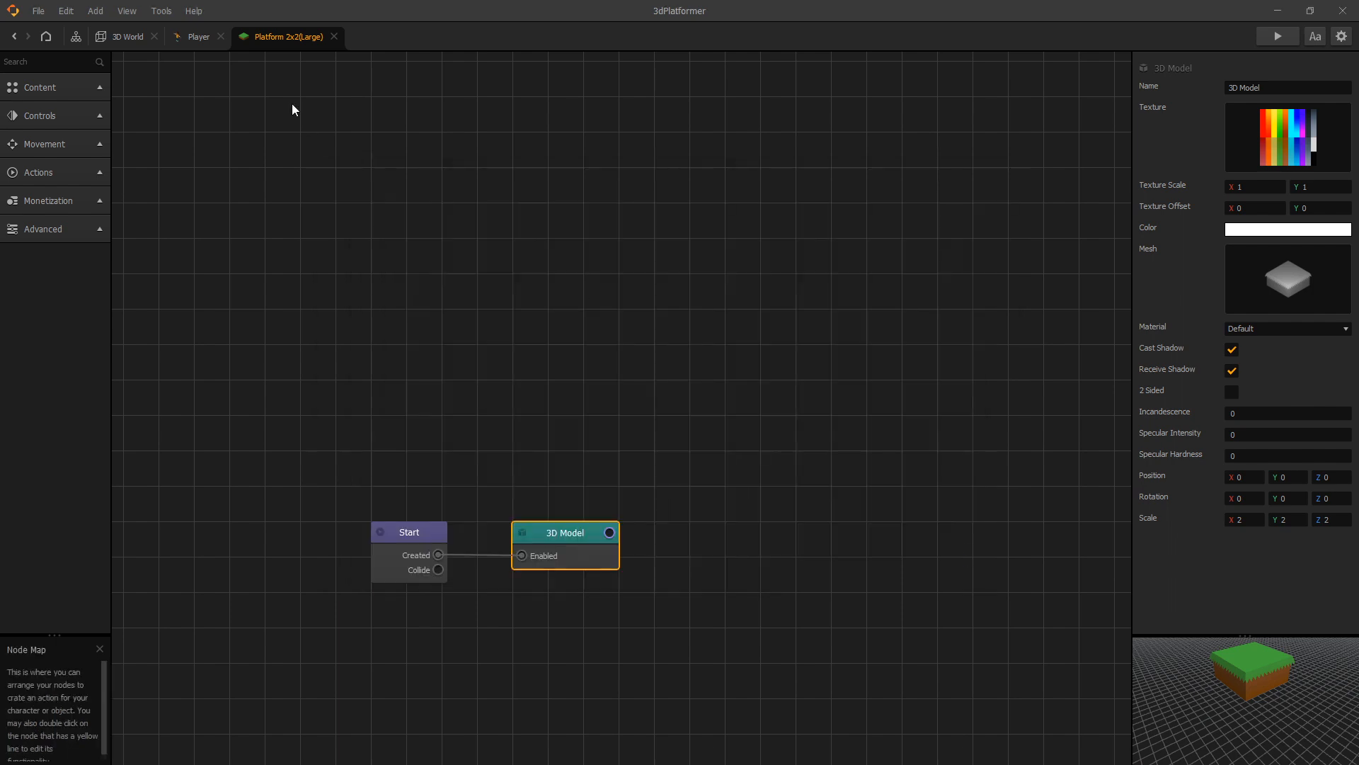
left_click(129, 36)
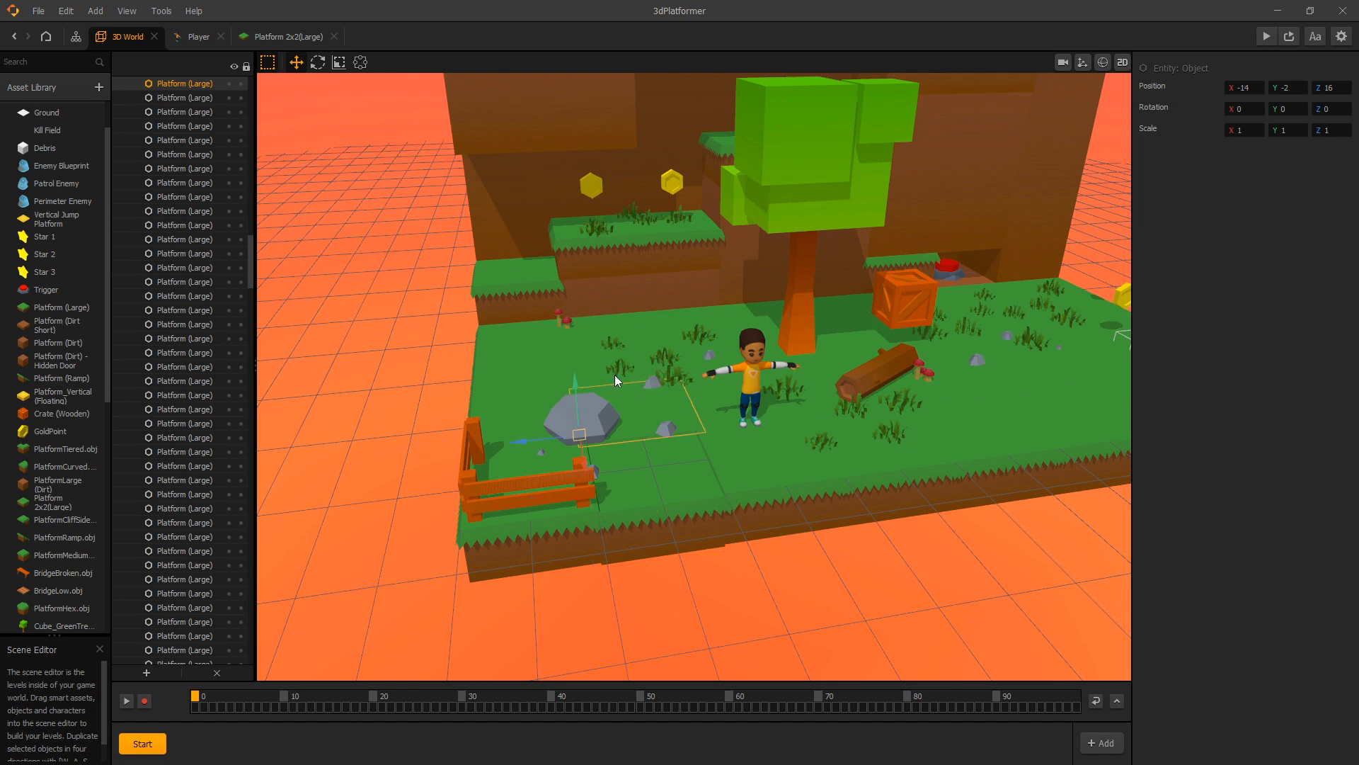
mouse_move(631, 363)
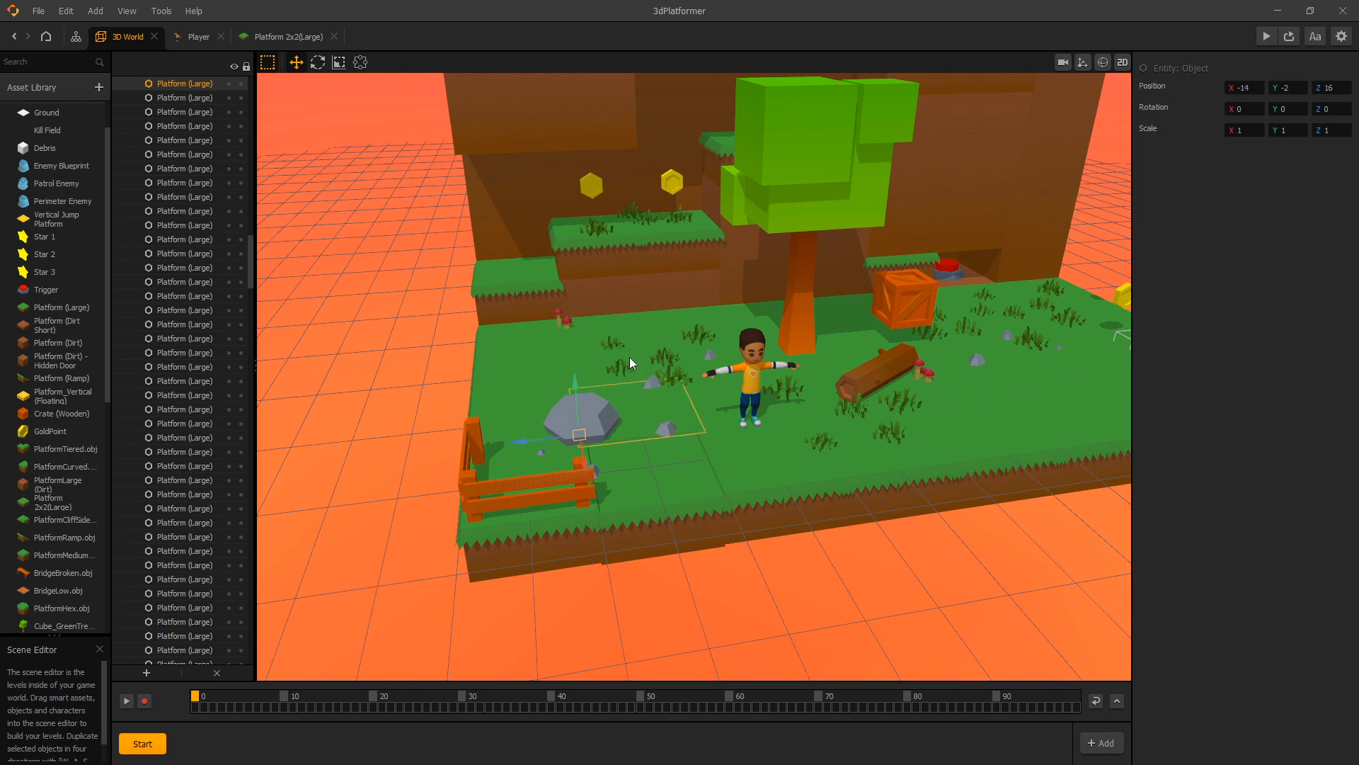
mouse_move(579, 396)
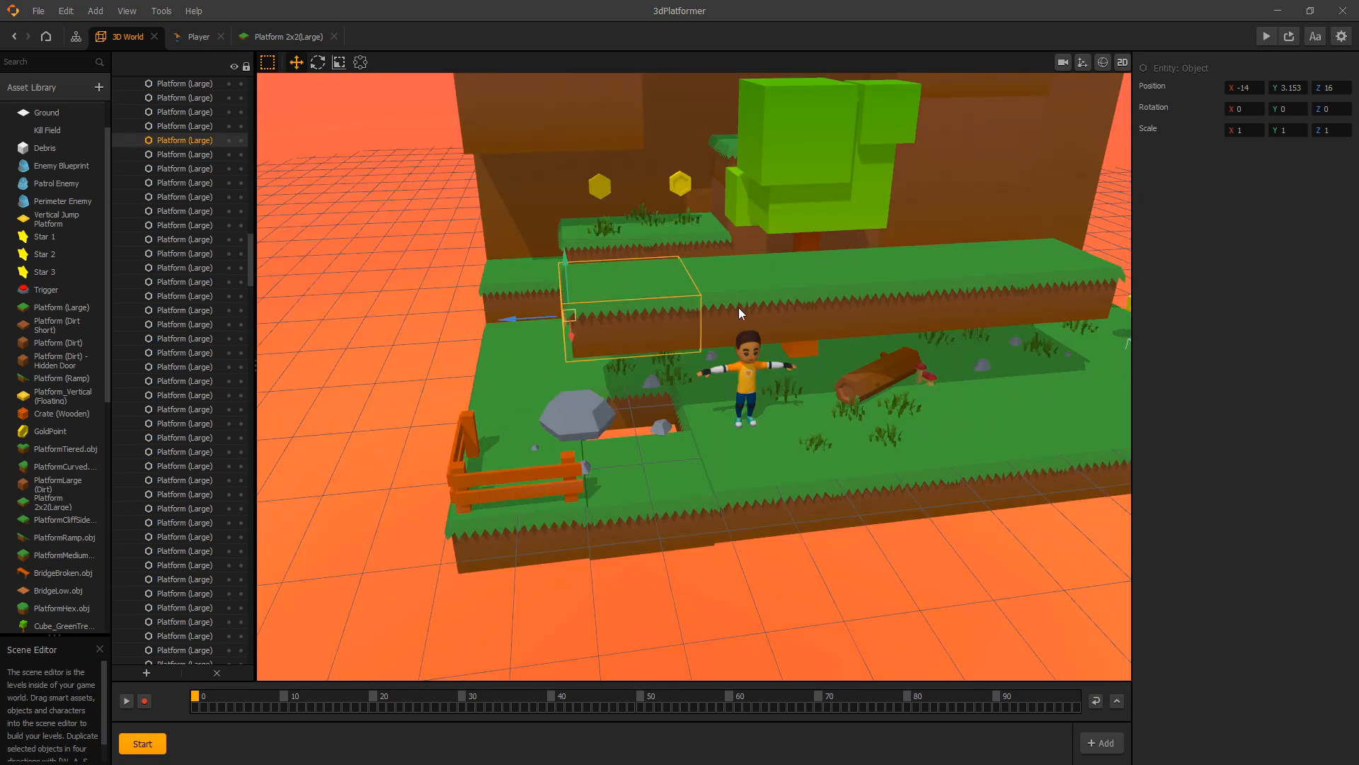
mouse_move(739, 298)
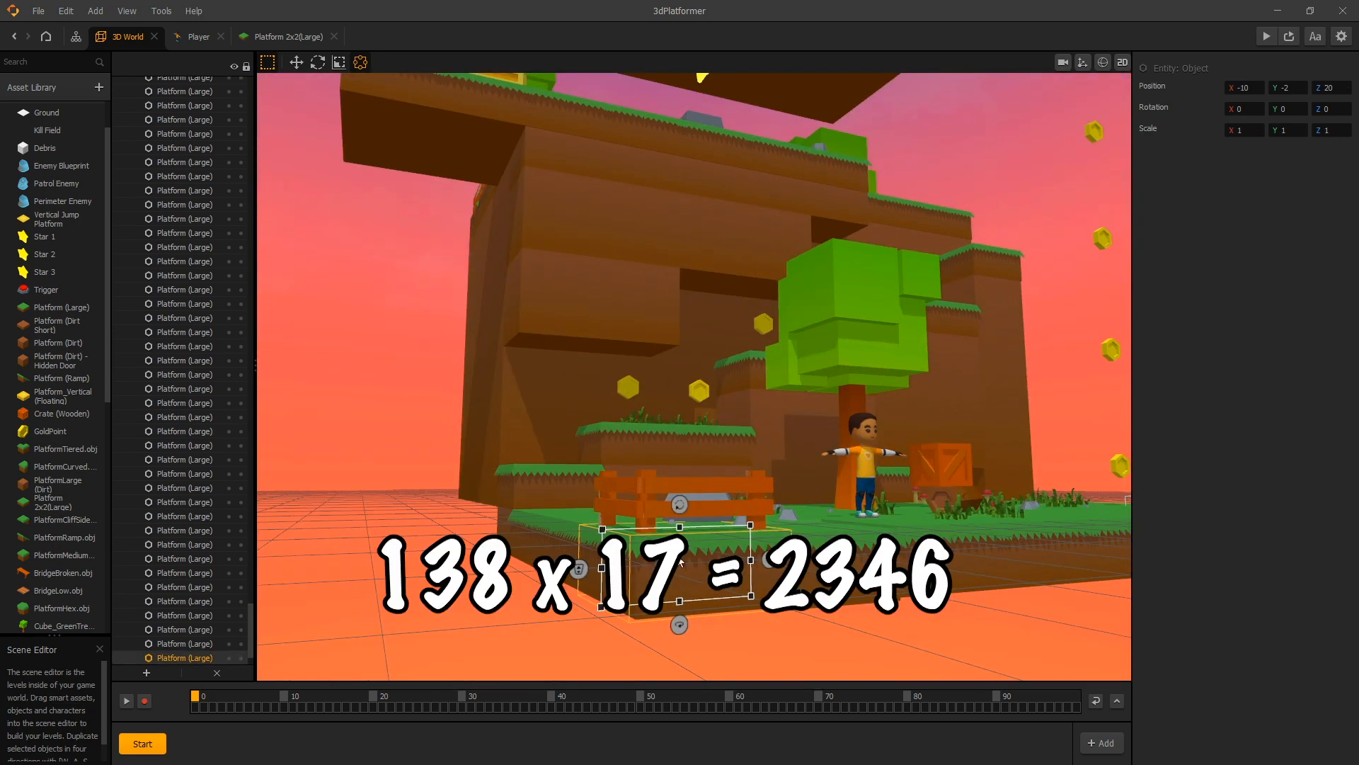
mouse_move(849, 527)
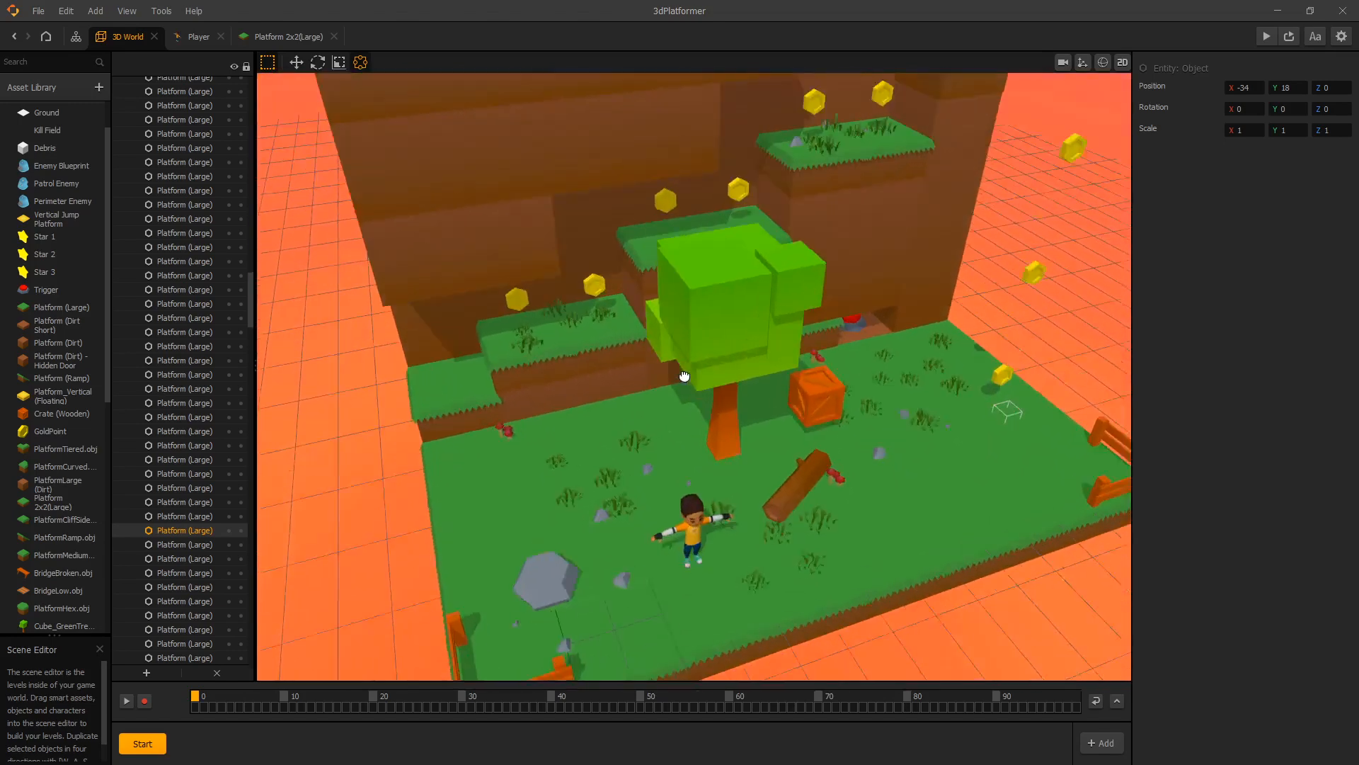
Step: Open a Grass_A.obj clump's node map to check its 3D Model, then return to 3D World
left_click(54, 526)
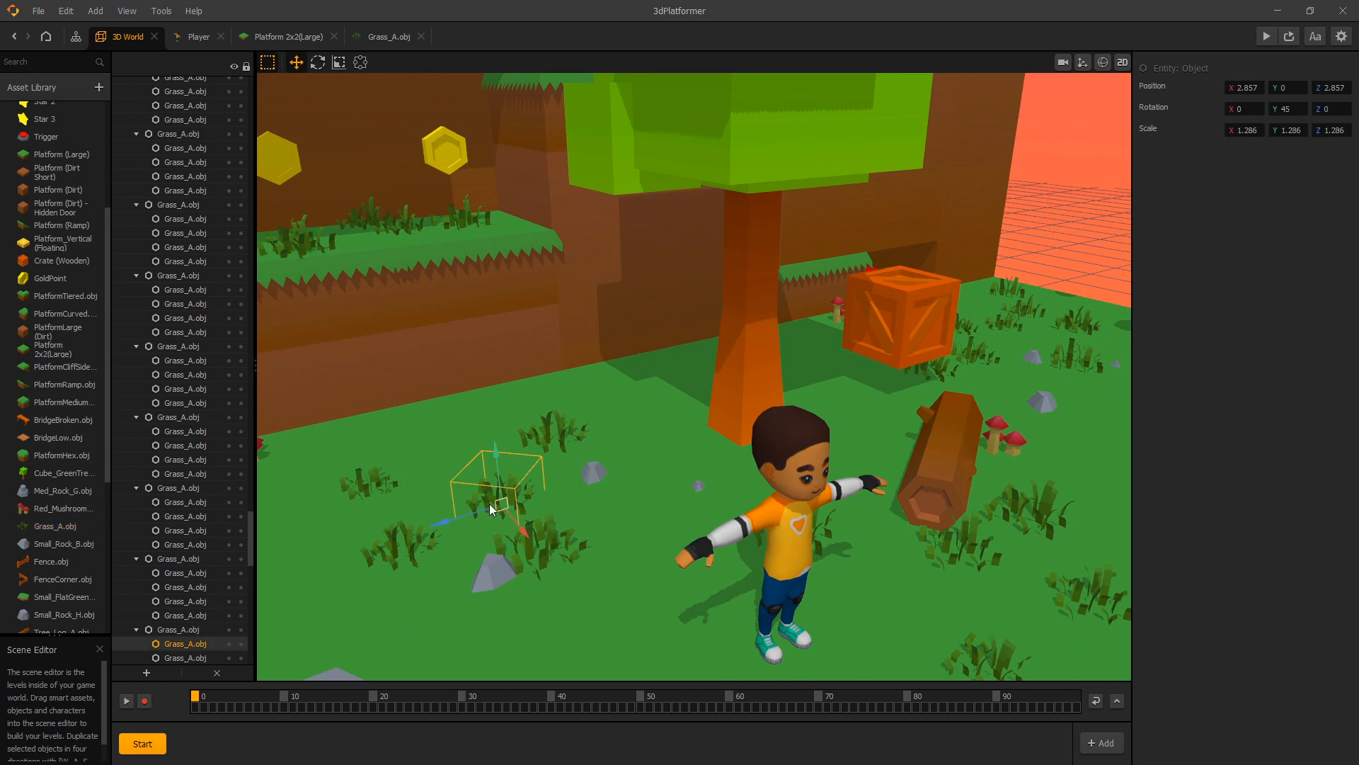
left_click(388, 37)
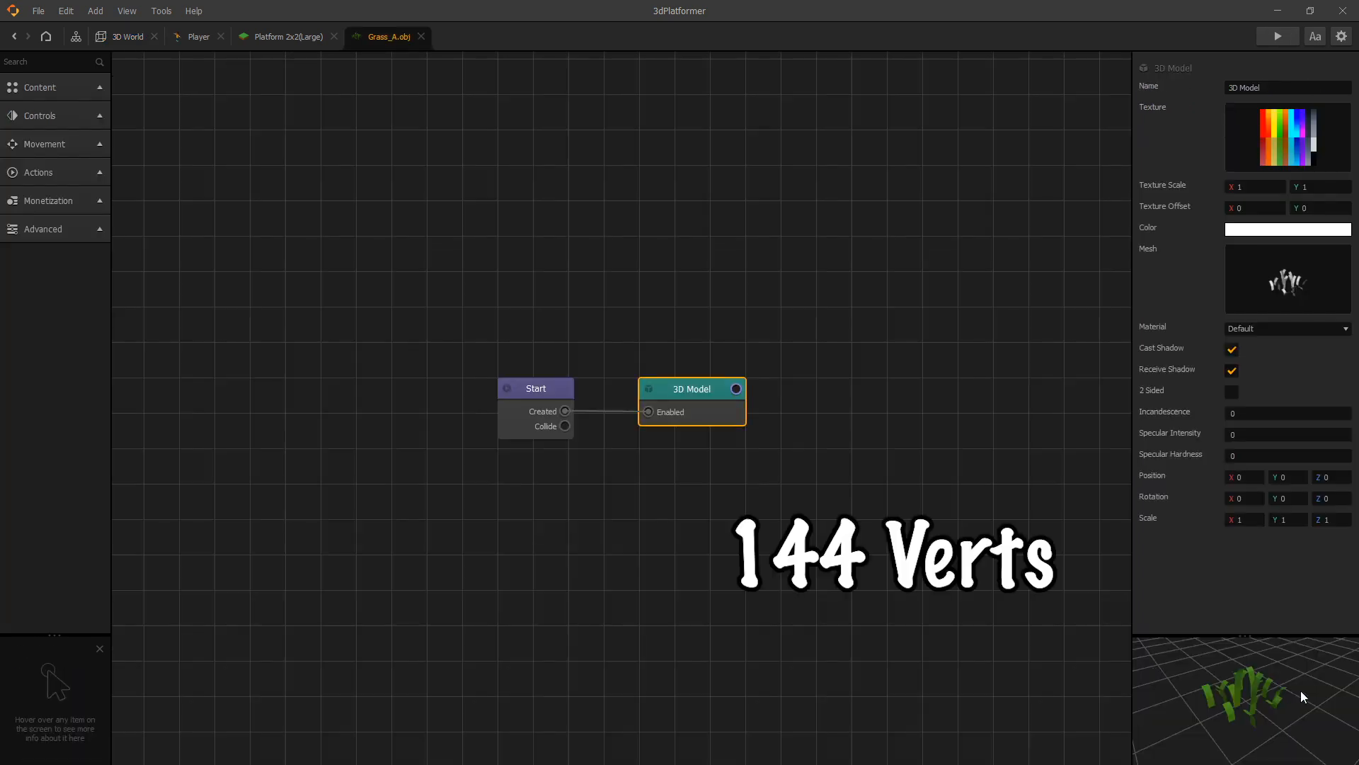
left_click(127, 36)
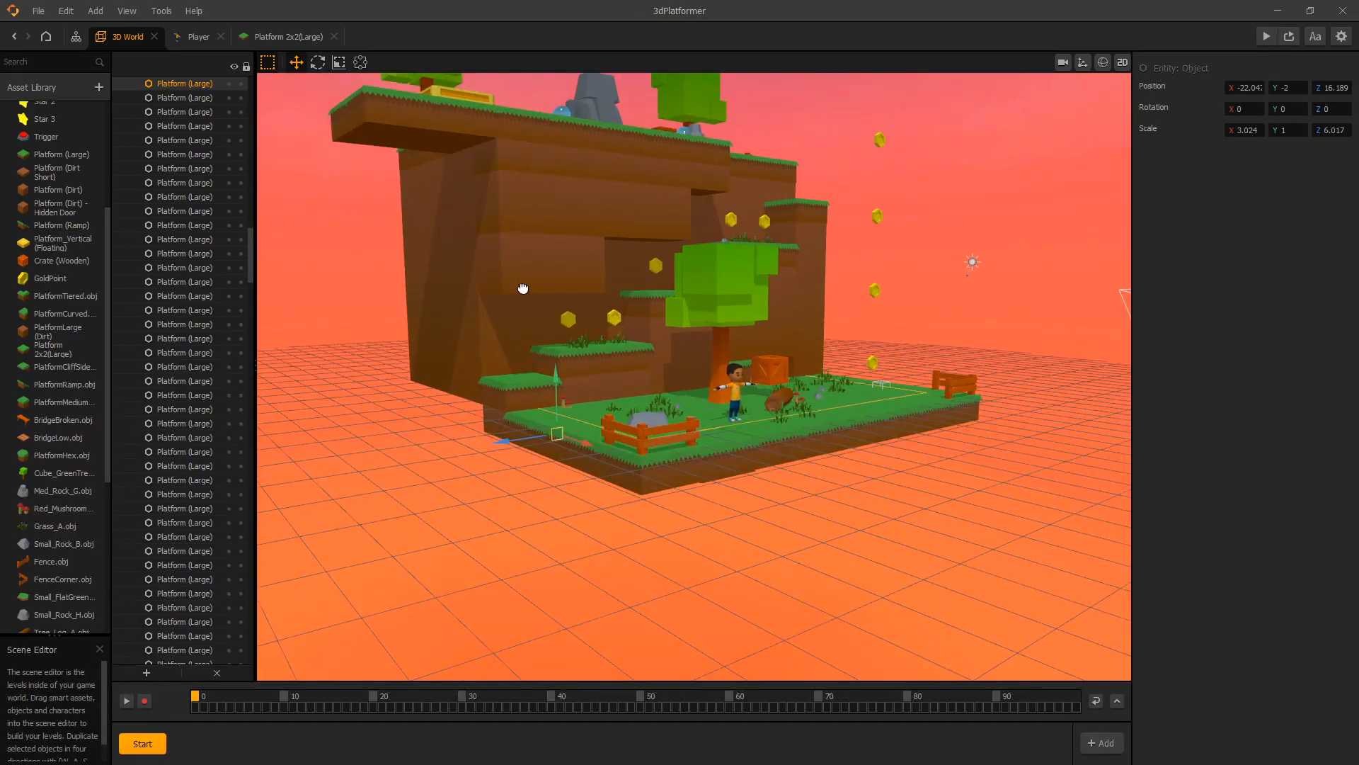
left_click_drag(523, 287, 574, 264)
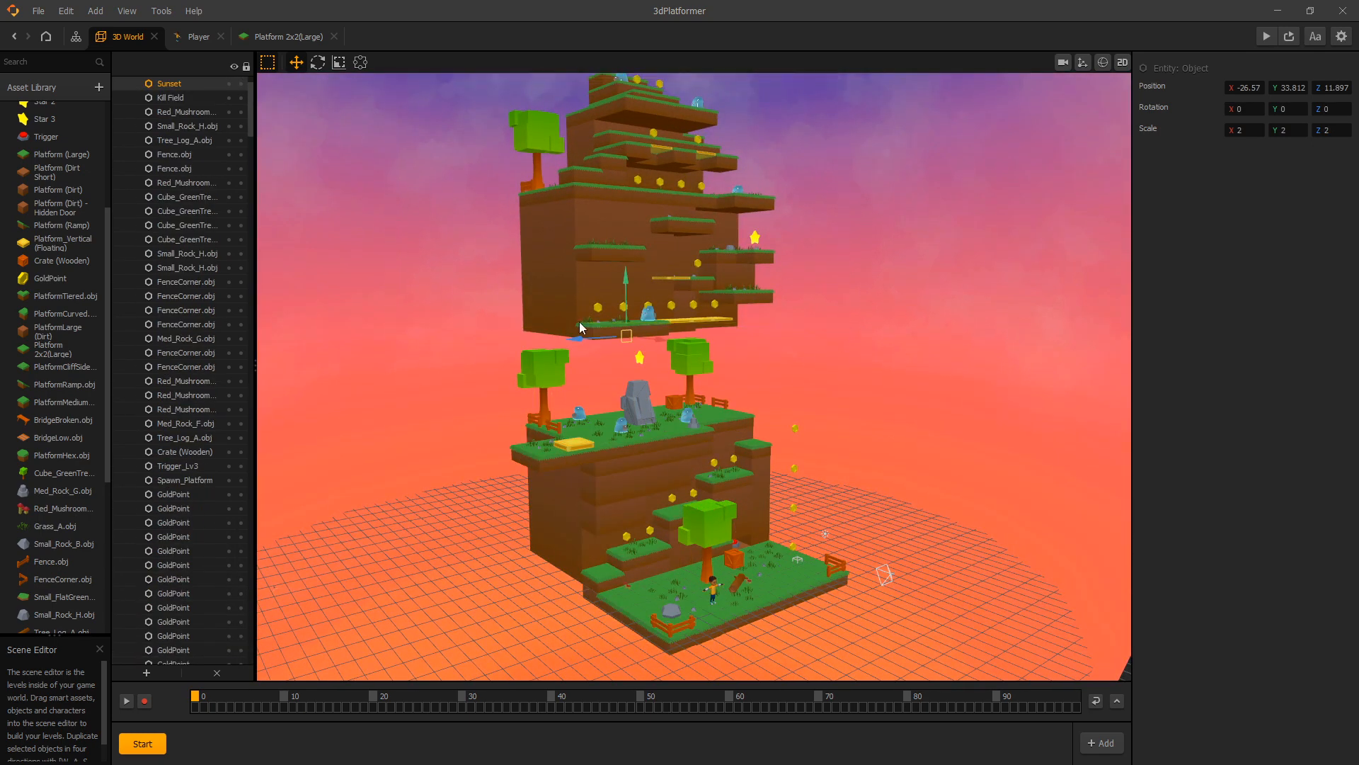
mouse_move(746, 327)
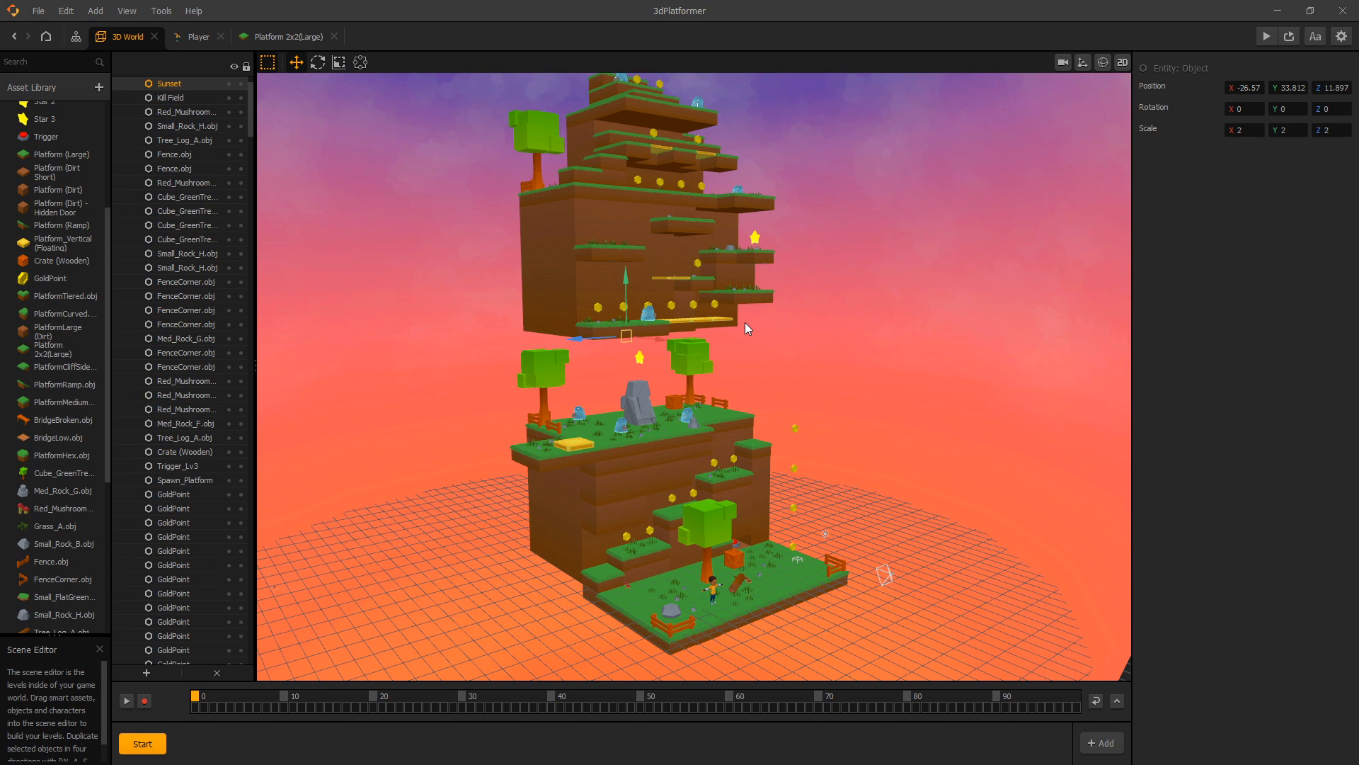
mouse_move(596, 204)
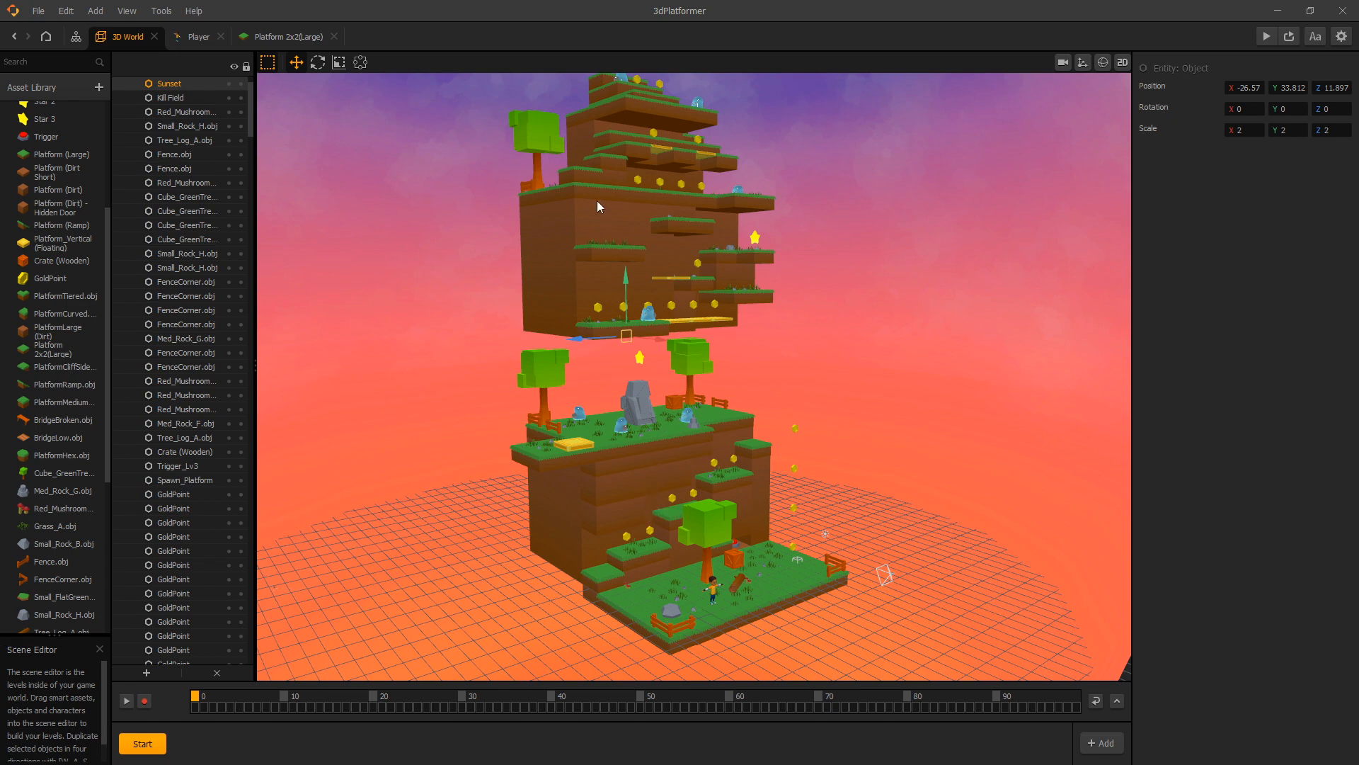
mouse_move(684, 538)
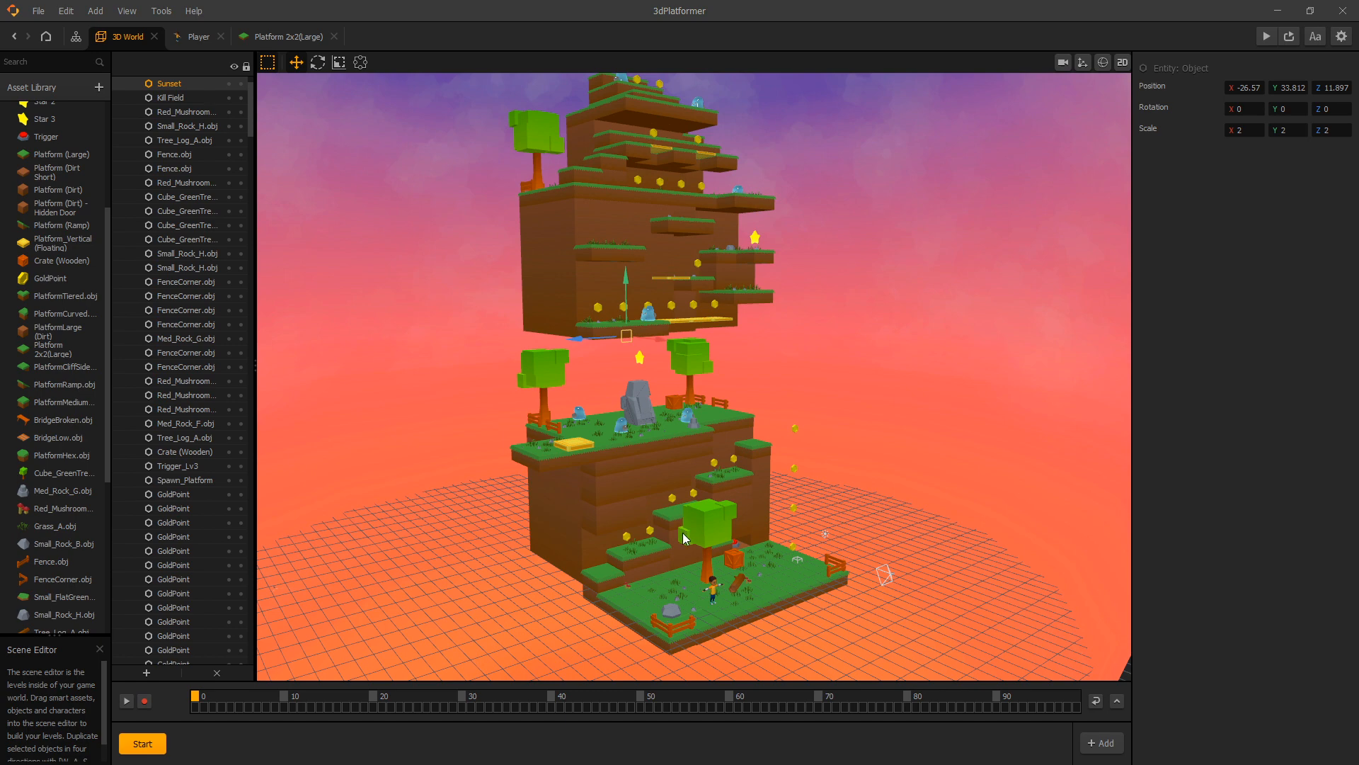
mouse_move(709, 460)
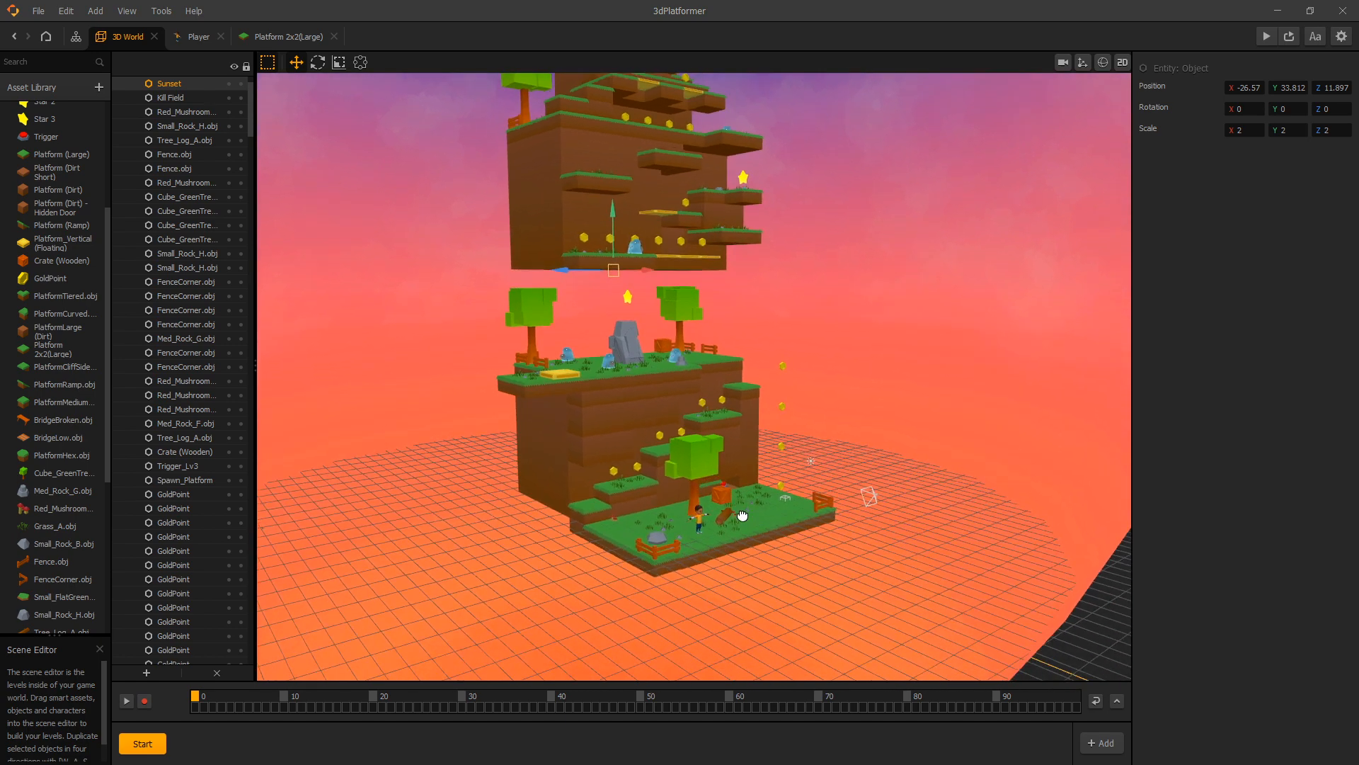
left_click(169, 97)
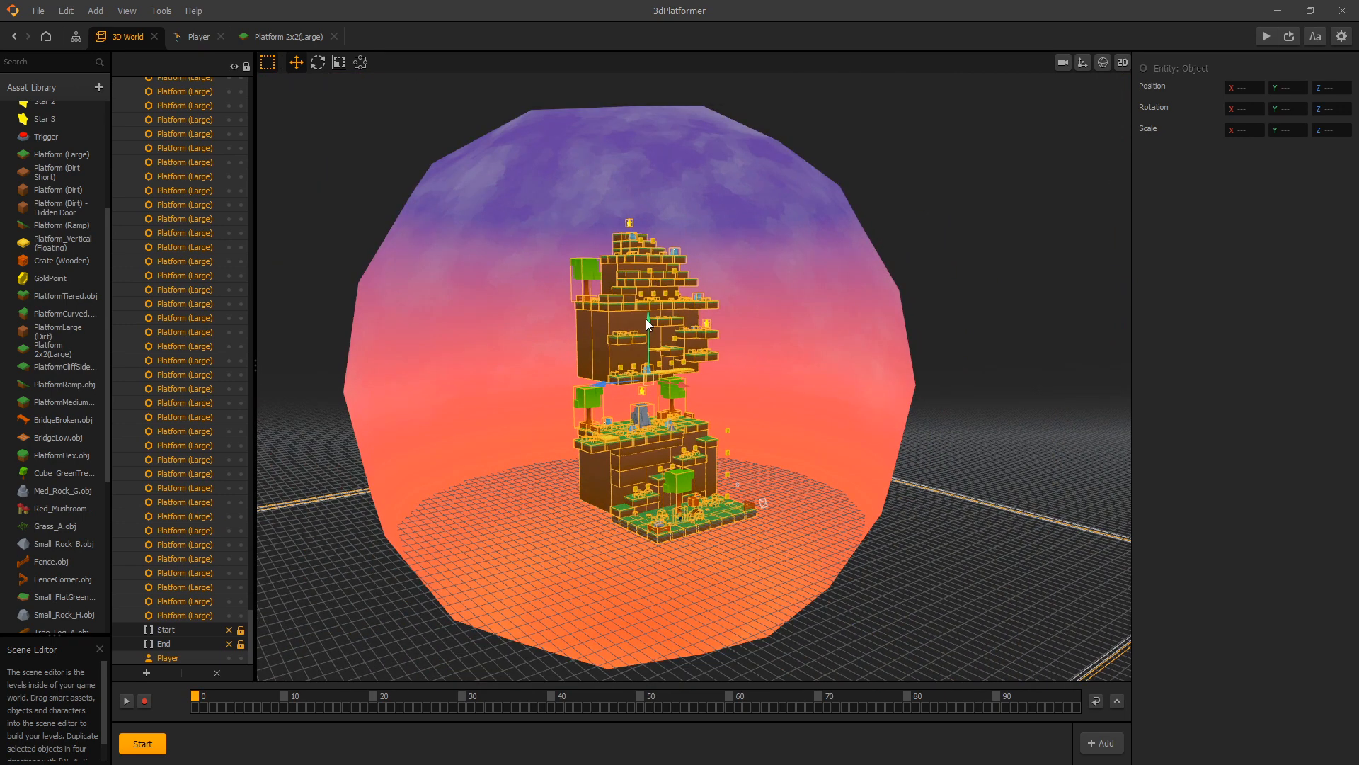
mouse_move(635, 310)
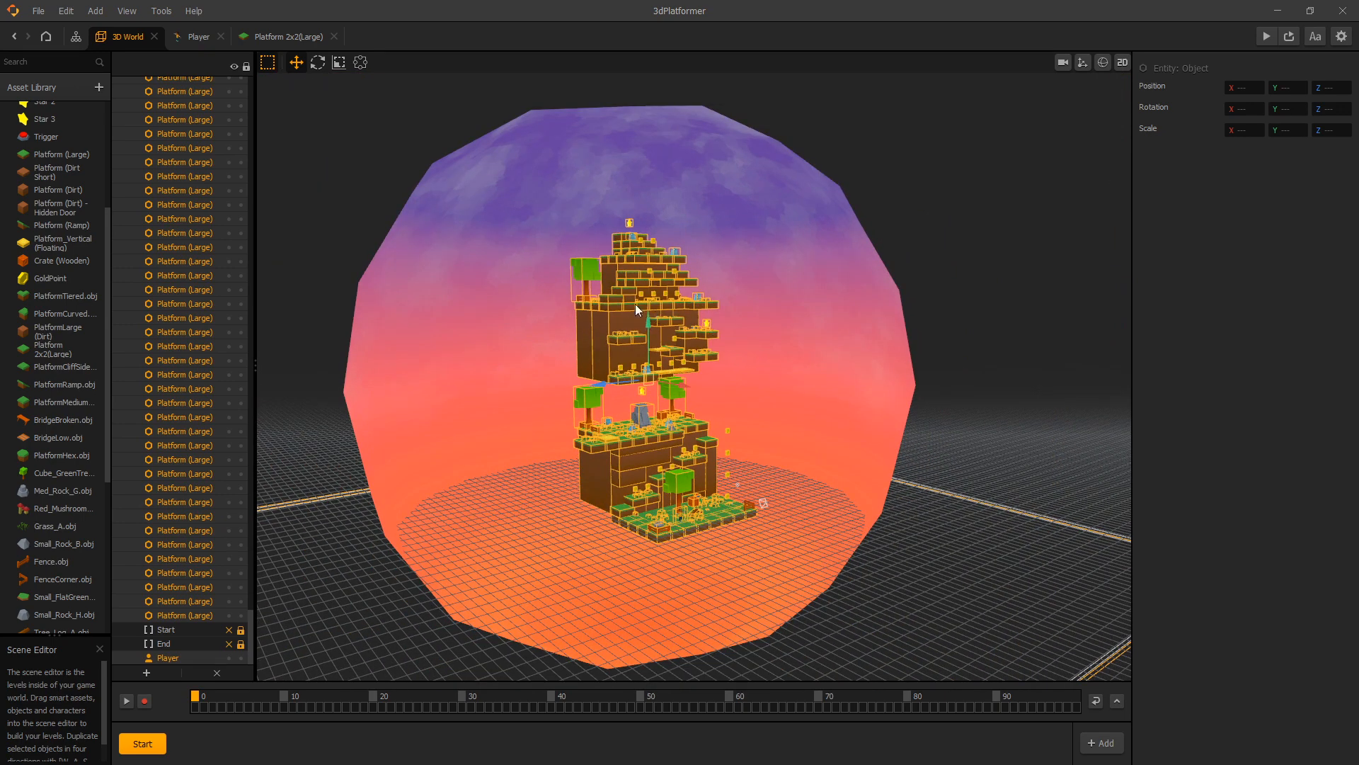
mouse_move(643, 334)
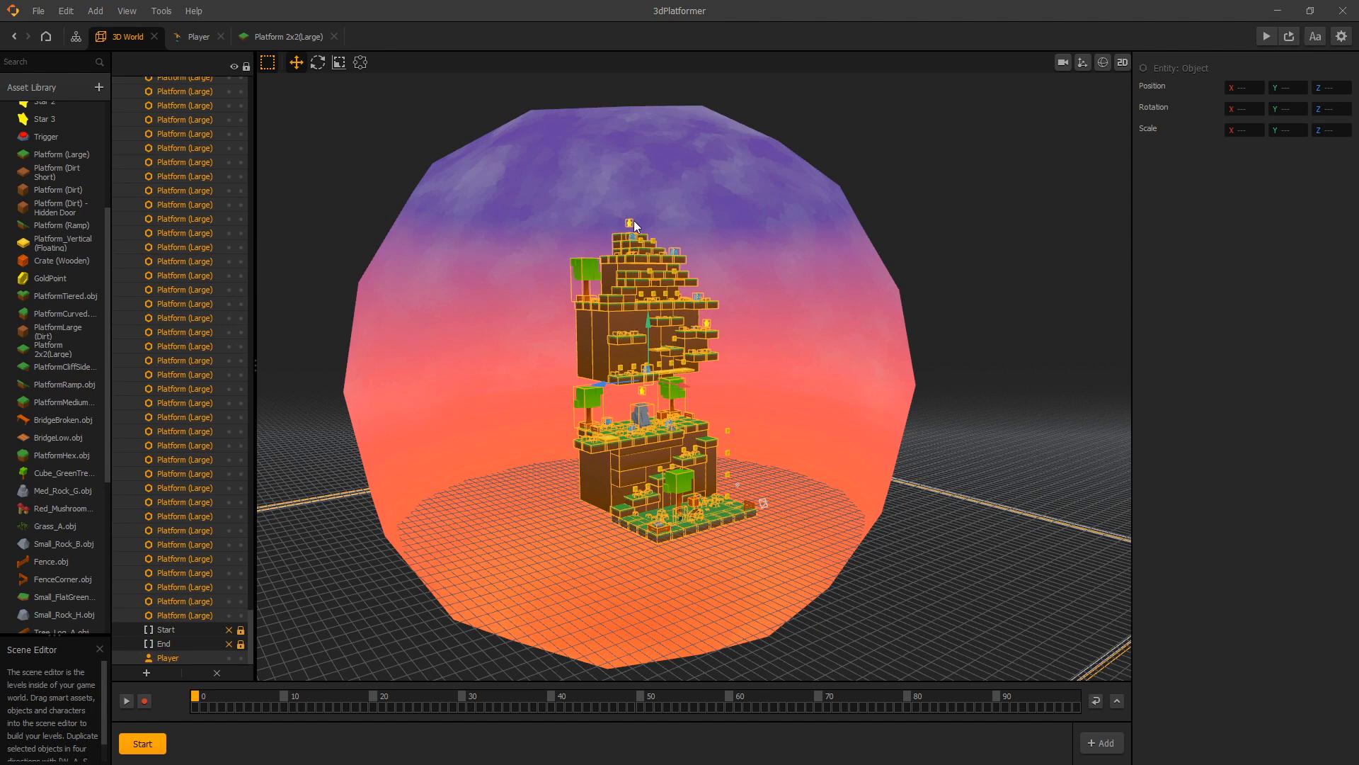
mouse_move(637, 154)
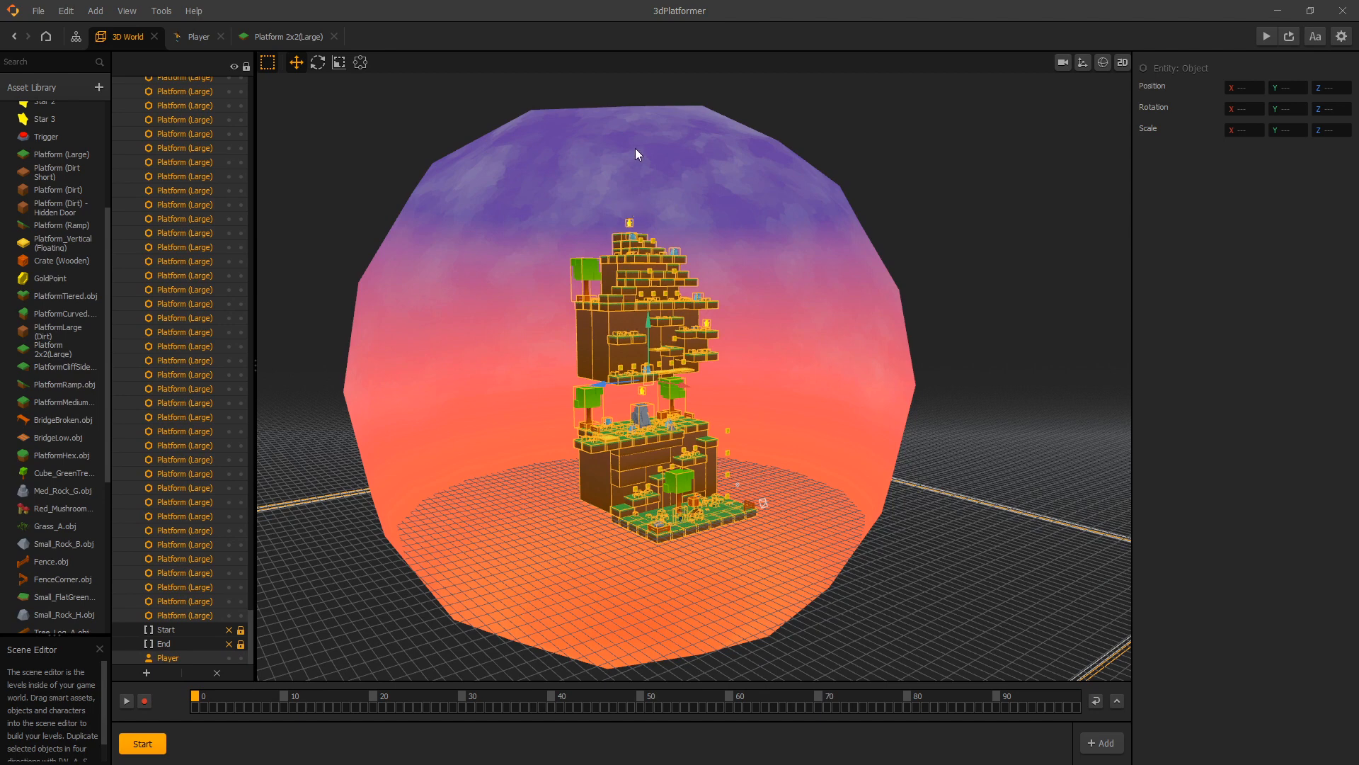
mouse_move(655, 306)
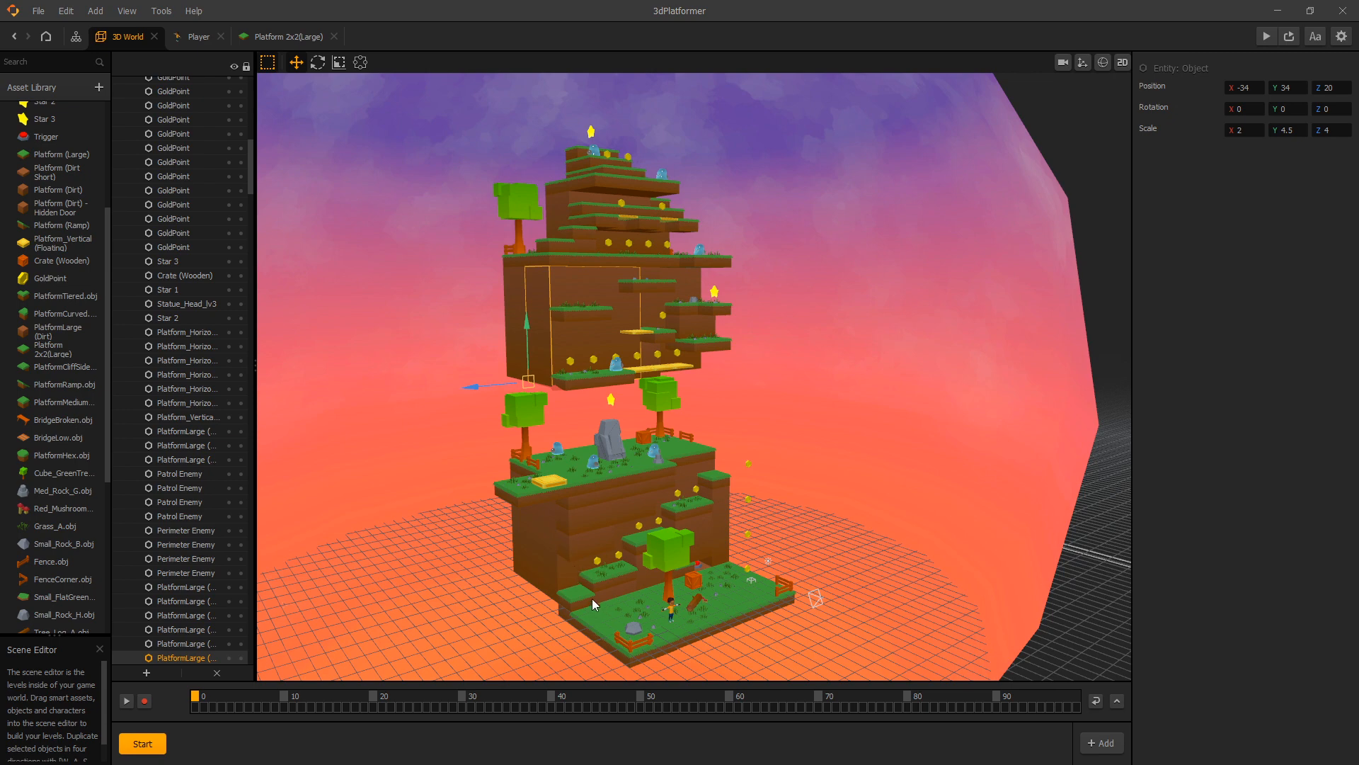
mouse_move(691, 595)
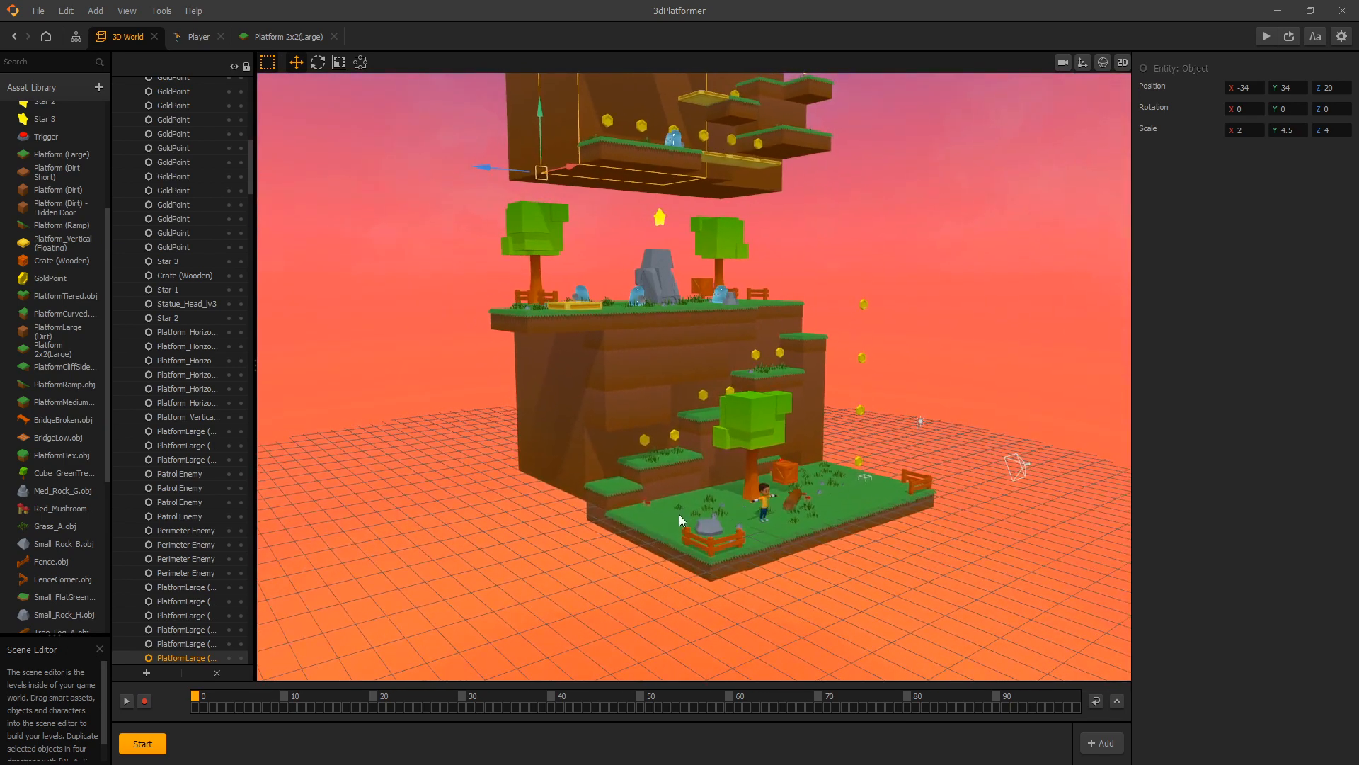
Step: Review the 3D World node's thresholds on the Mind Map, then show the Platform (Large) node setup
left_click(75, 37)
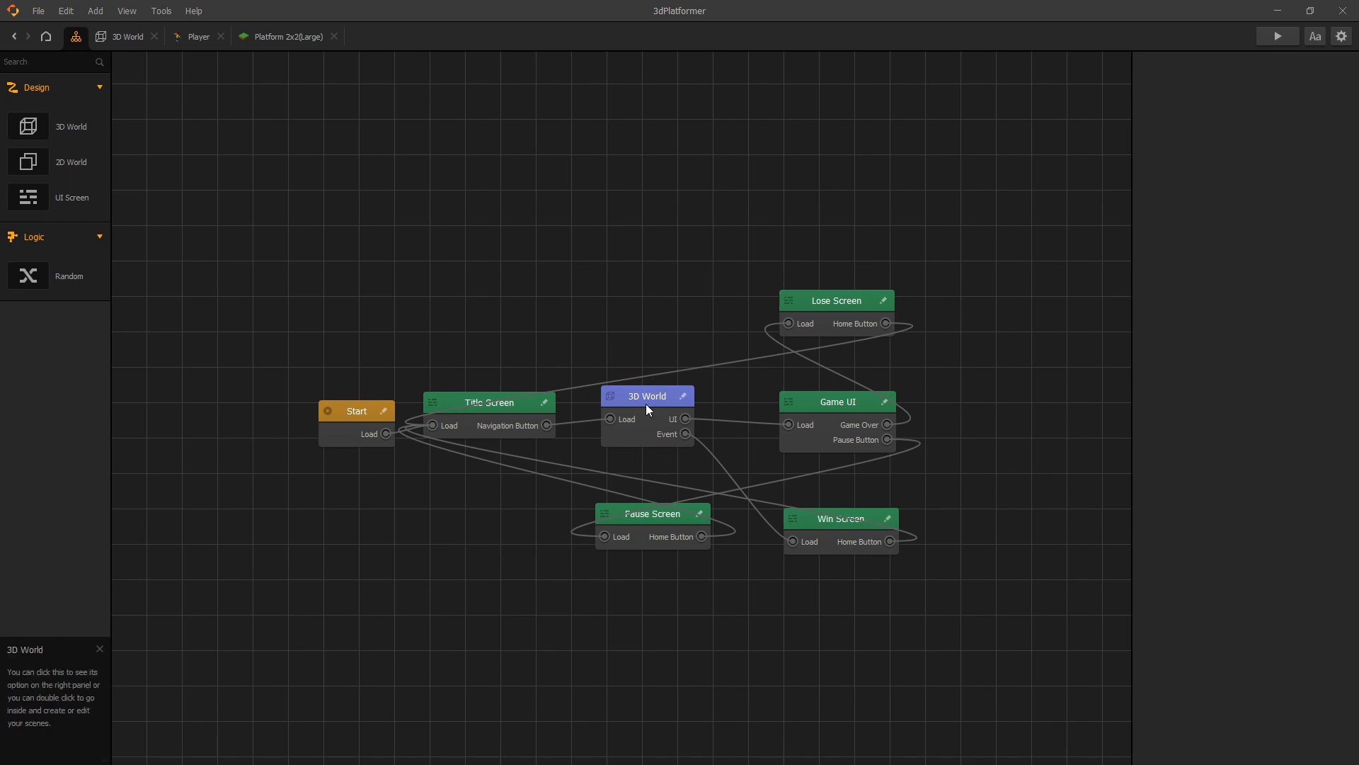
left_click(647, 395)
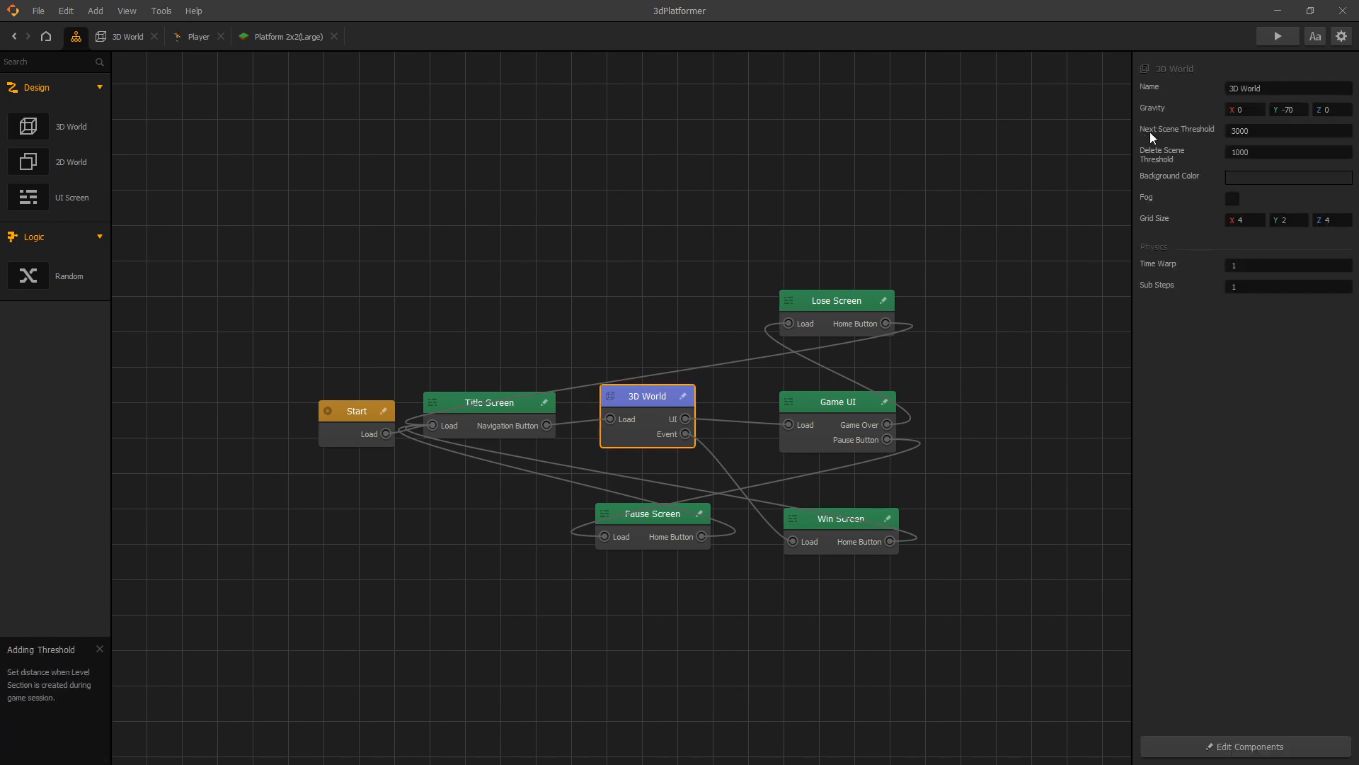
mouse_move(1161, 154)
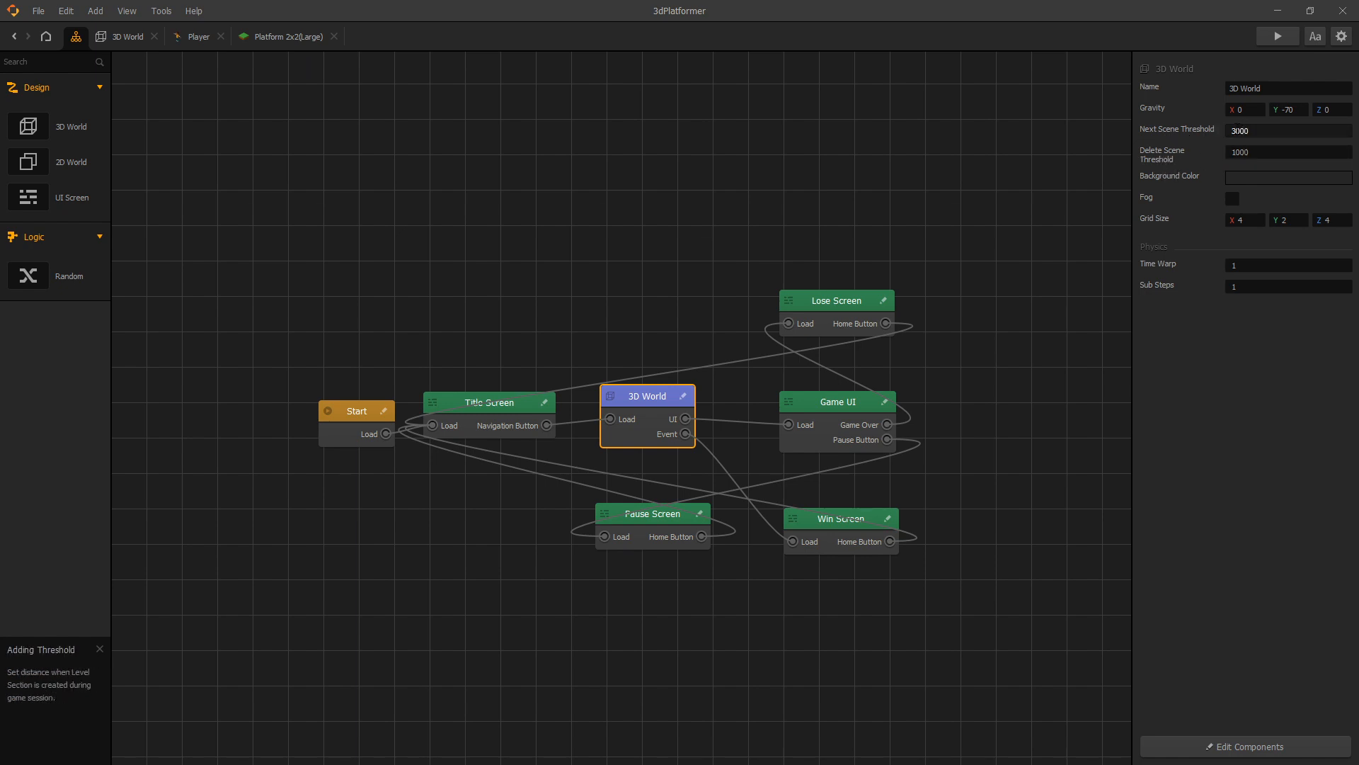
left_click(287, 37)
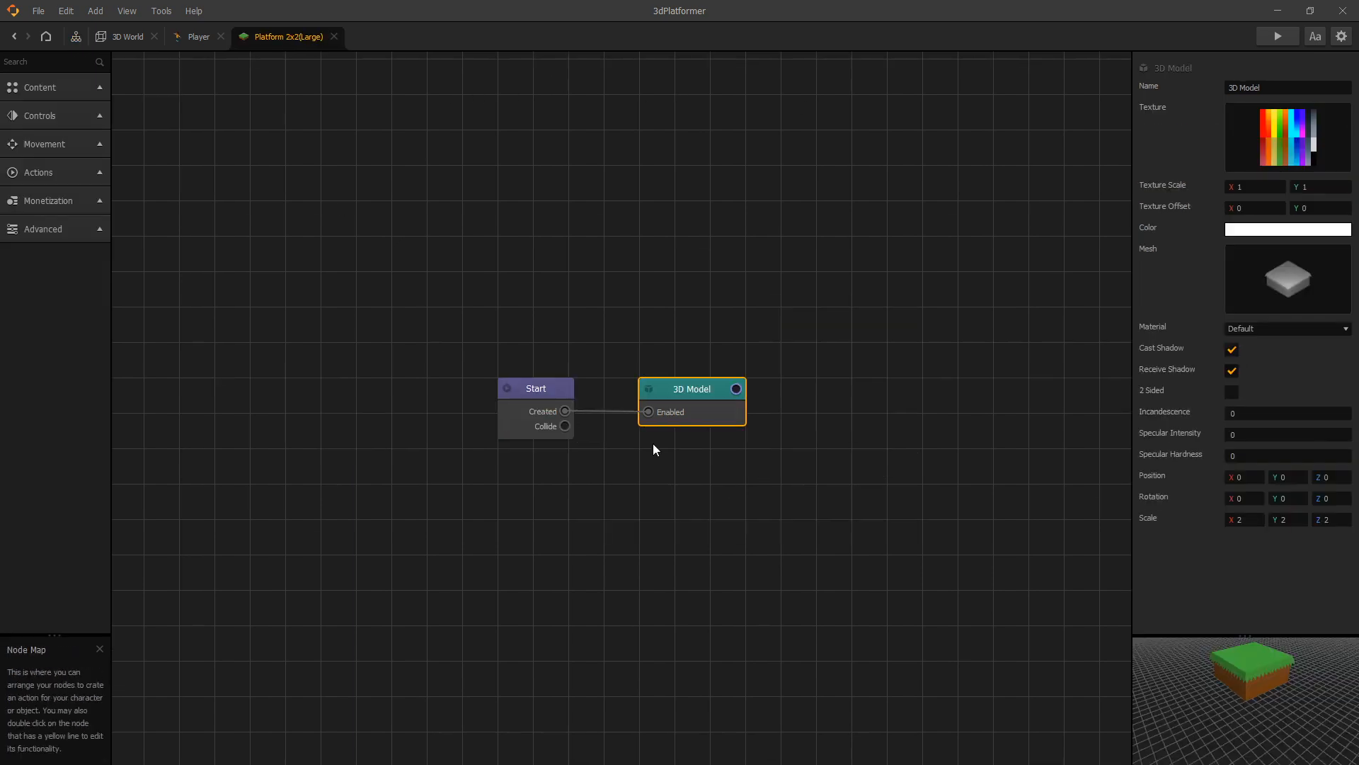
Step: Return to the 3D World scene editor to look over the platform tower
left_click(128, 36)
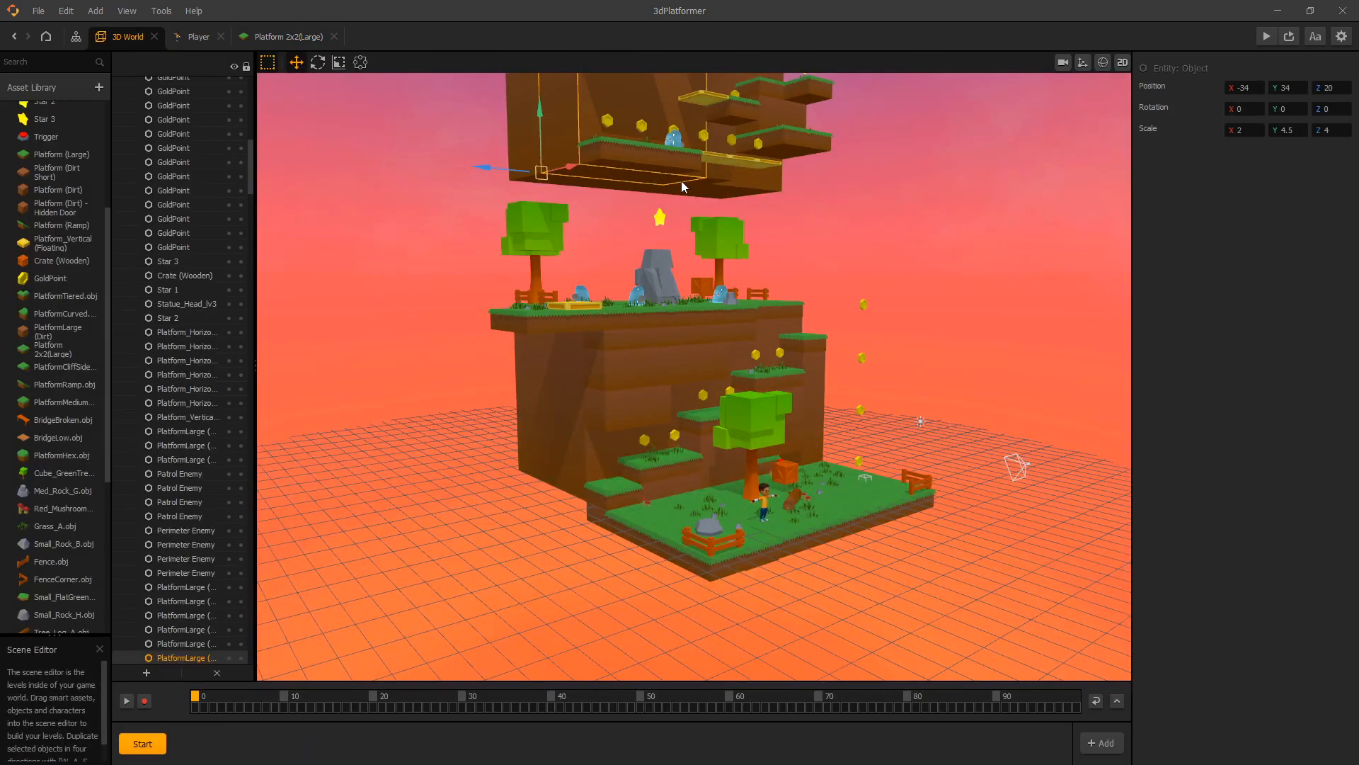
mouse_move(705, 263)
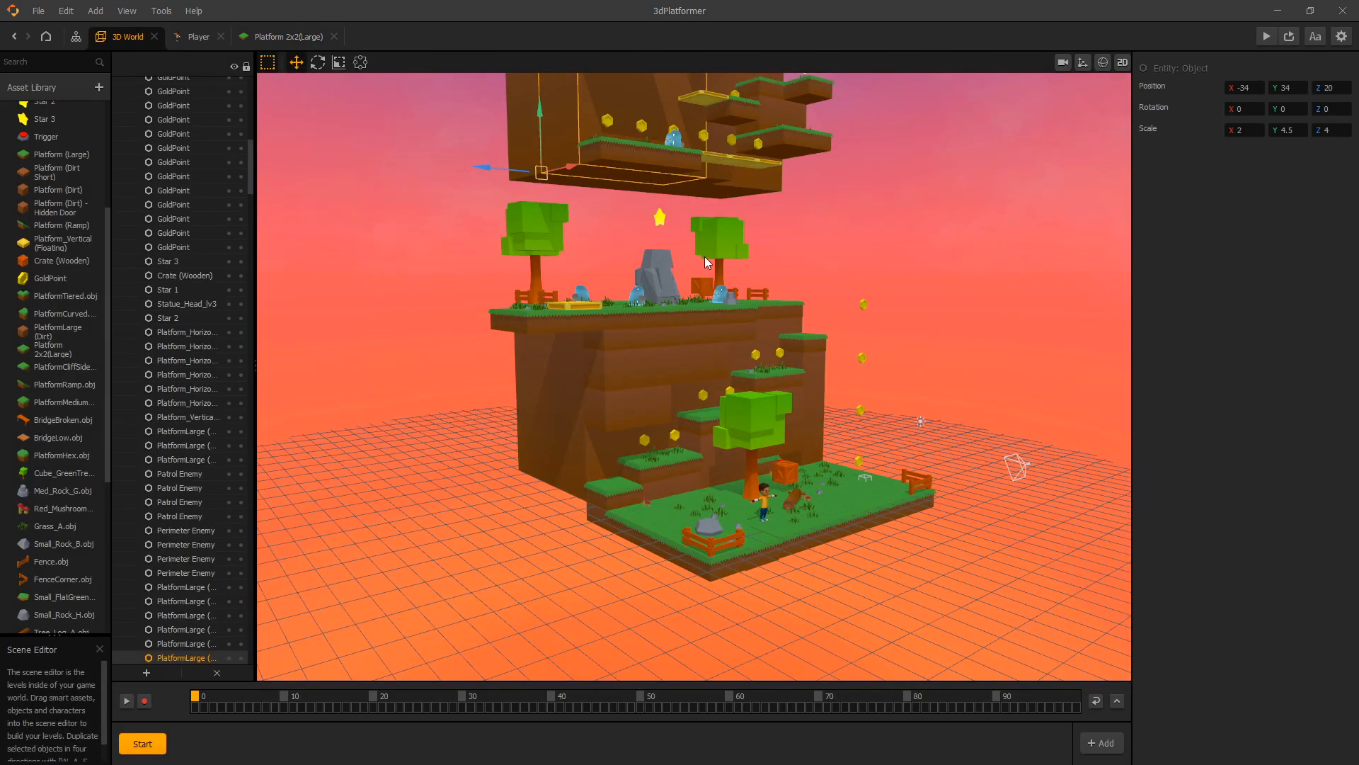
mouse_move(696, 247)
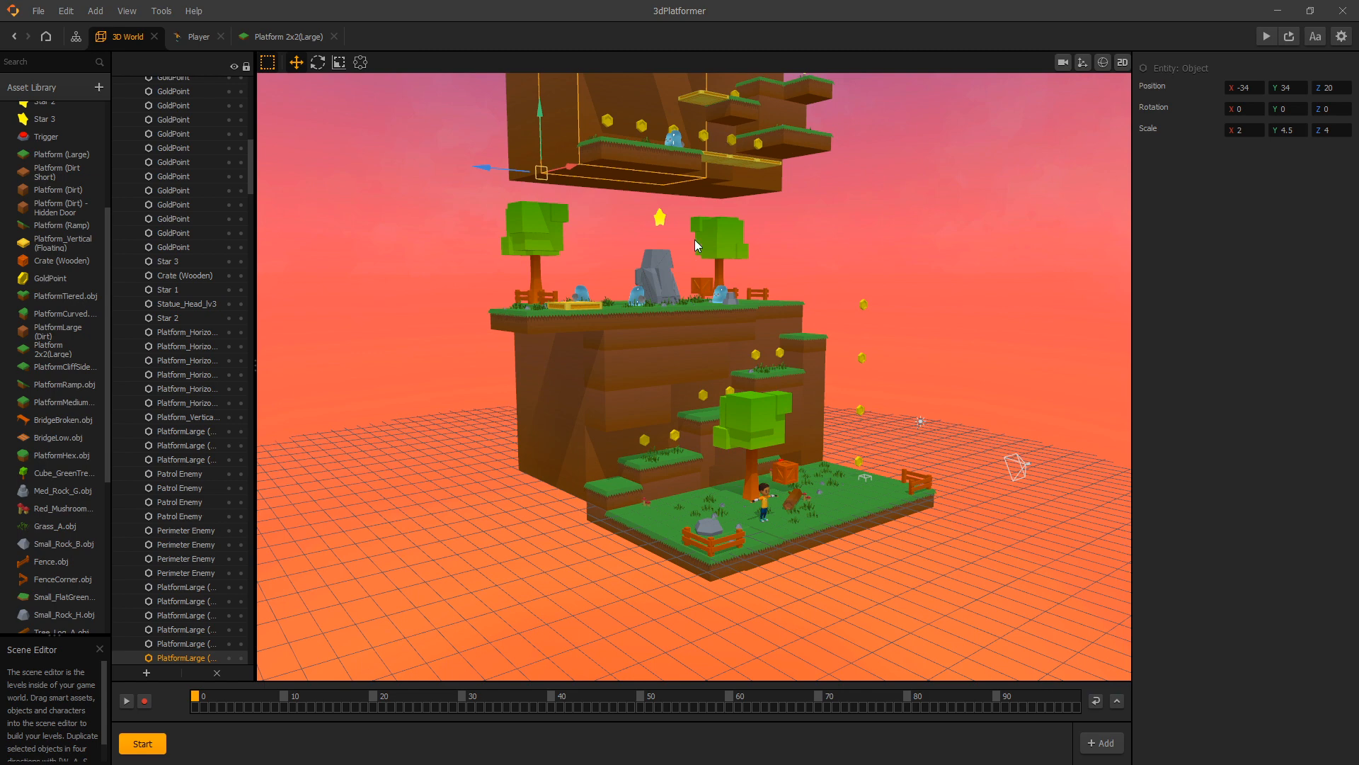
mouse_move(699, 206)
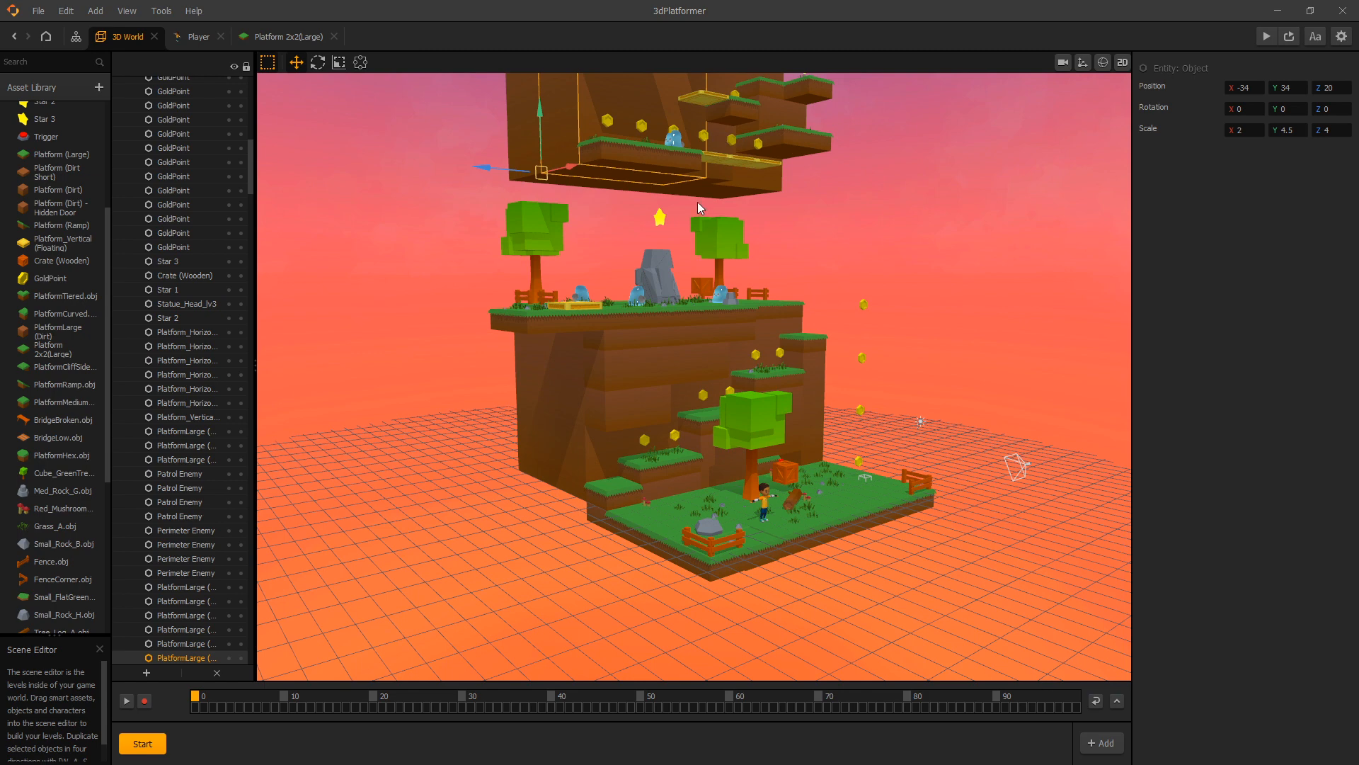
mouse_move(861, 215)
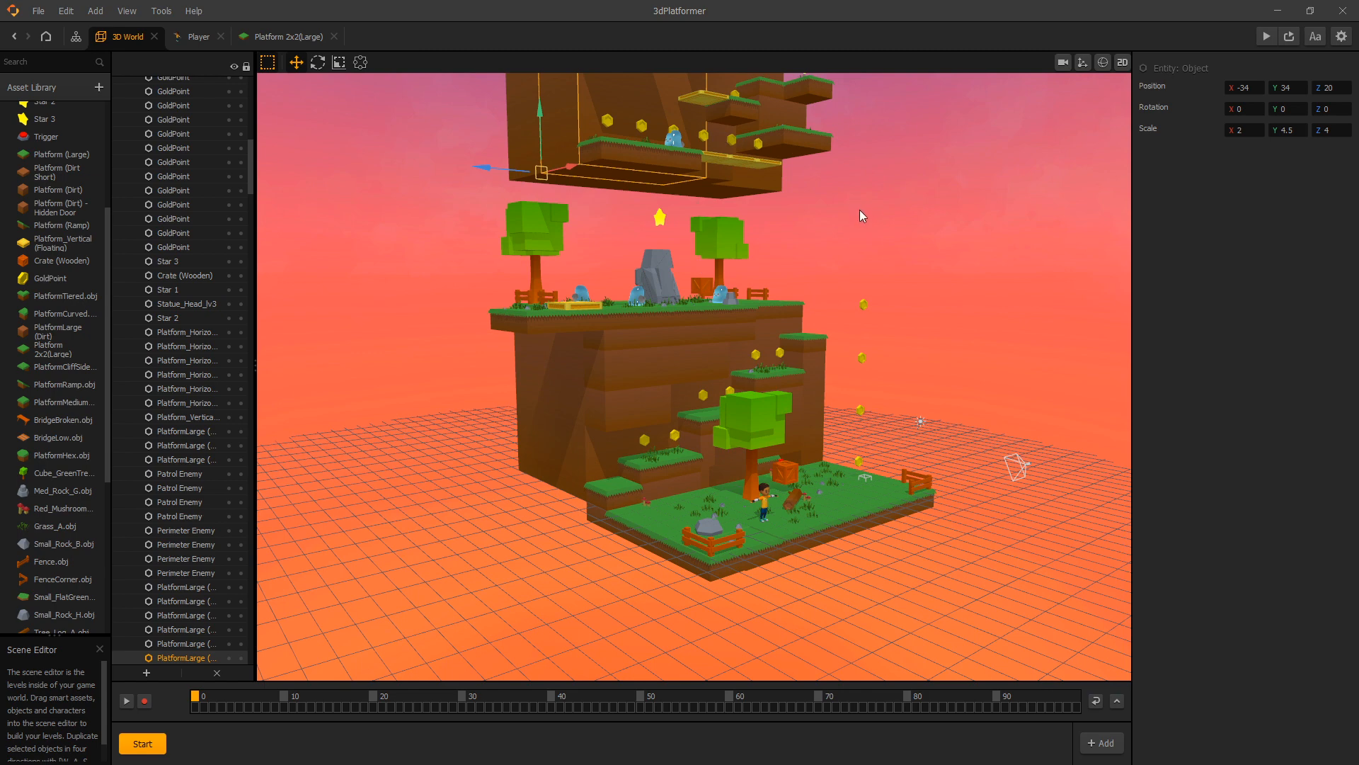
mouse_move(579, 208)
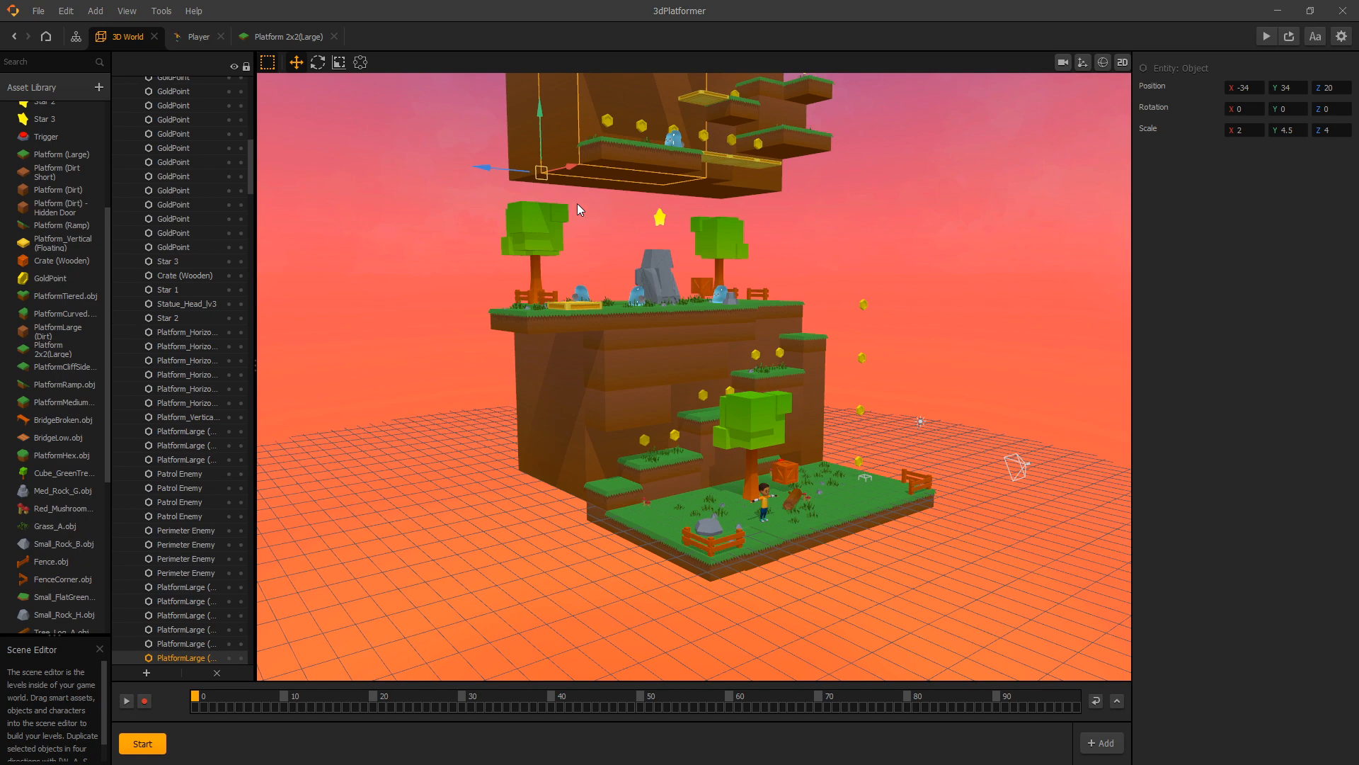
mouse_move(766, 231)
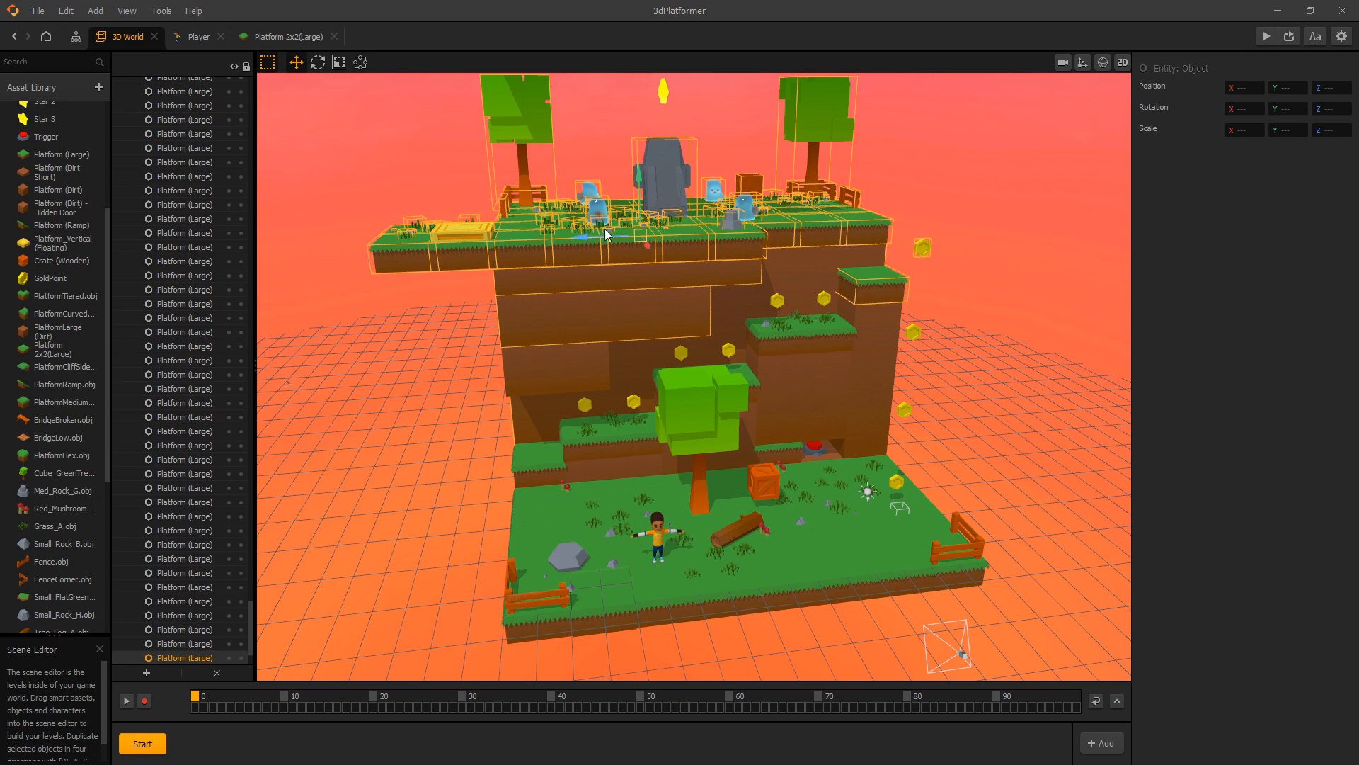
mouse_move(721, 212)
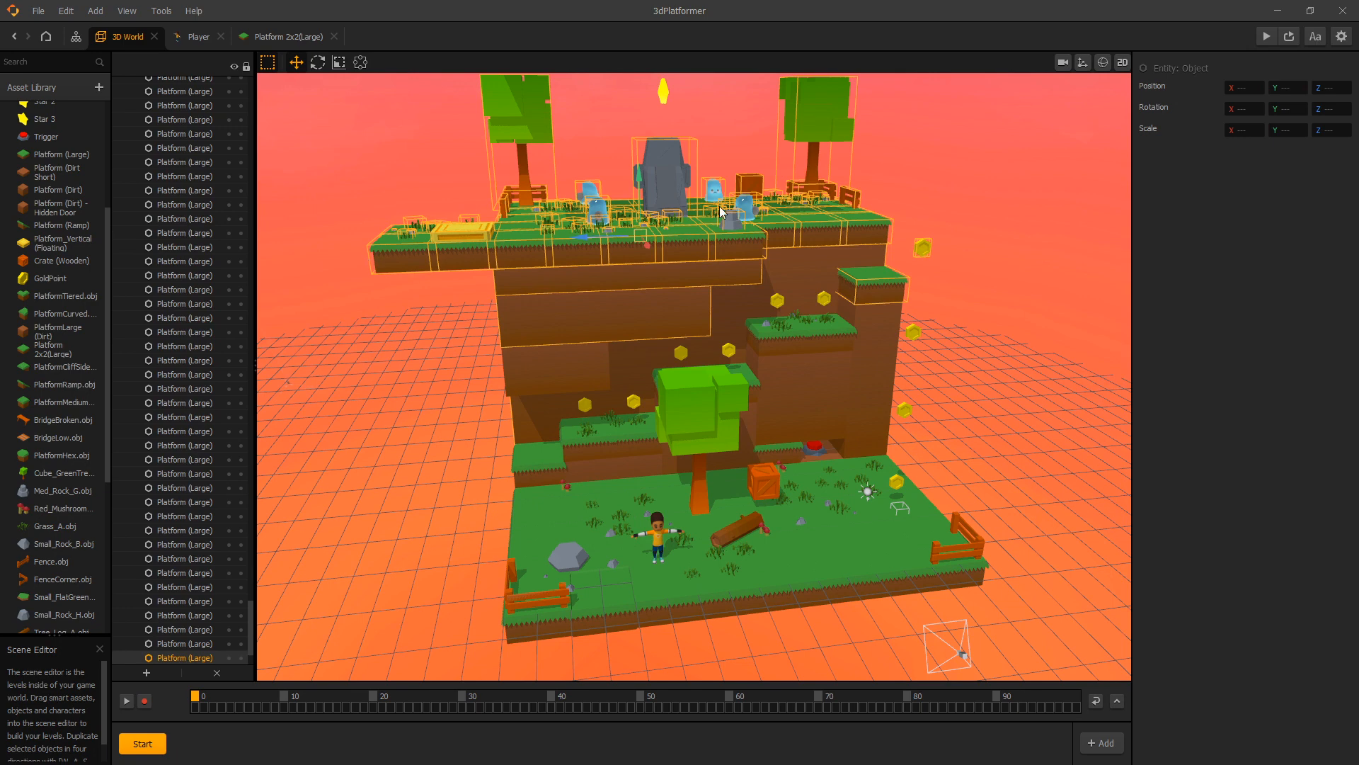
mouse_move(681, 218)
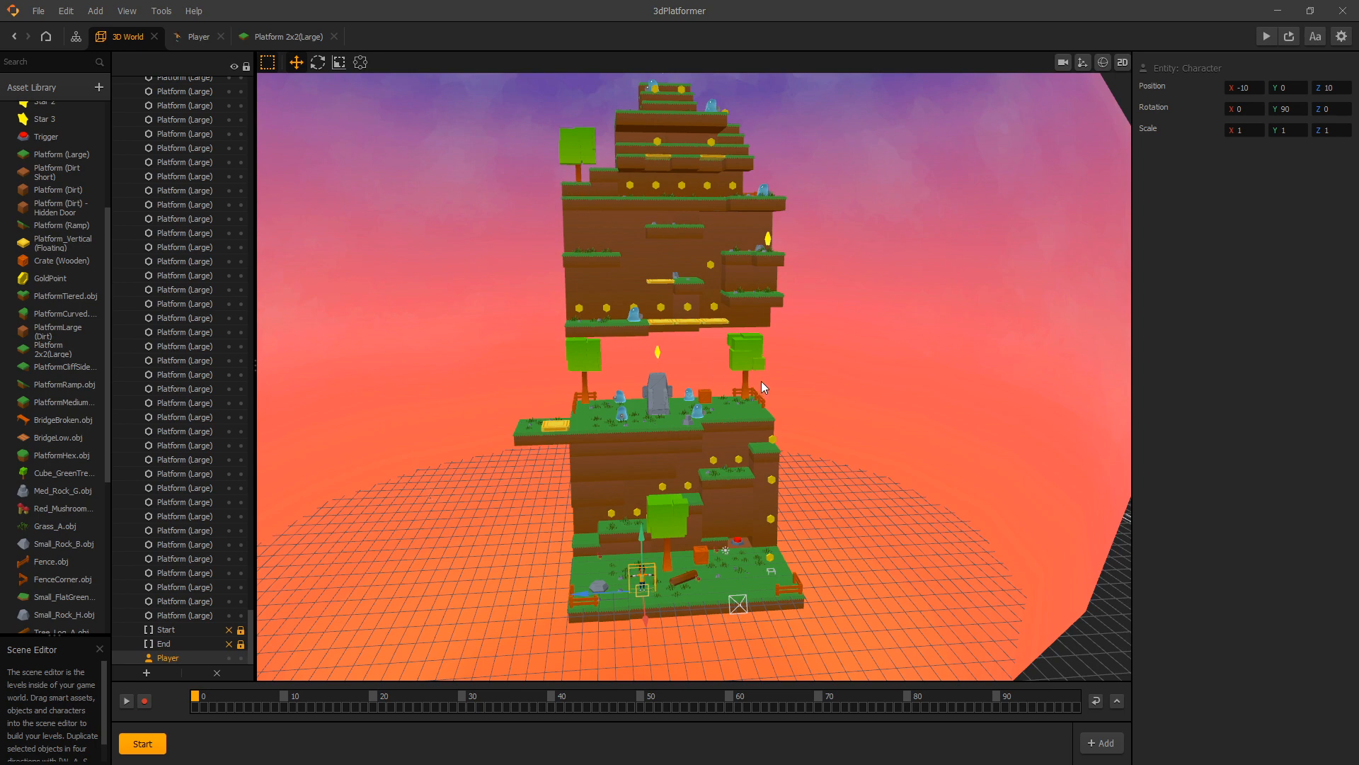
mouse_move(803, 524)
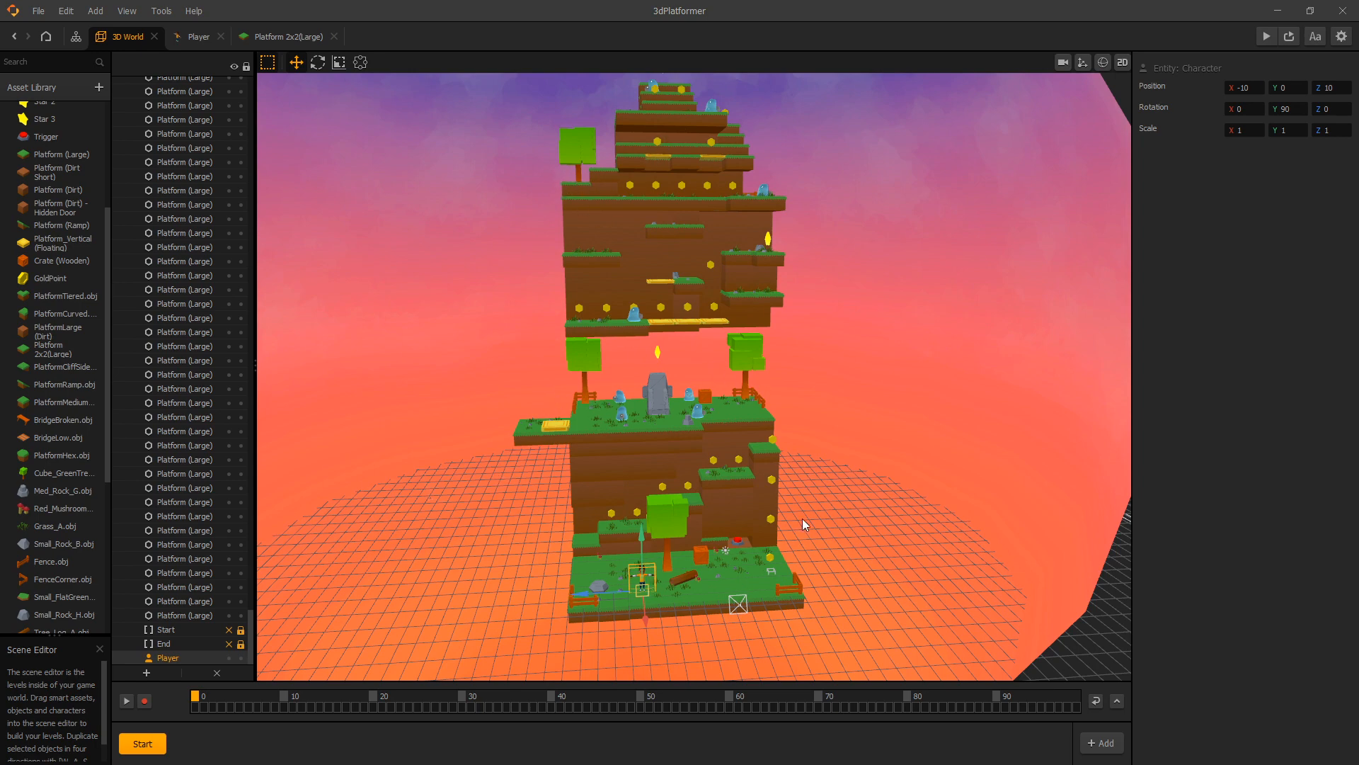
mouse_move(727, 327)
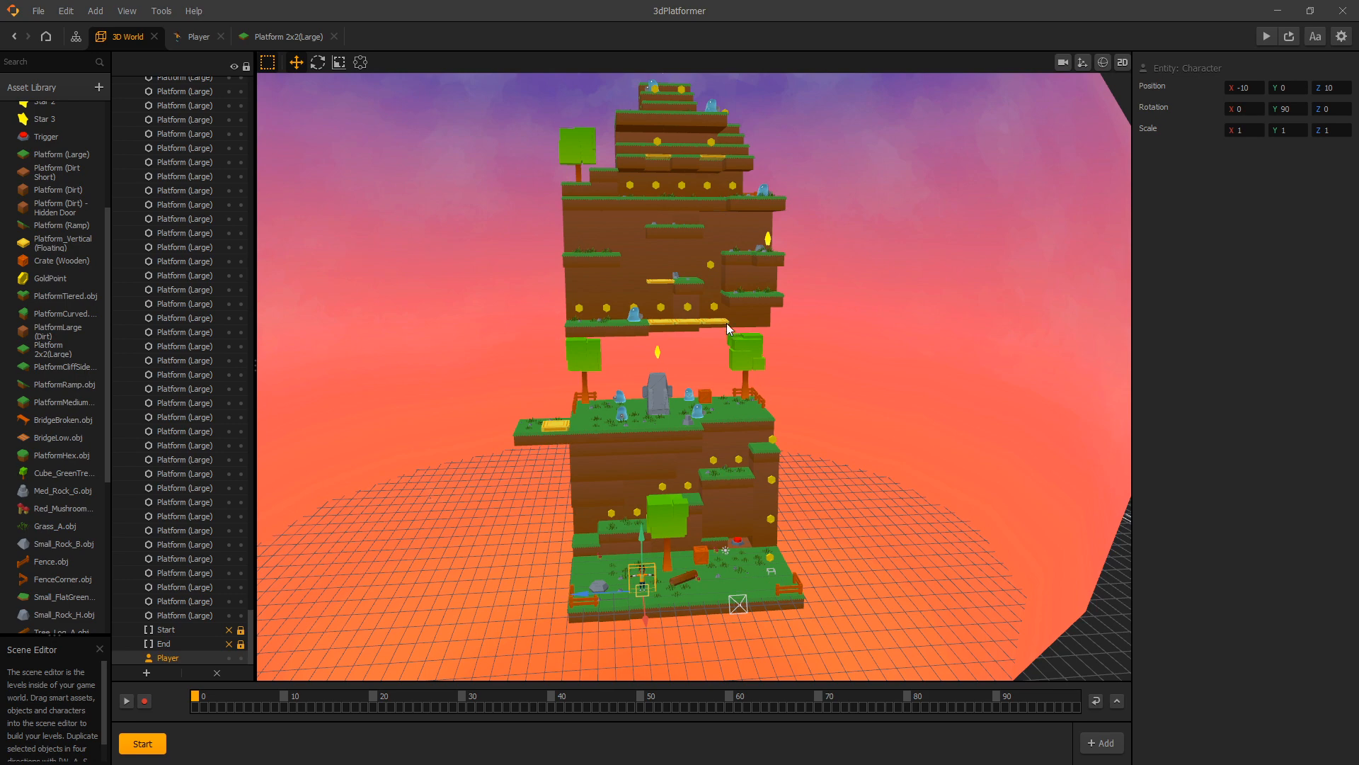
mouse_move(547, 196)
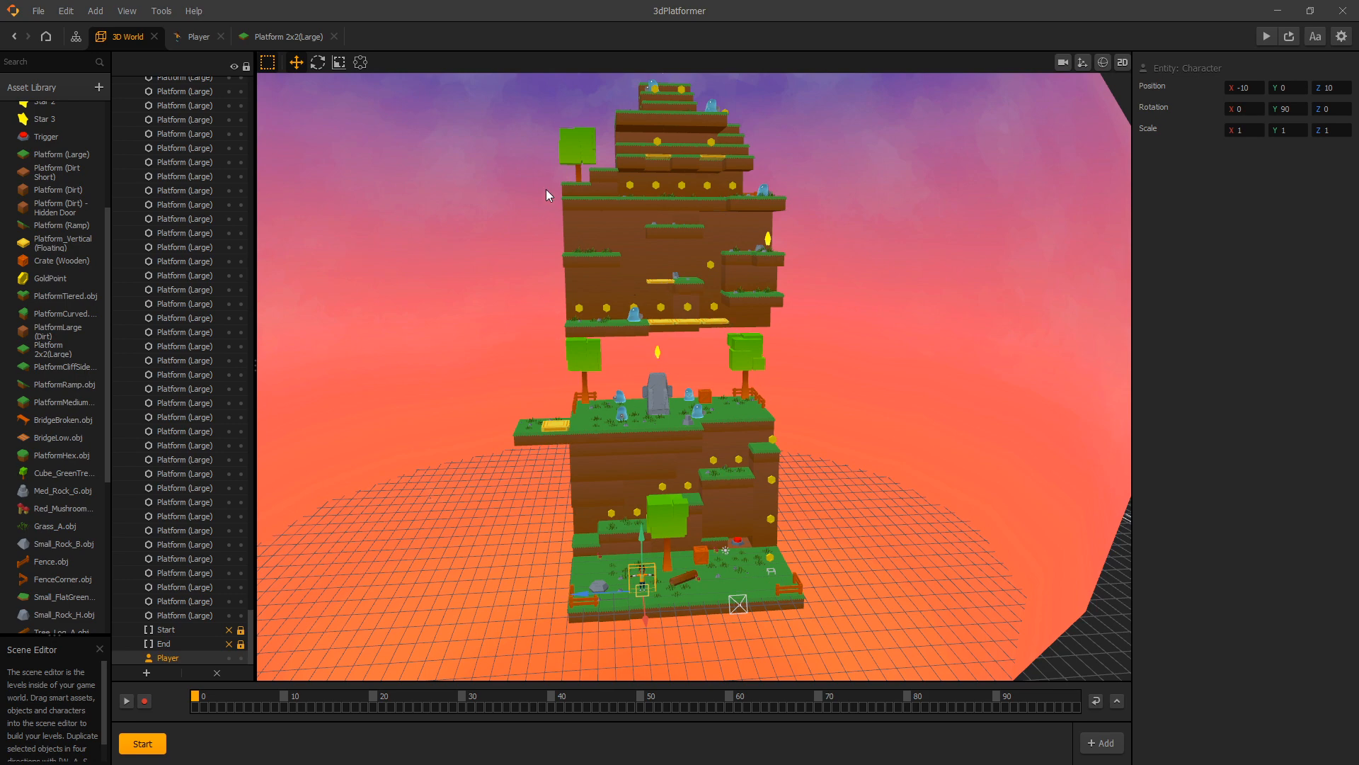
mouse_move(648, 430)
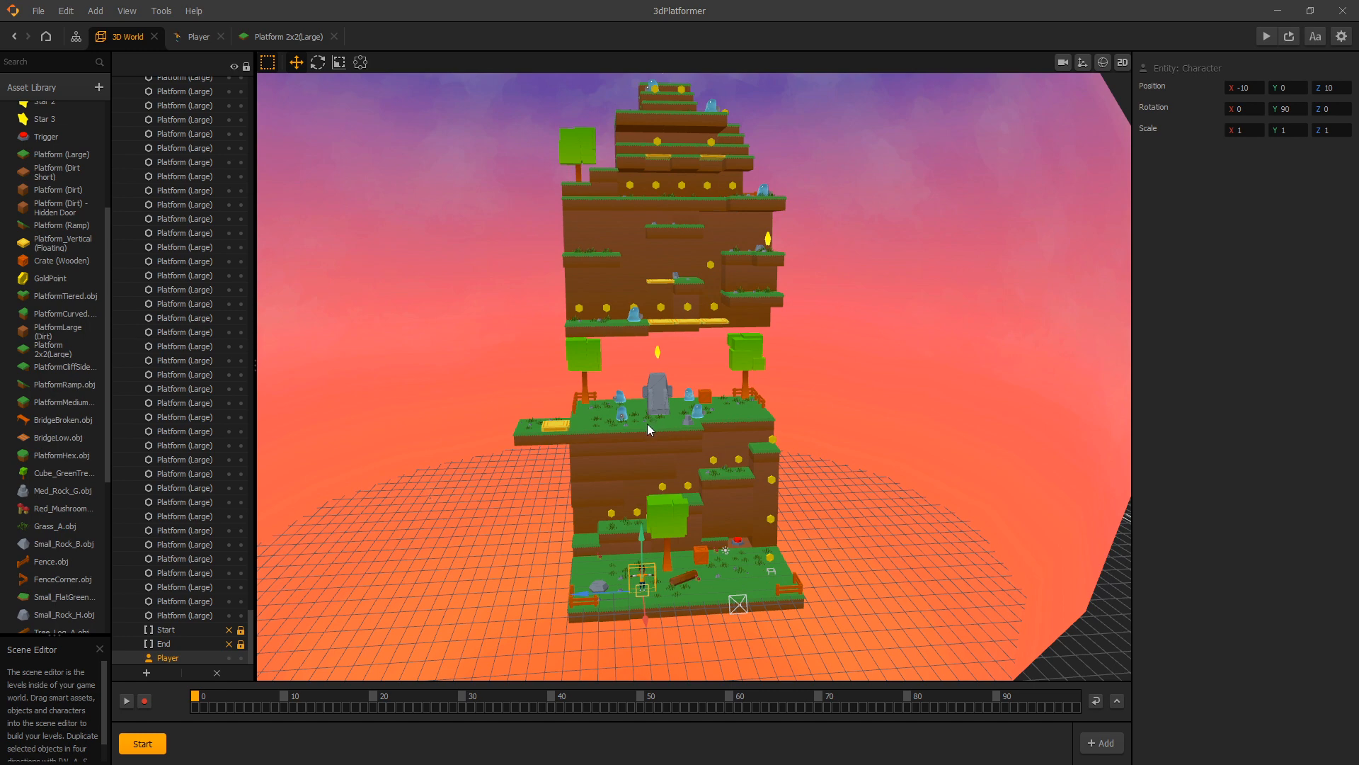
mouse_move(651, 510)
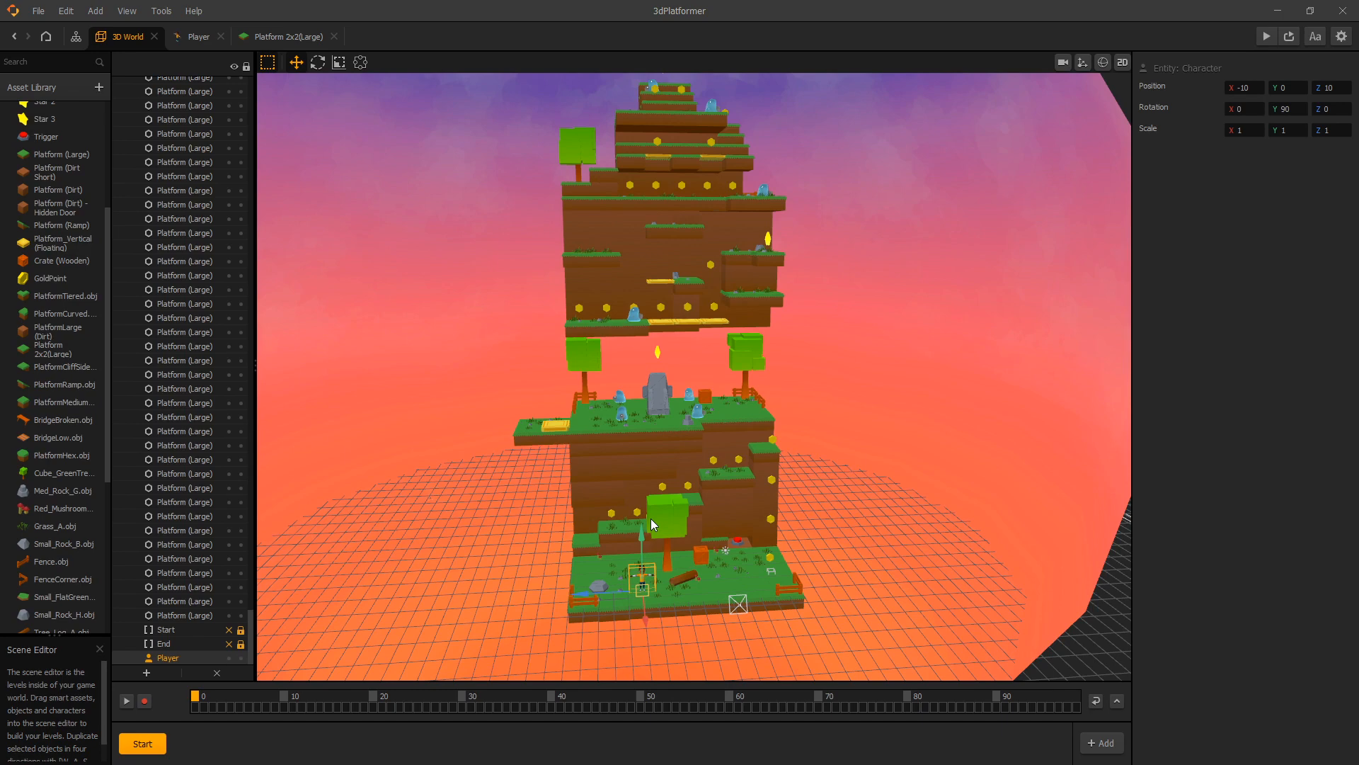
mouse_move(524, 466)
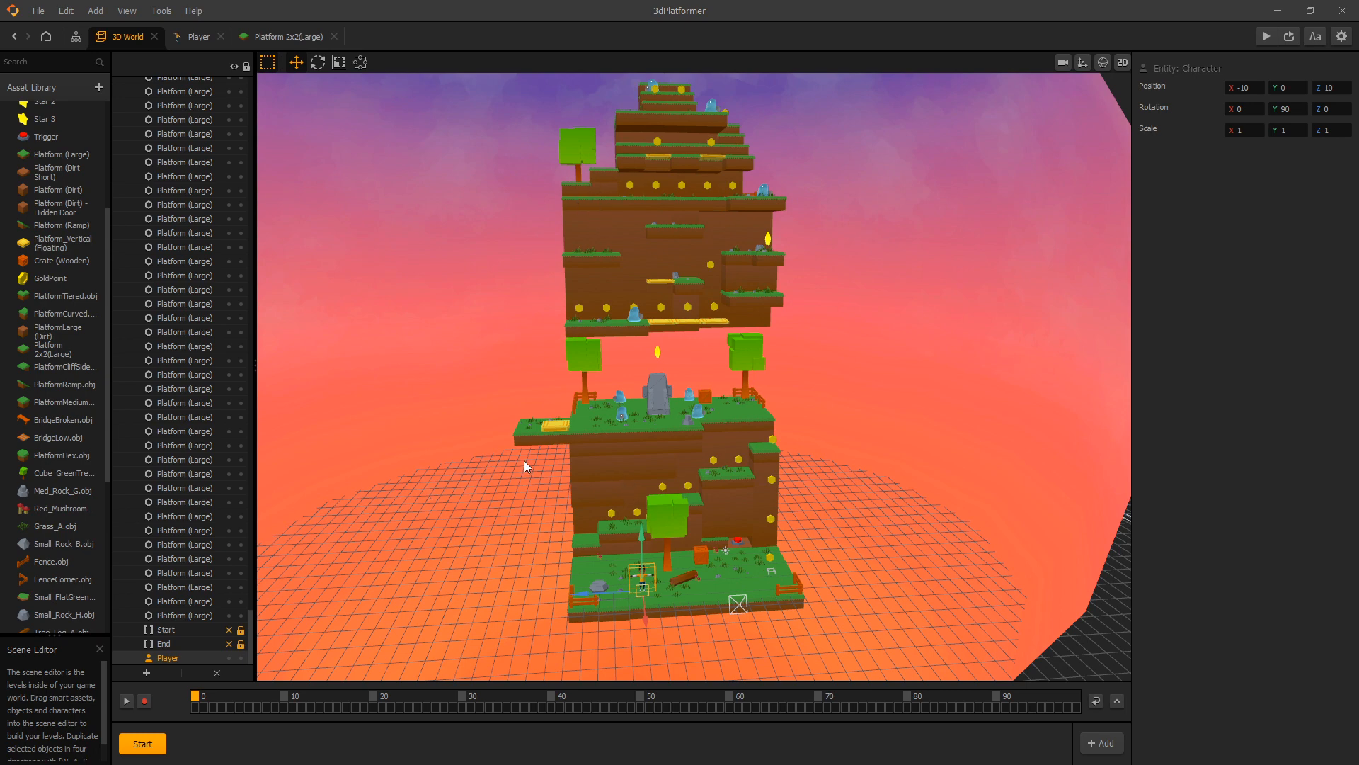
mouse_move(699, 453)
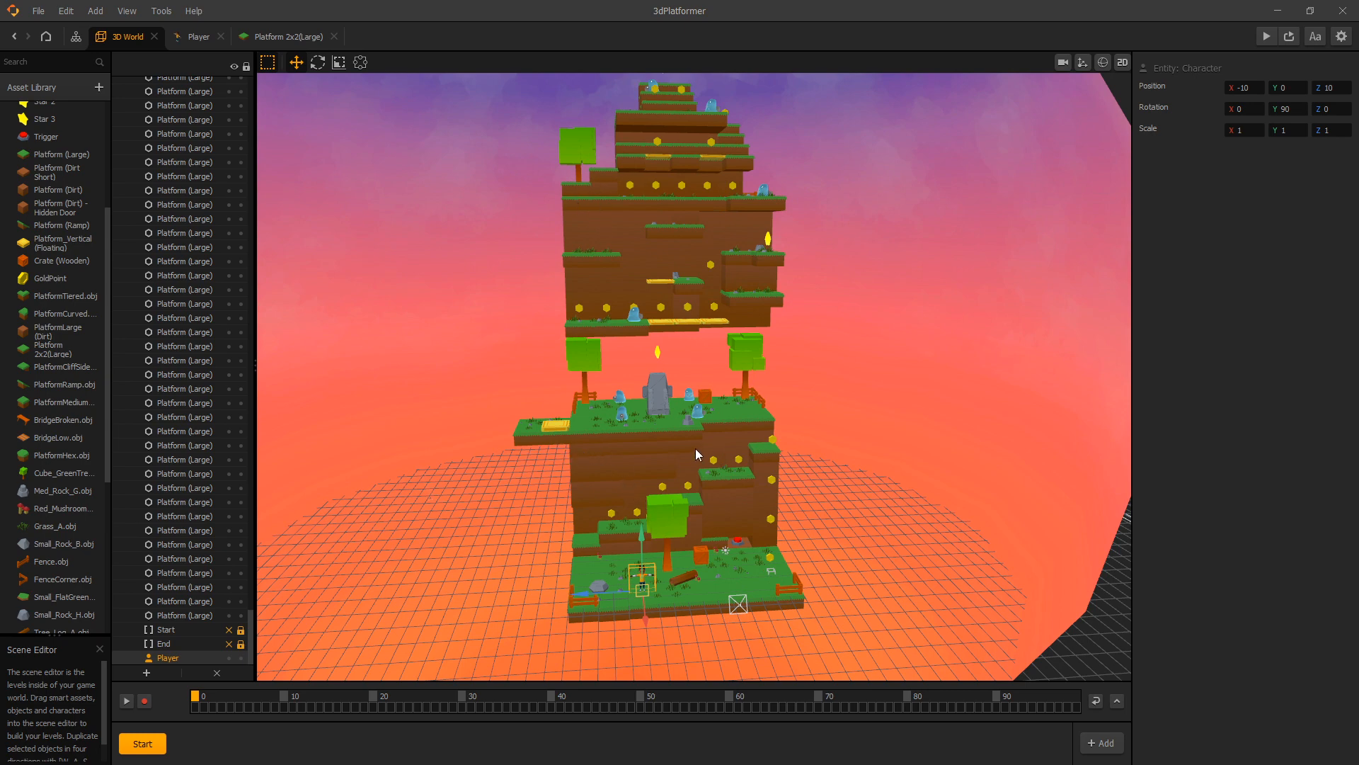
mouse_move(661, 501)
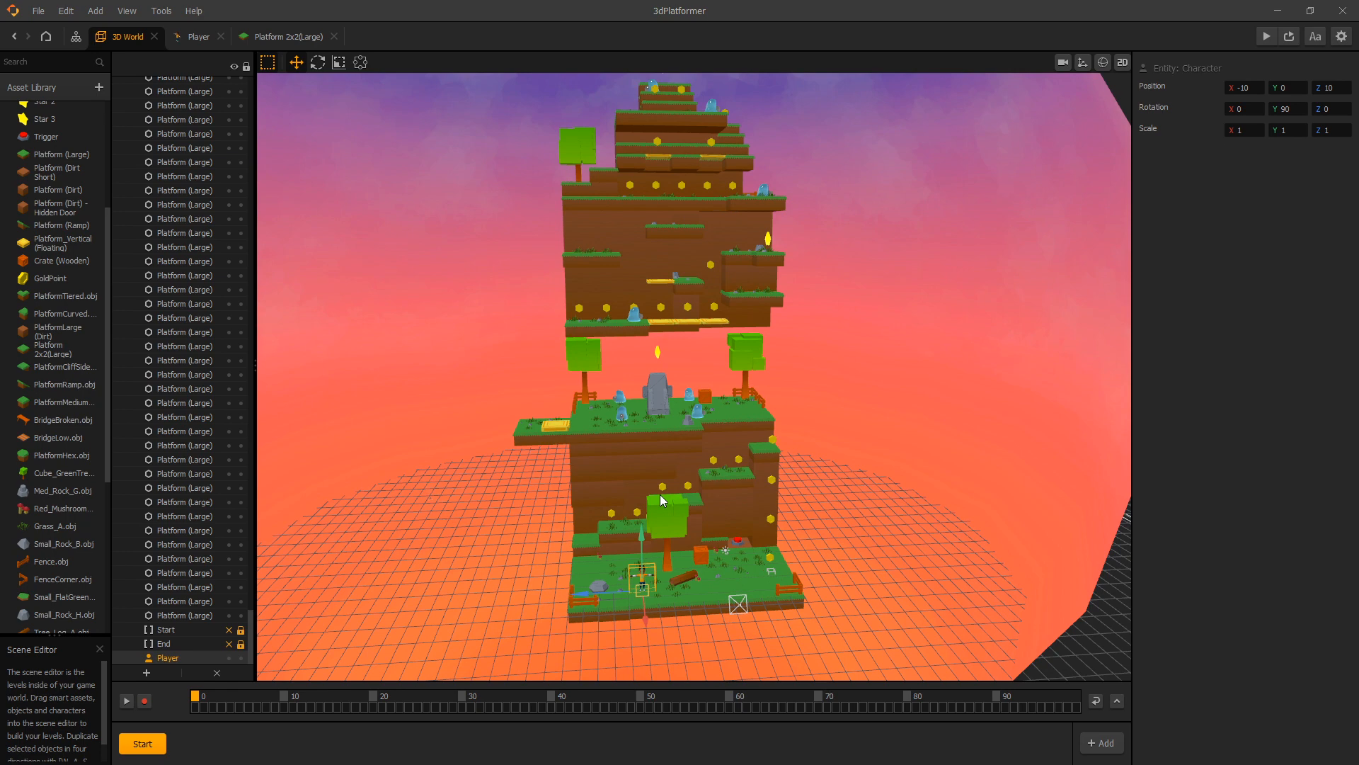
mouse_move(652, 490)
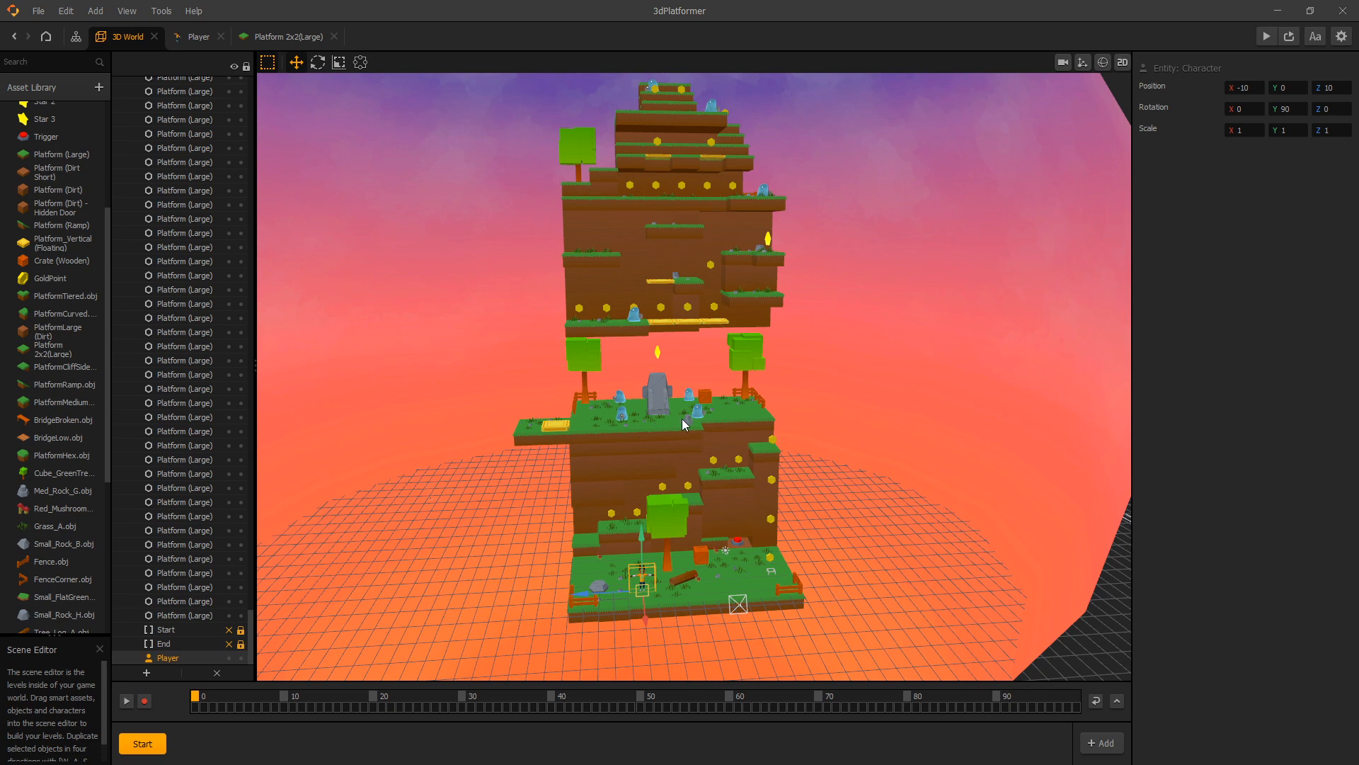
mouse_move(682, 421)
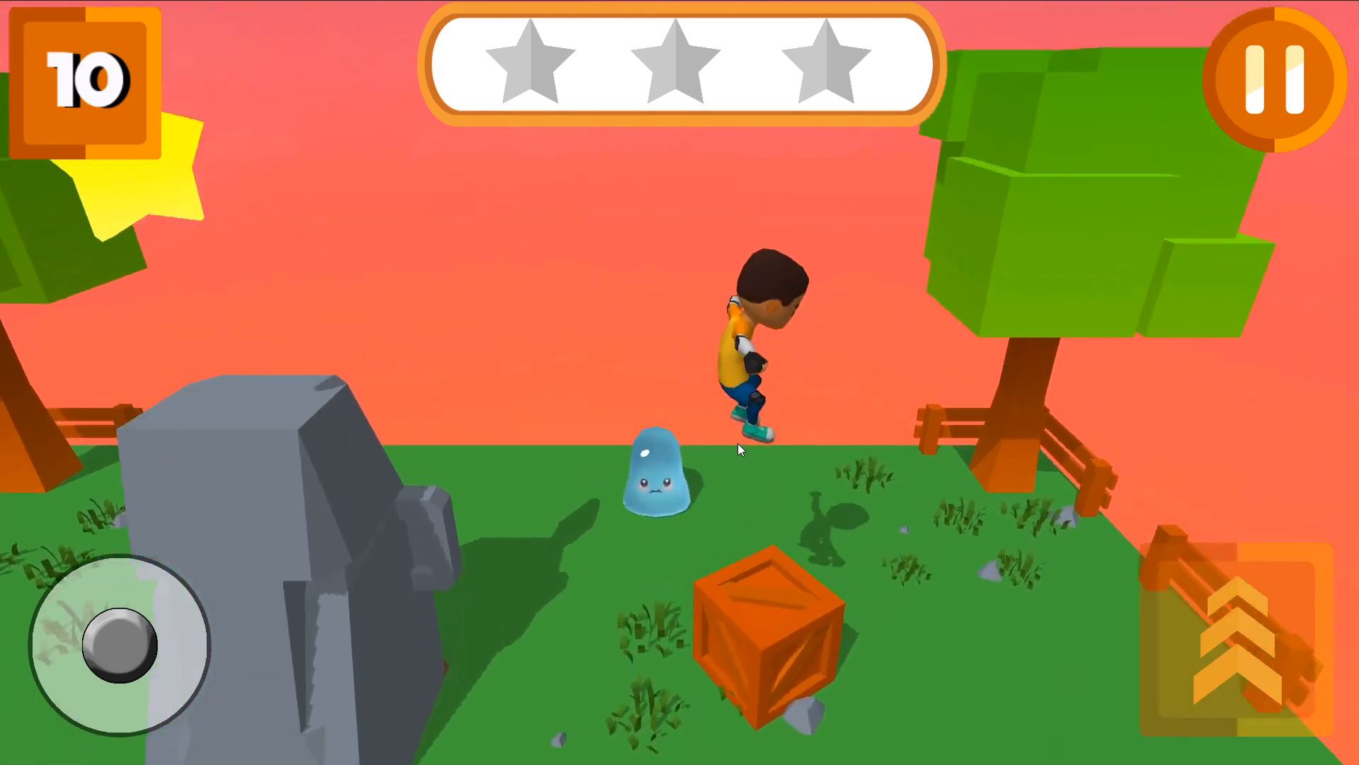
Step: Make the character jump in the running game preview
left_click(1228, 642)
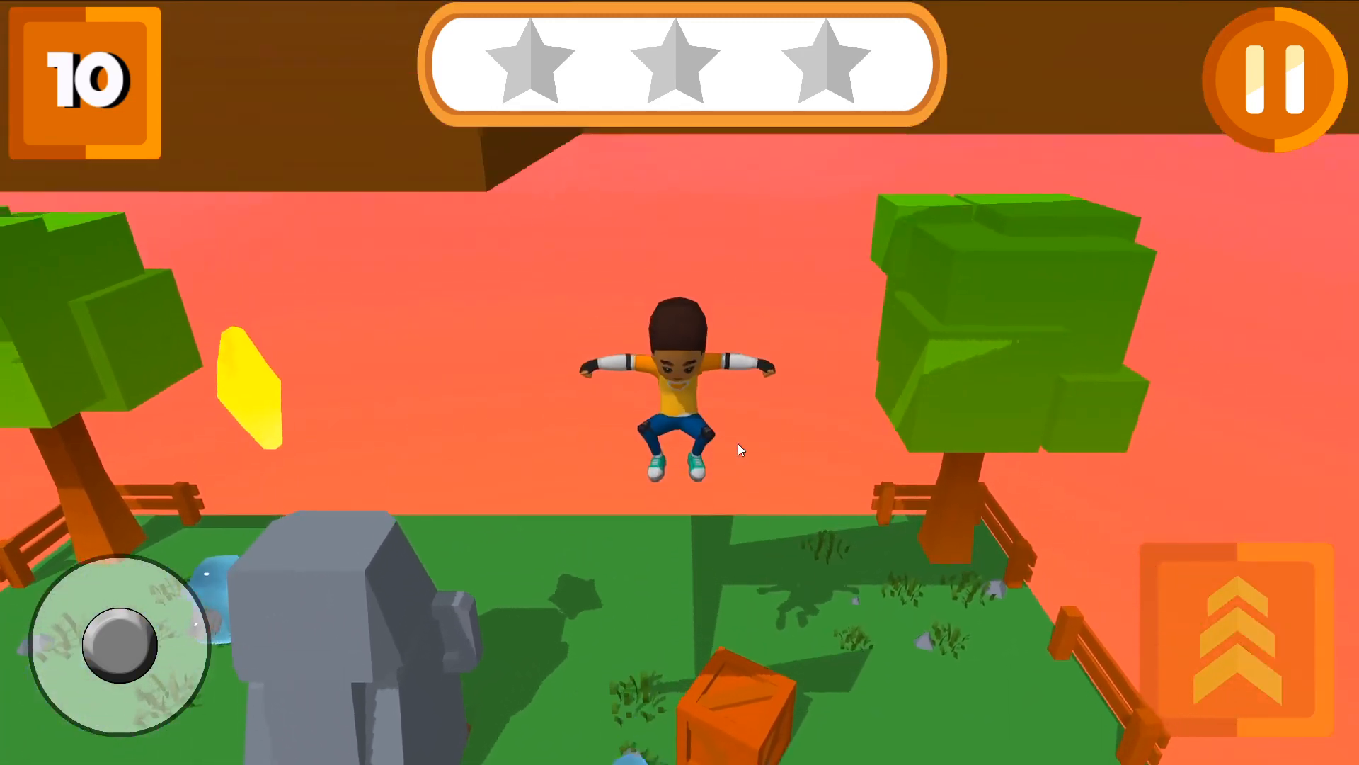